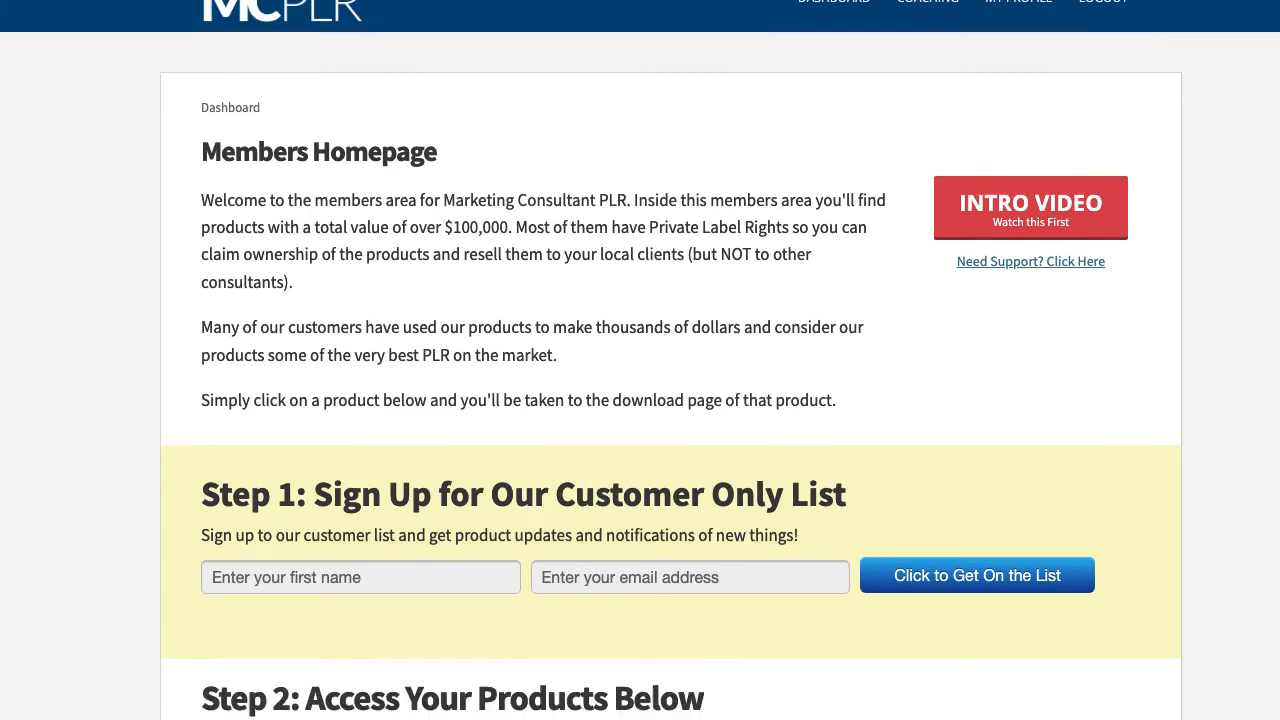
Scroll down the members homepage toward the 2022 Top Online Directories - Marketing Kit card
scroll(down, 3)
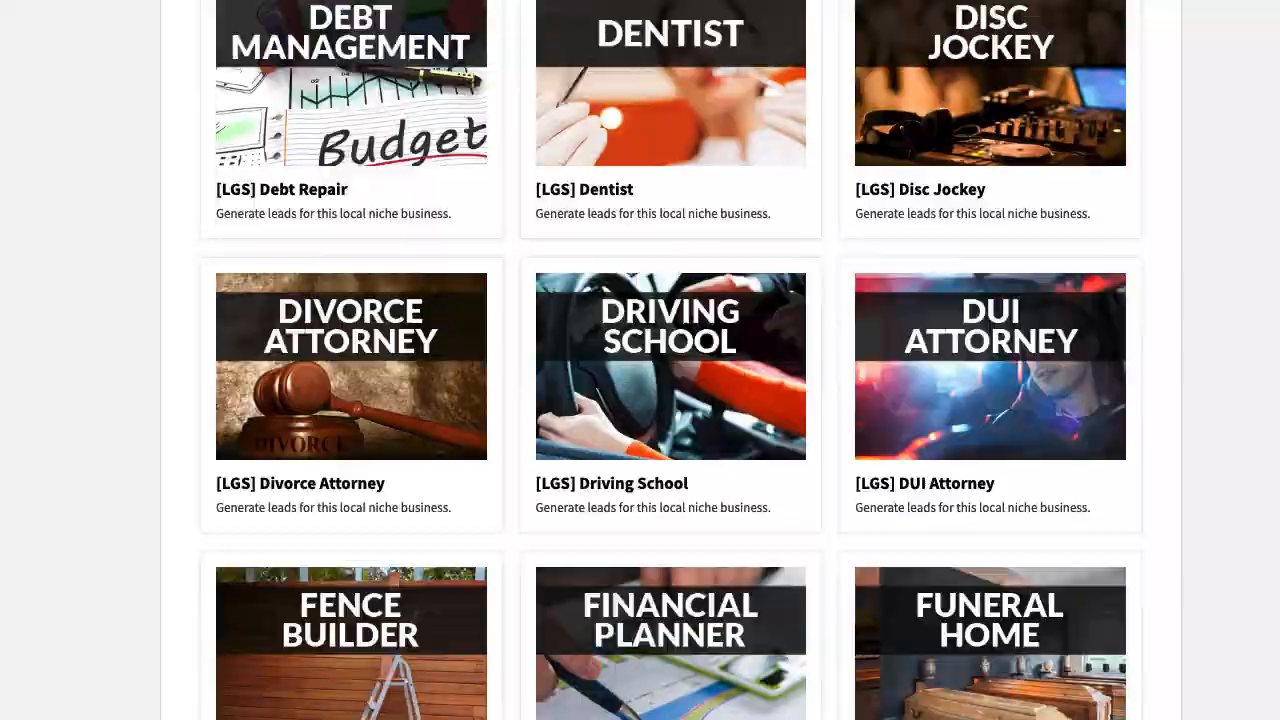
scroll(down, 3)
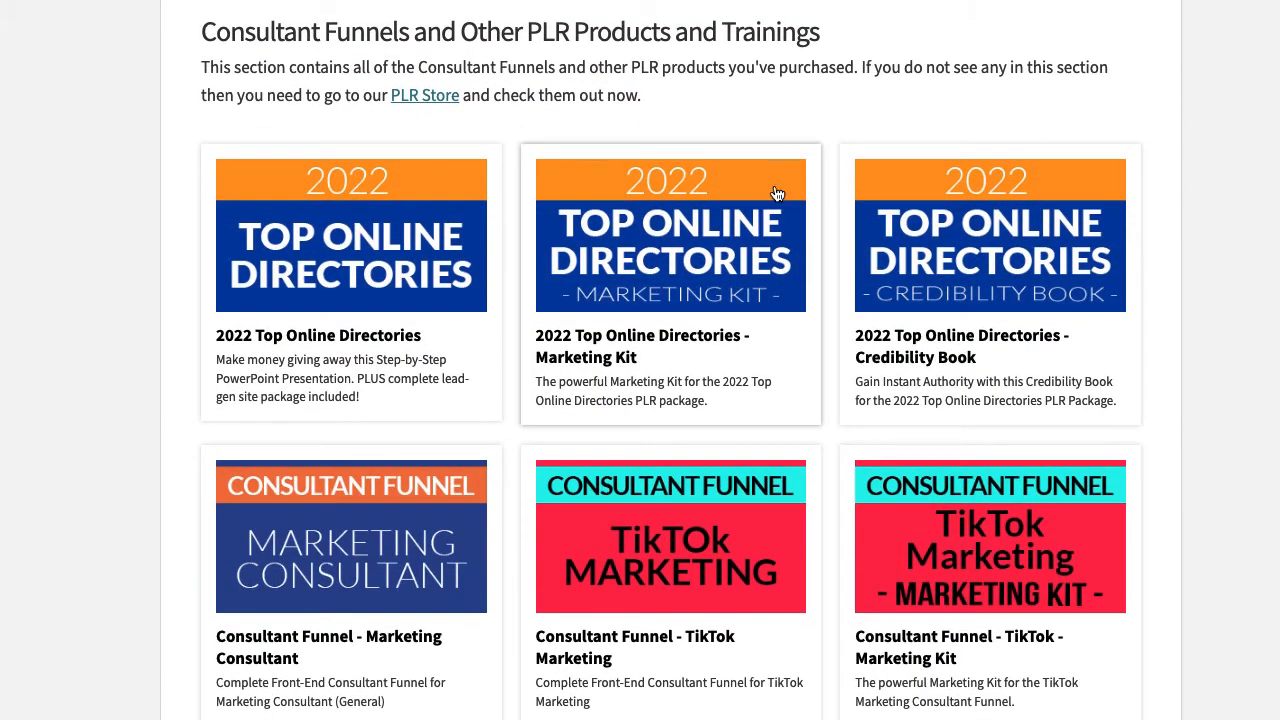
mouse_move(888, 264)
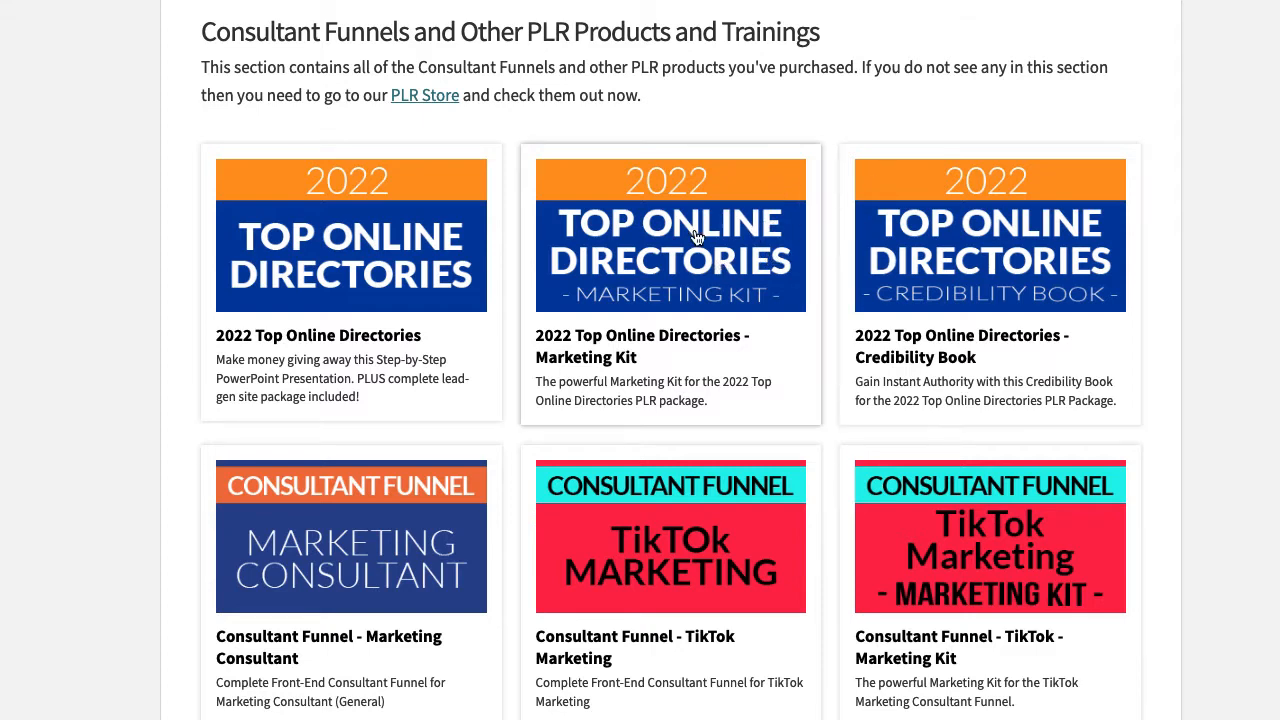
mouse_move(708, 248)
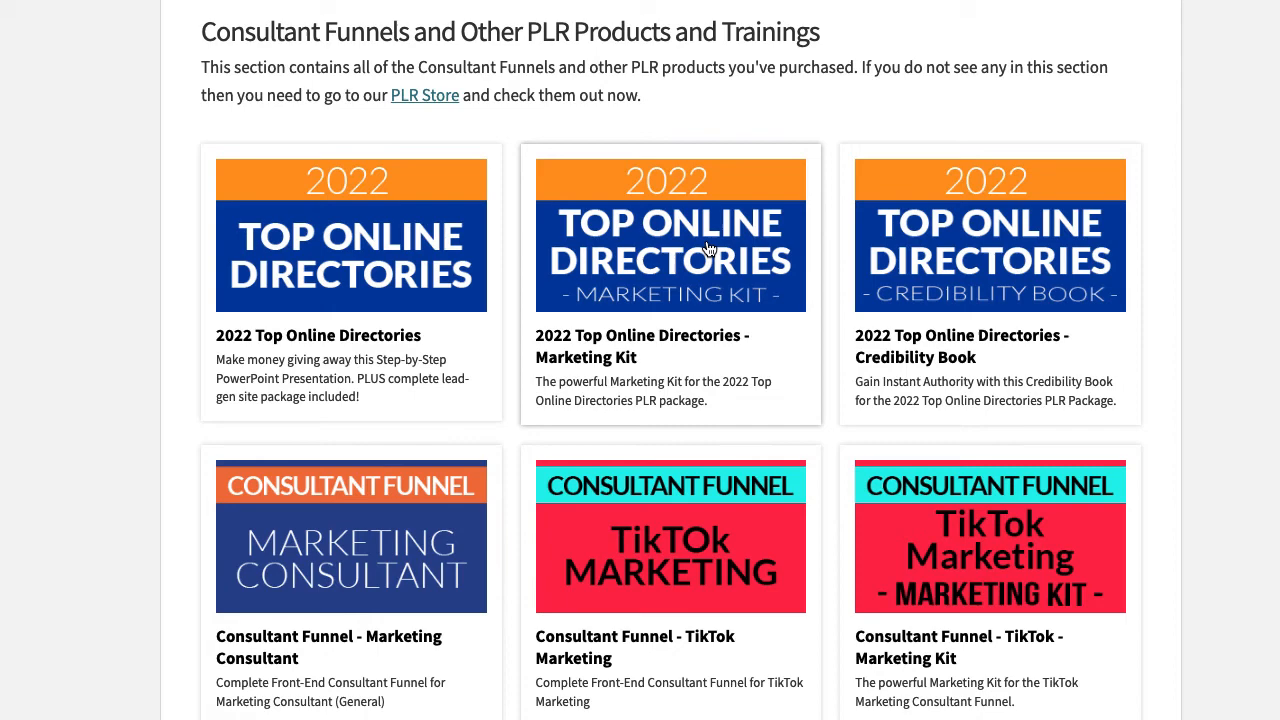
mouse_move(708, 250)
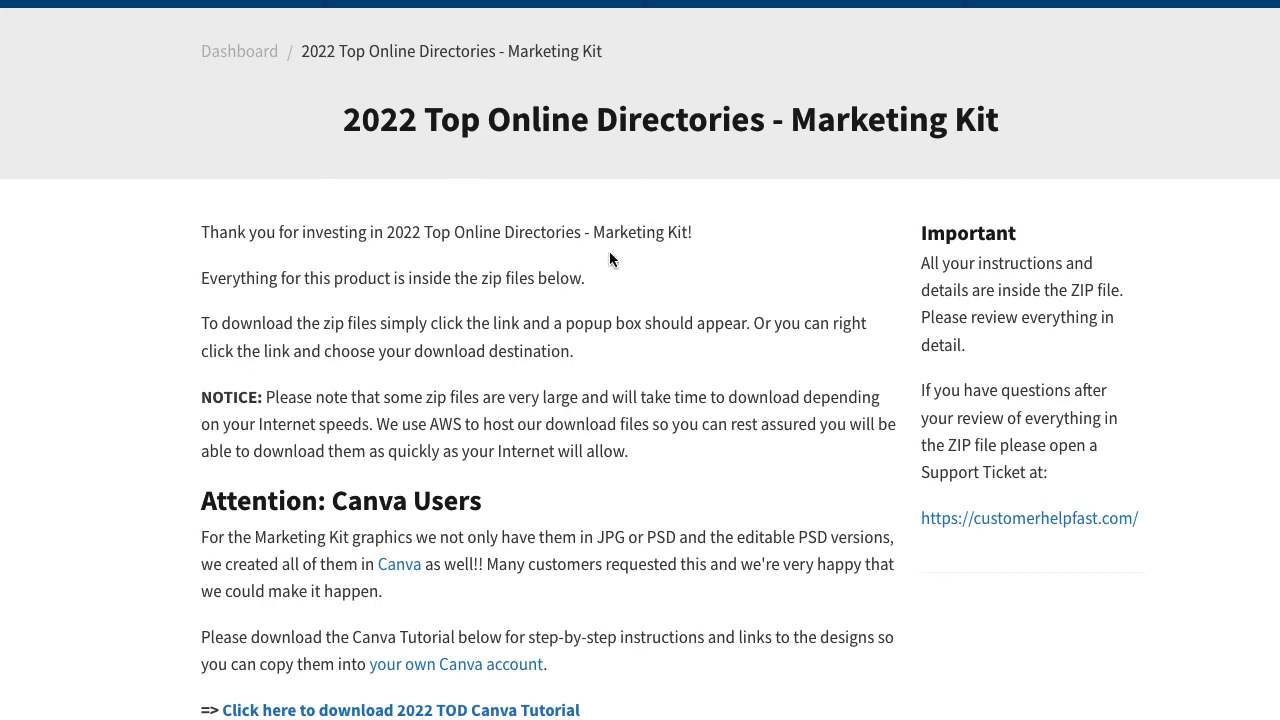
scroll(down, 3)
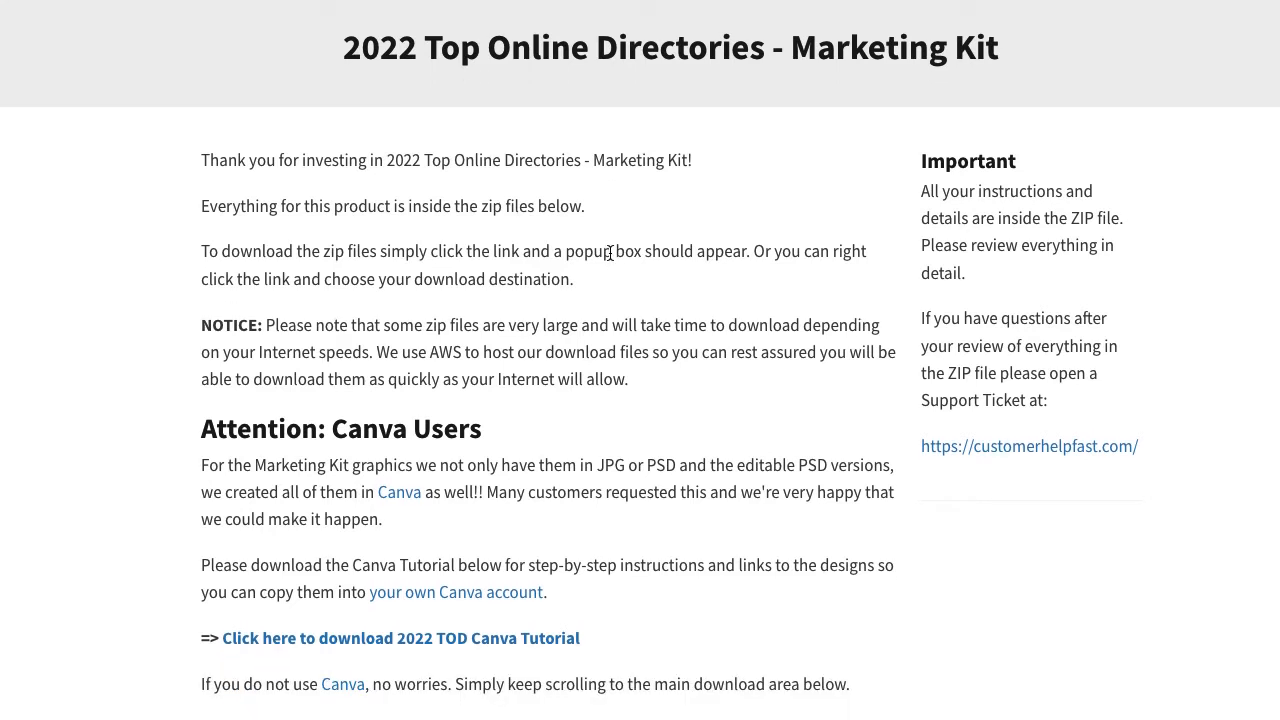
scroll(down, 3)
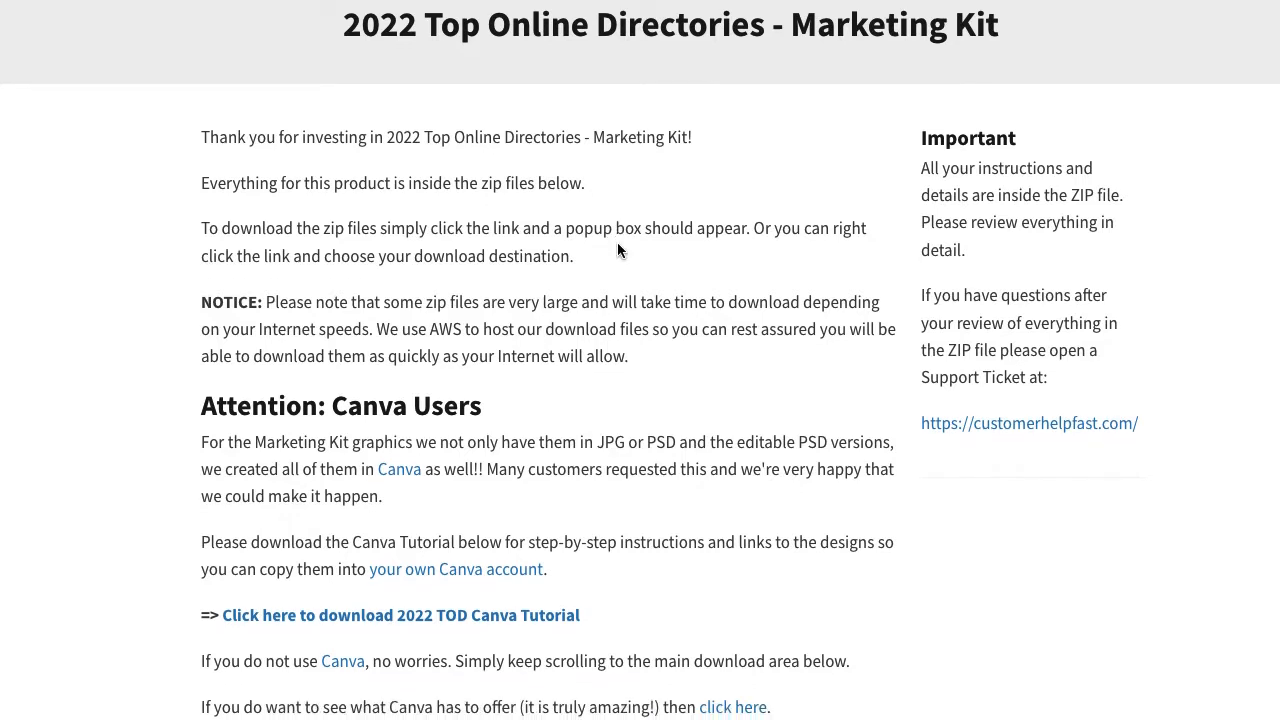
scroll(down, 3)
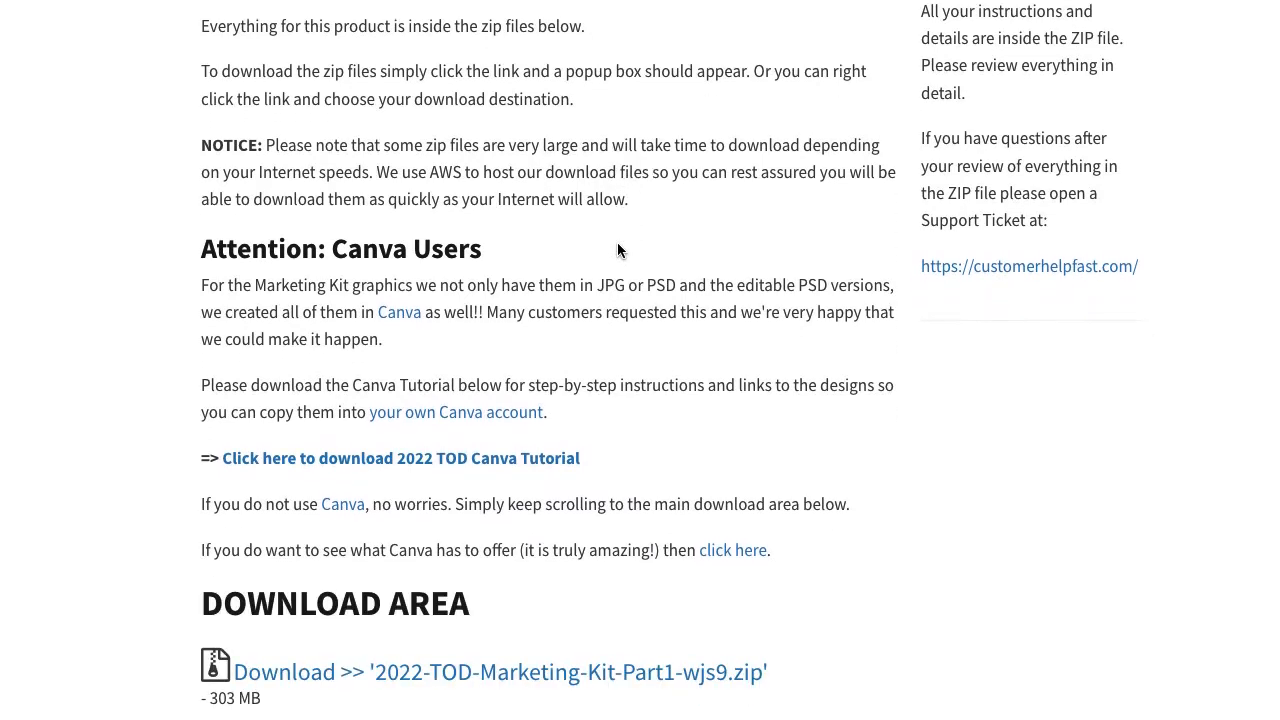
scroll(down, 3)
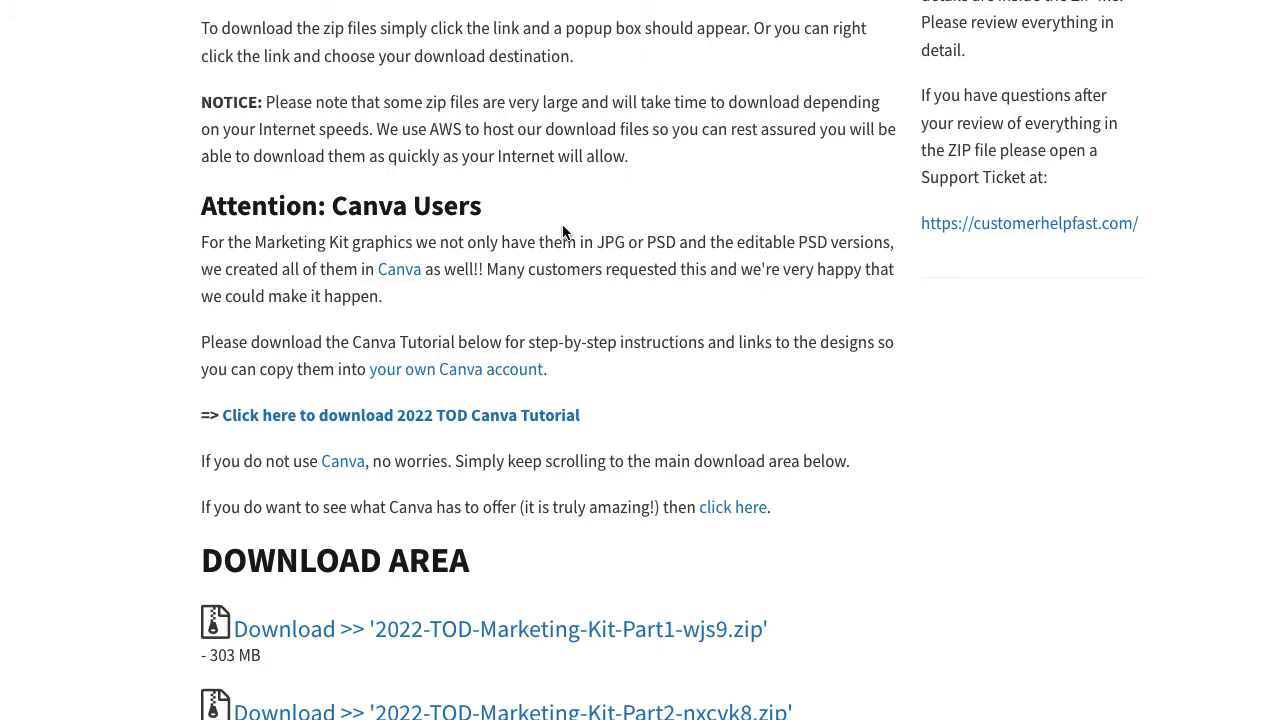
mouse_move(598, 290)
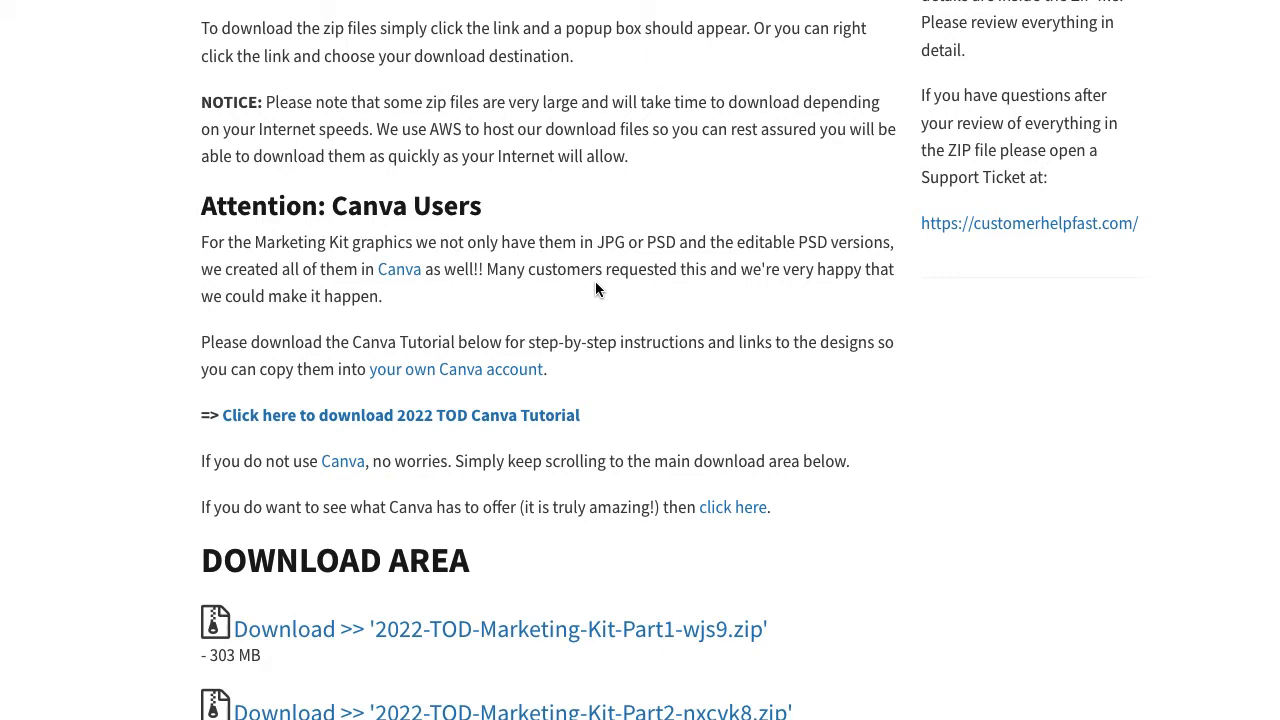
mouse_move(648, 240)
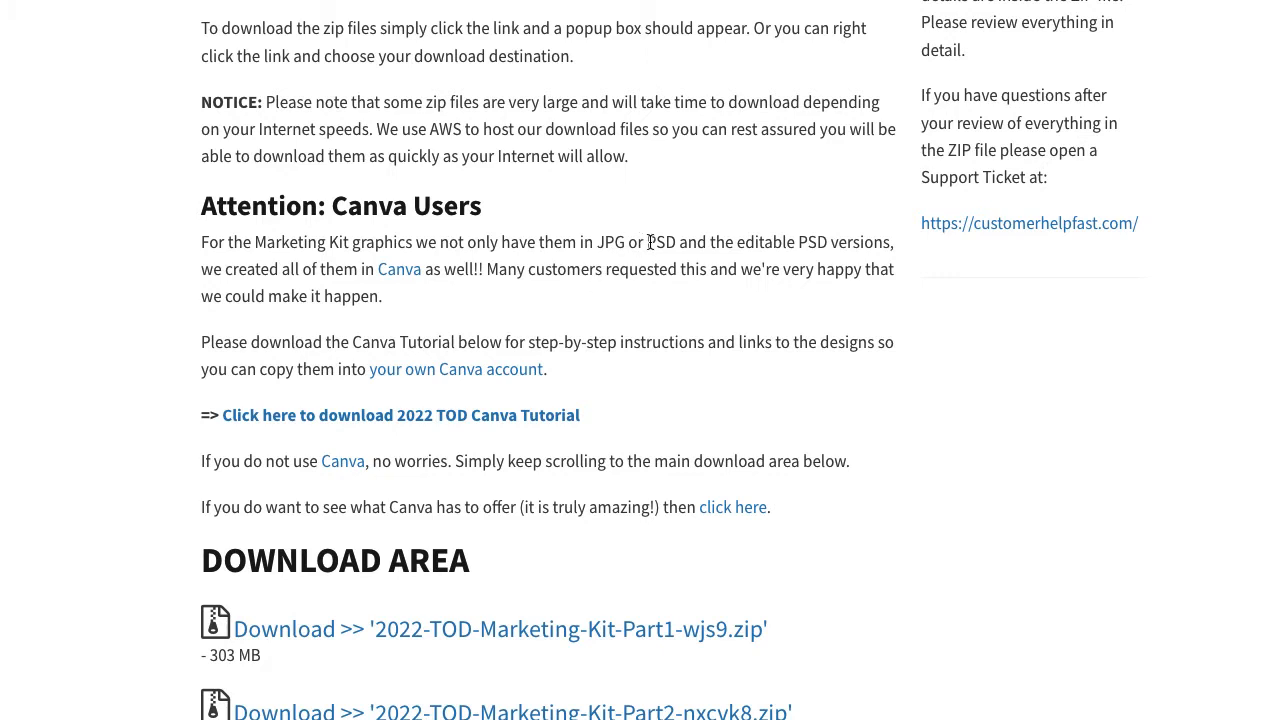
mouse_move(676, 242)
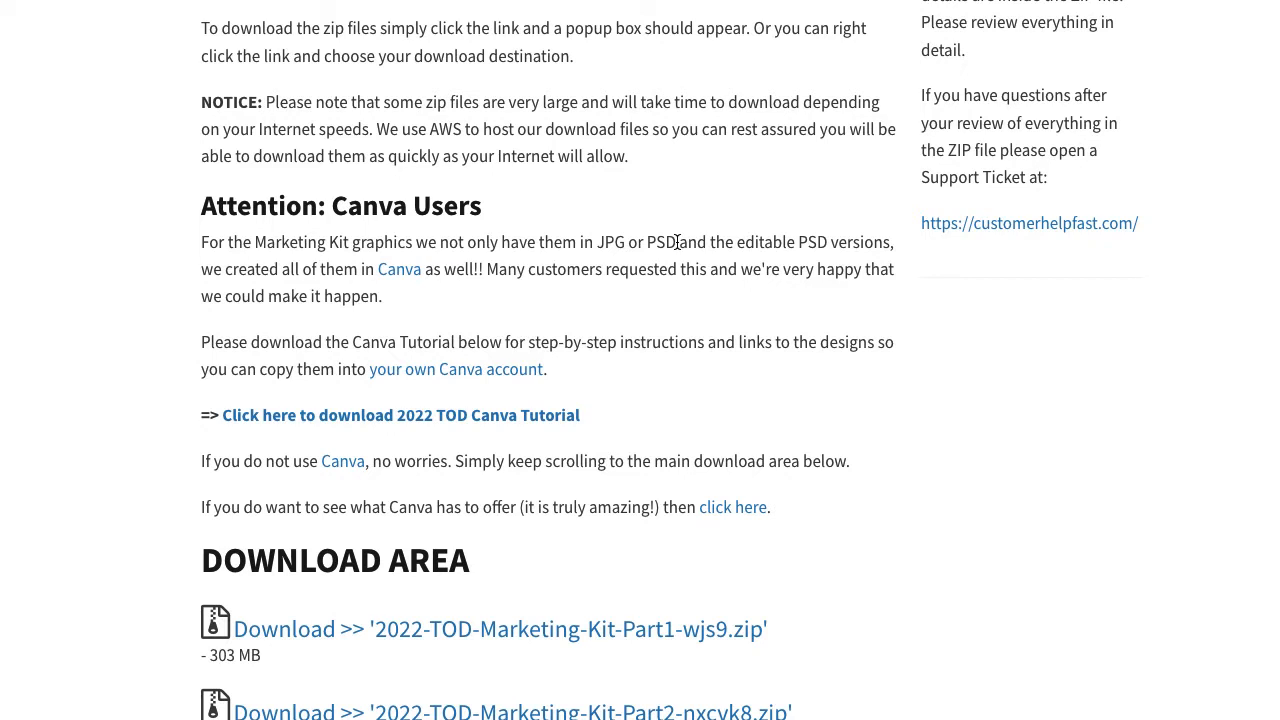
mouse_move(340, 212)
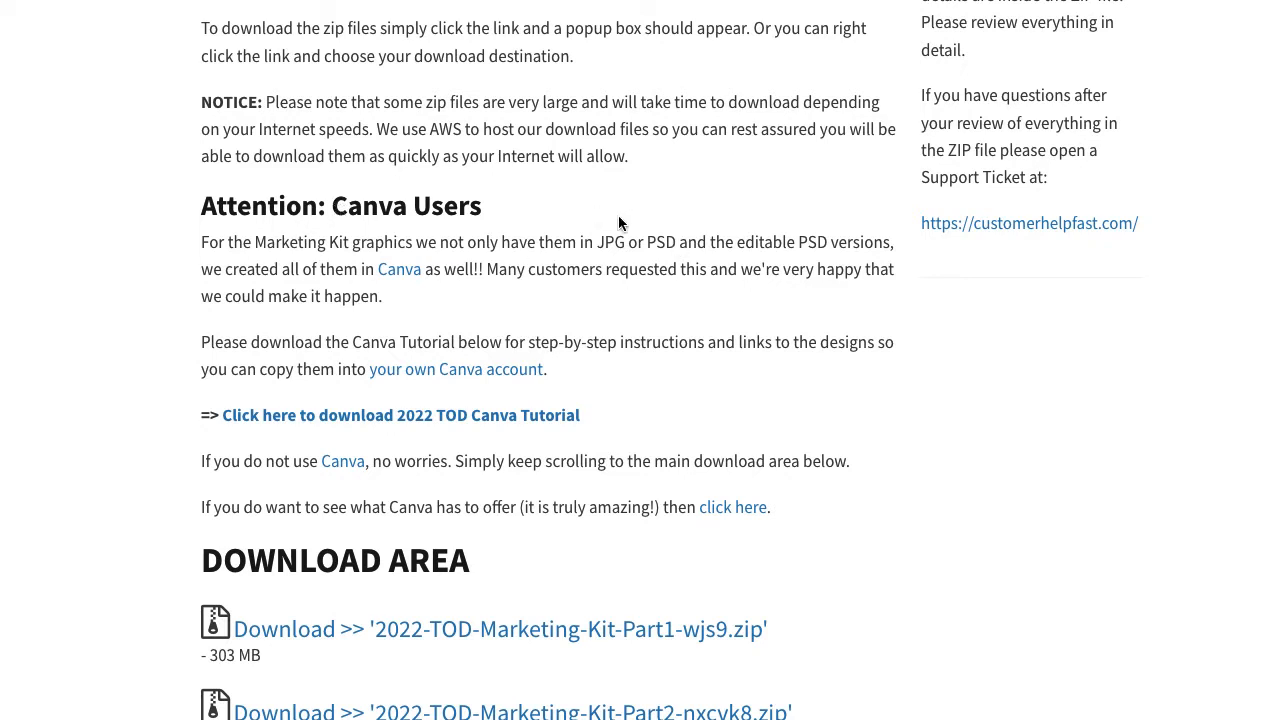
mouse_move(670, 204)
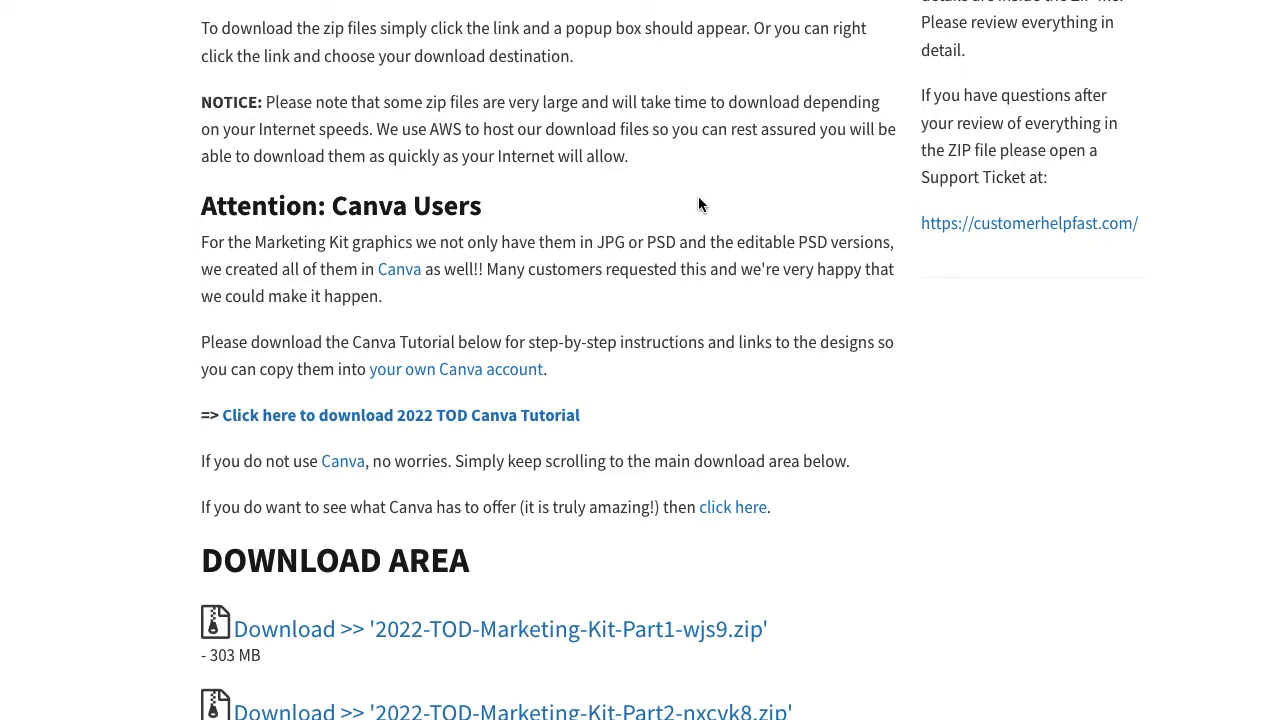
scroll(down, 3)
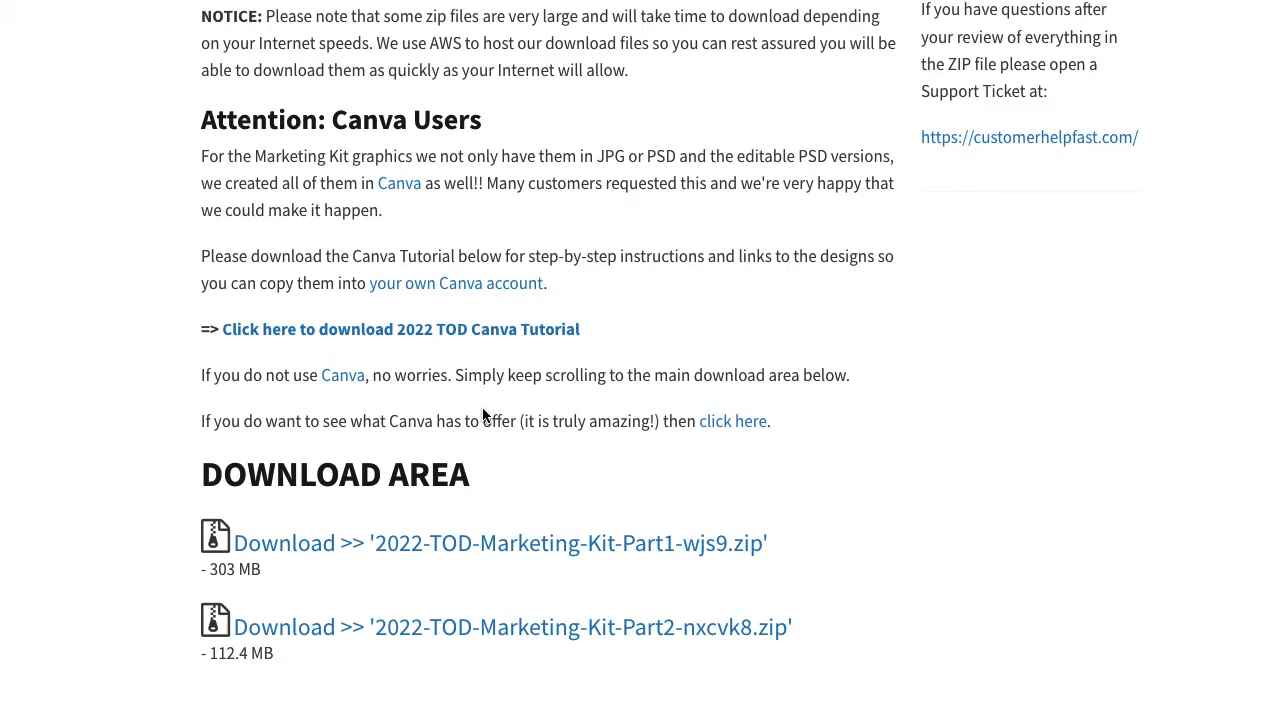
mouse_move(624, 304)
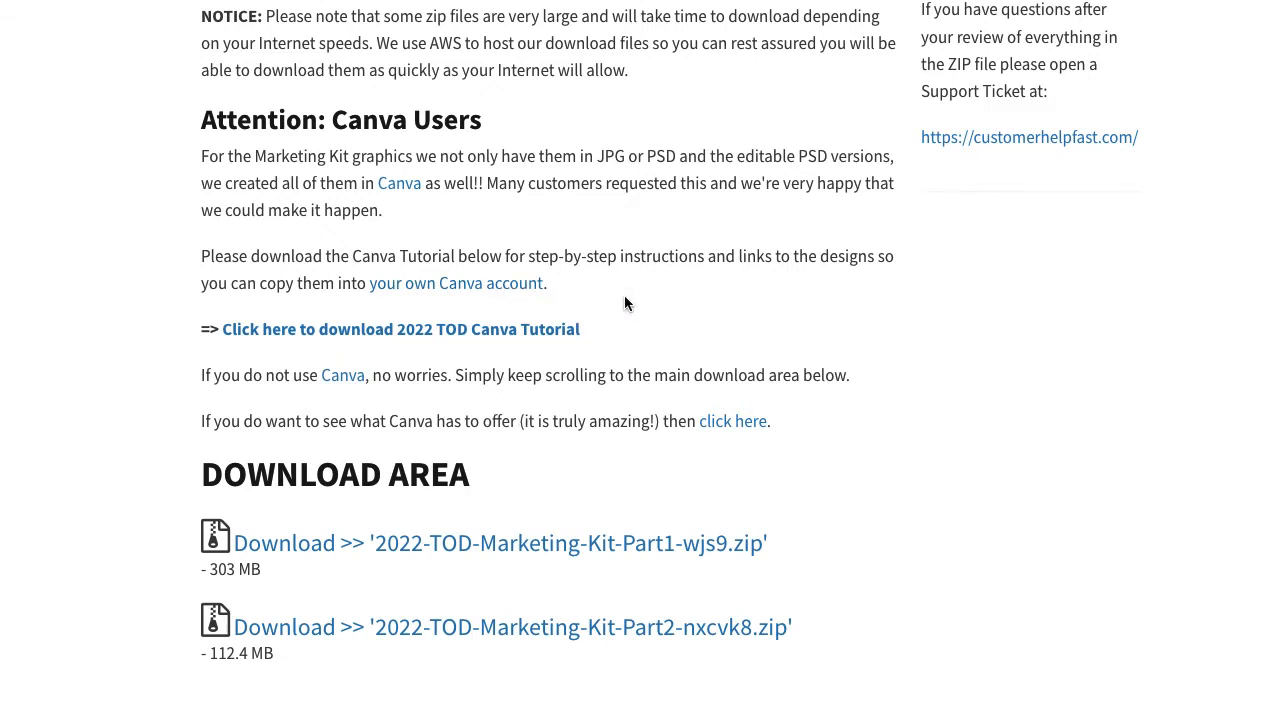
mouse_move(632, 302)
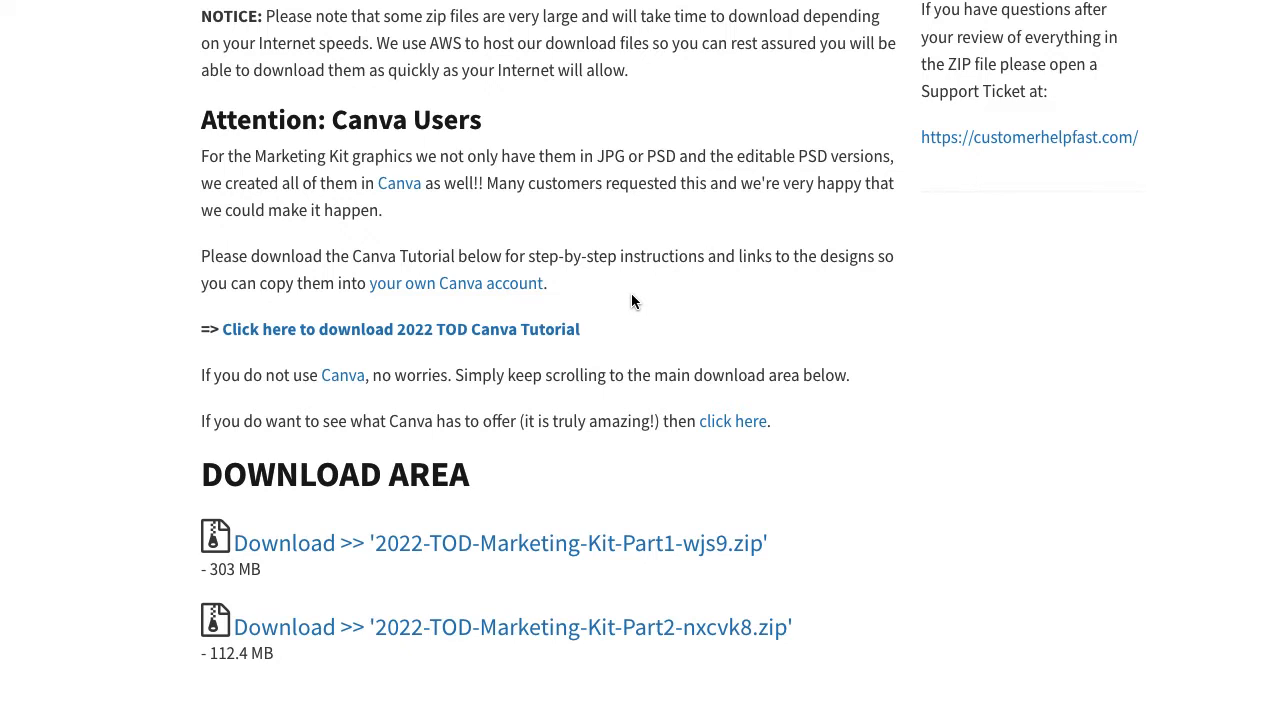
mouse_move(660, 304)
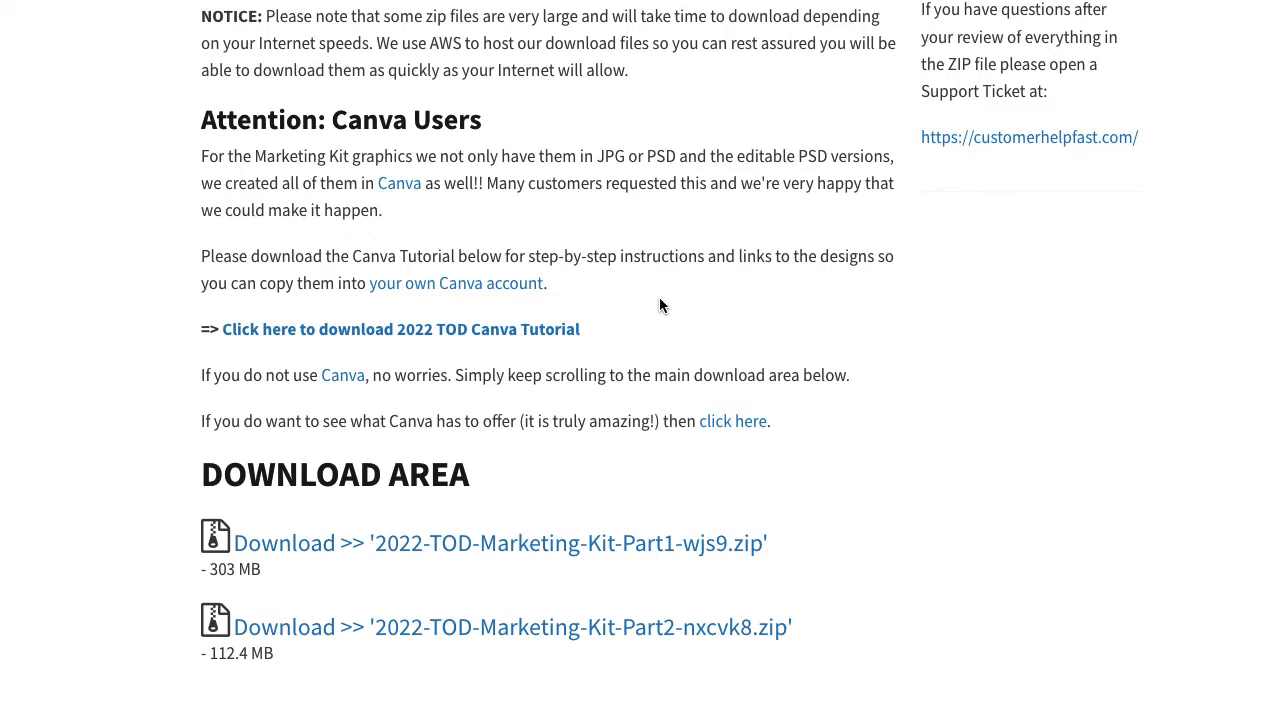
mouse_move(492, 348)
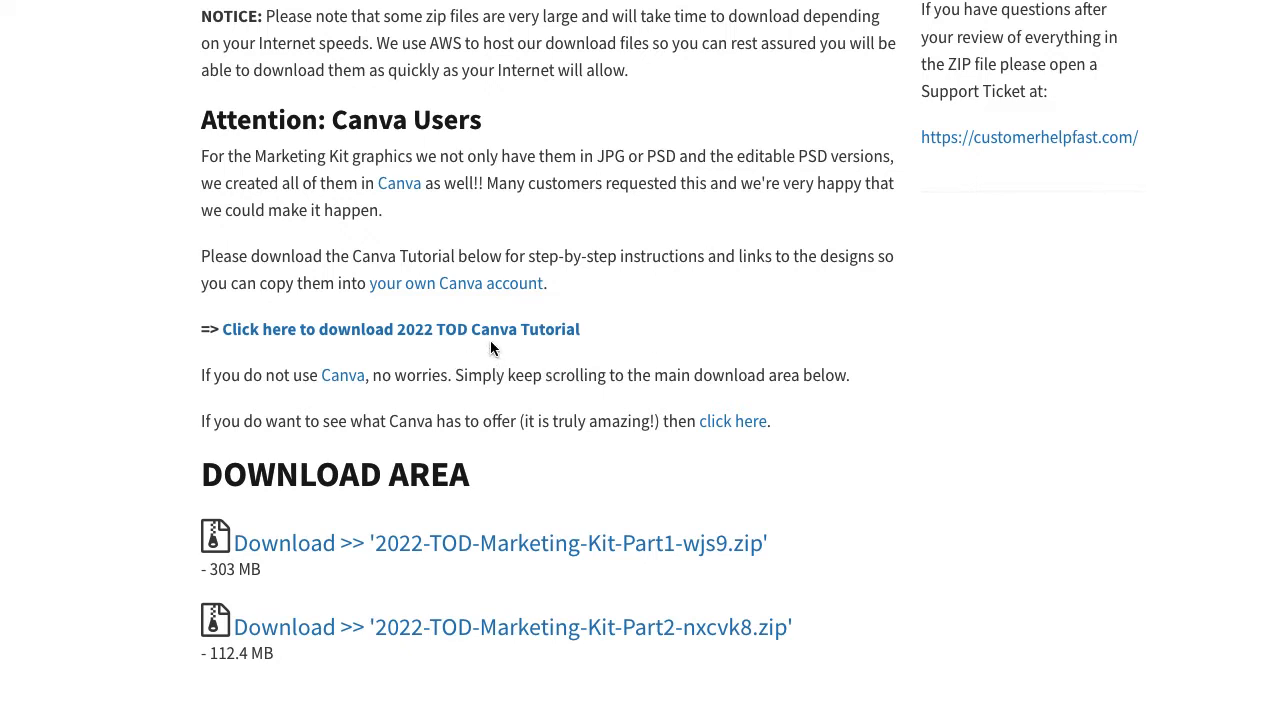
mouse_move(496, 340)
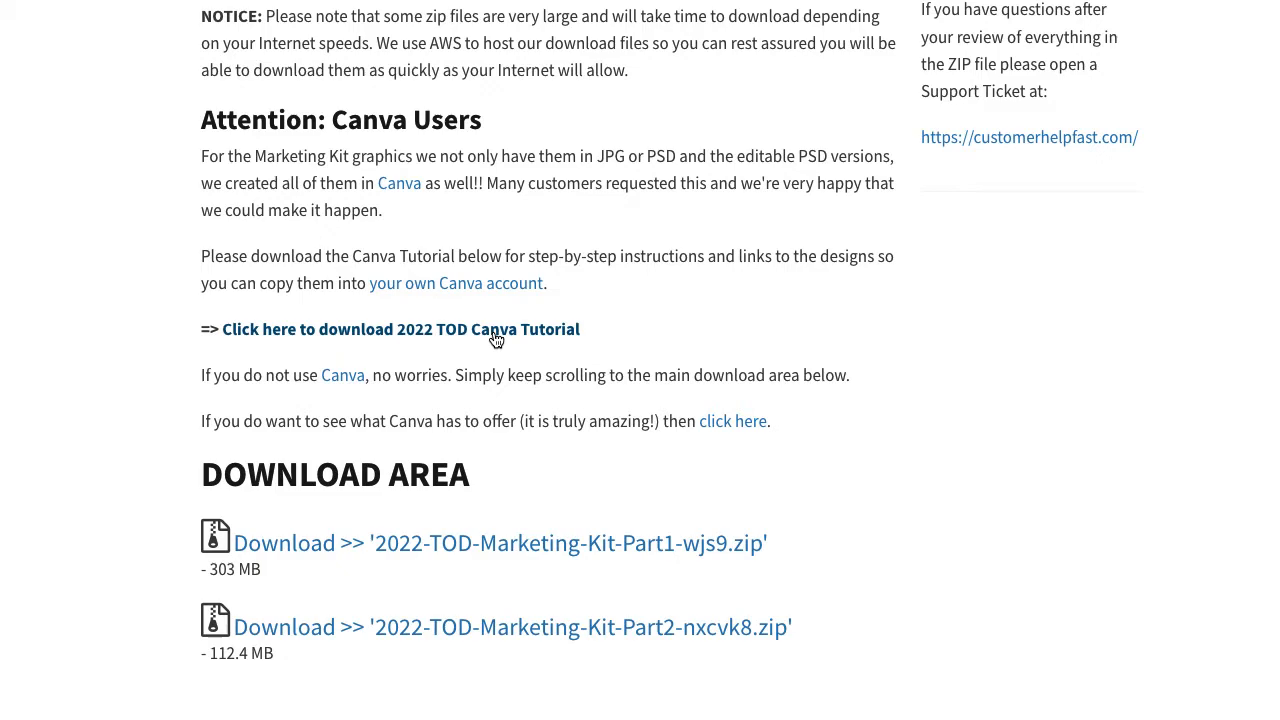
View the 2022 TOD Canva Tutorial PDF and move down through its early steps past Step 3
click(400, 328)
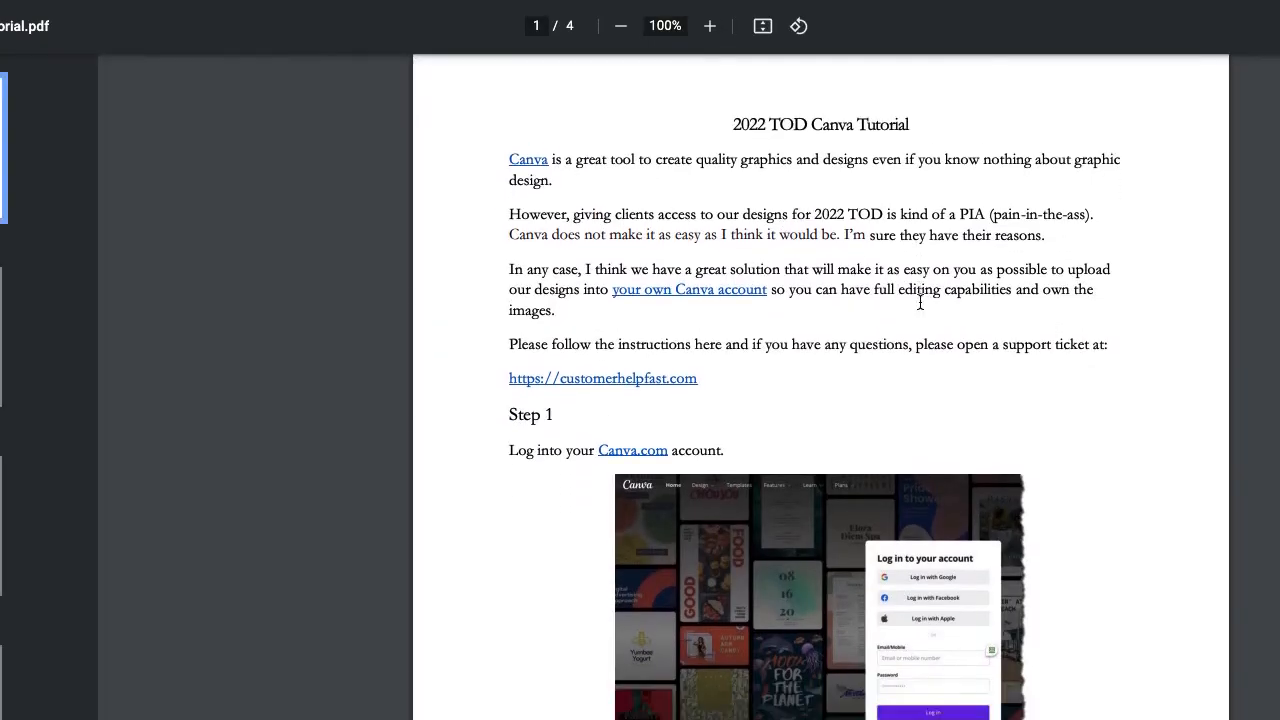
scroll(down, 3)
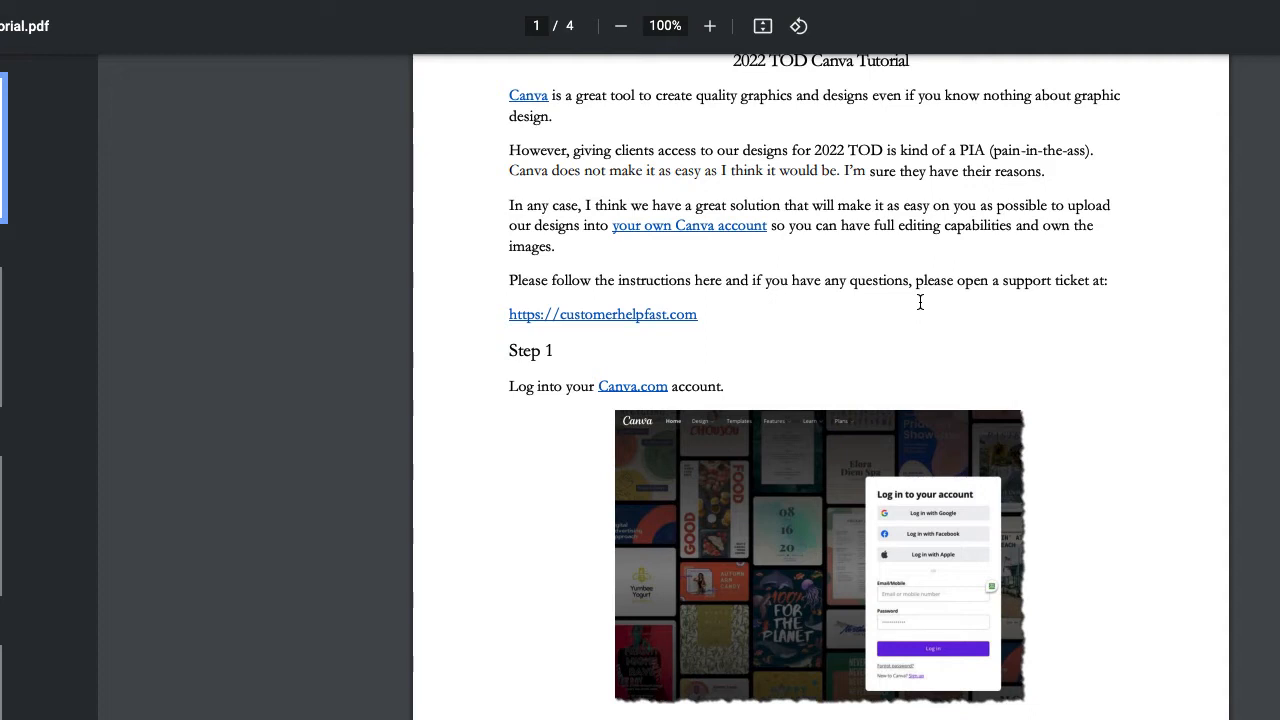
mouse_move(884, 304)
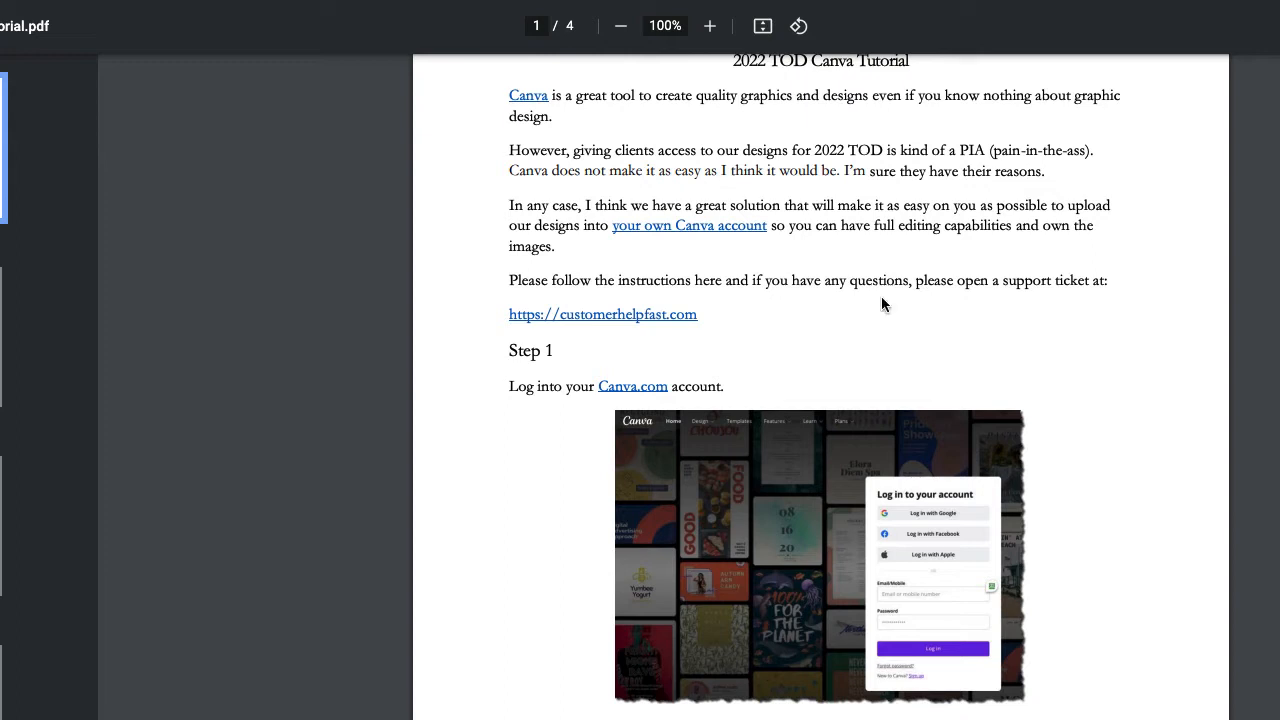
scroll(down, 3)
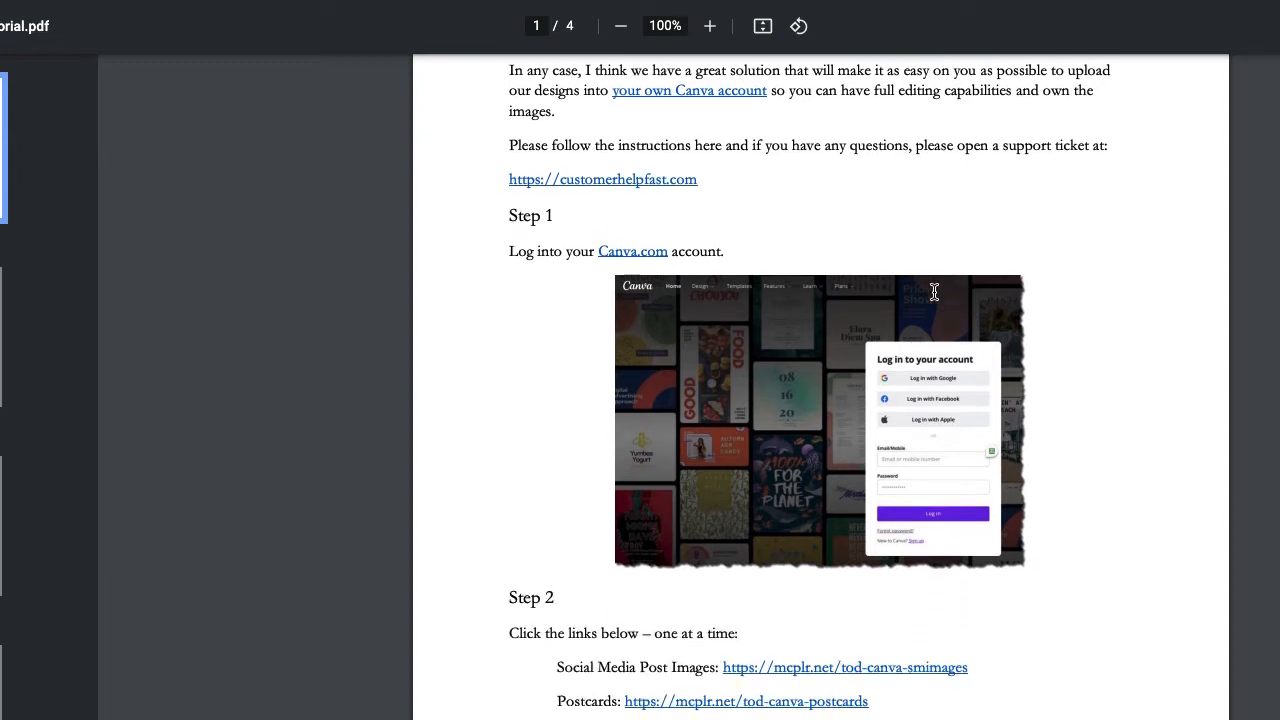
scroll(down, 3)
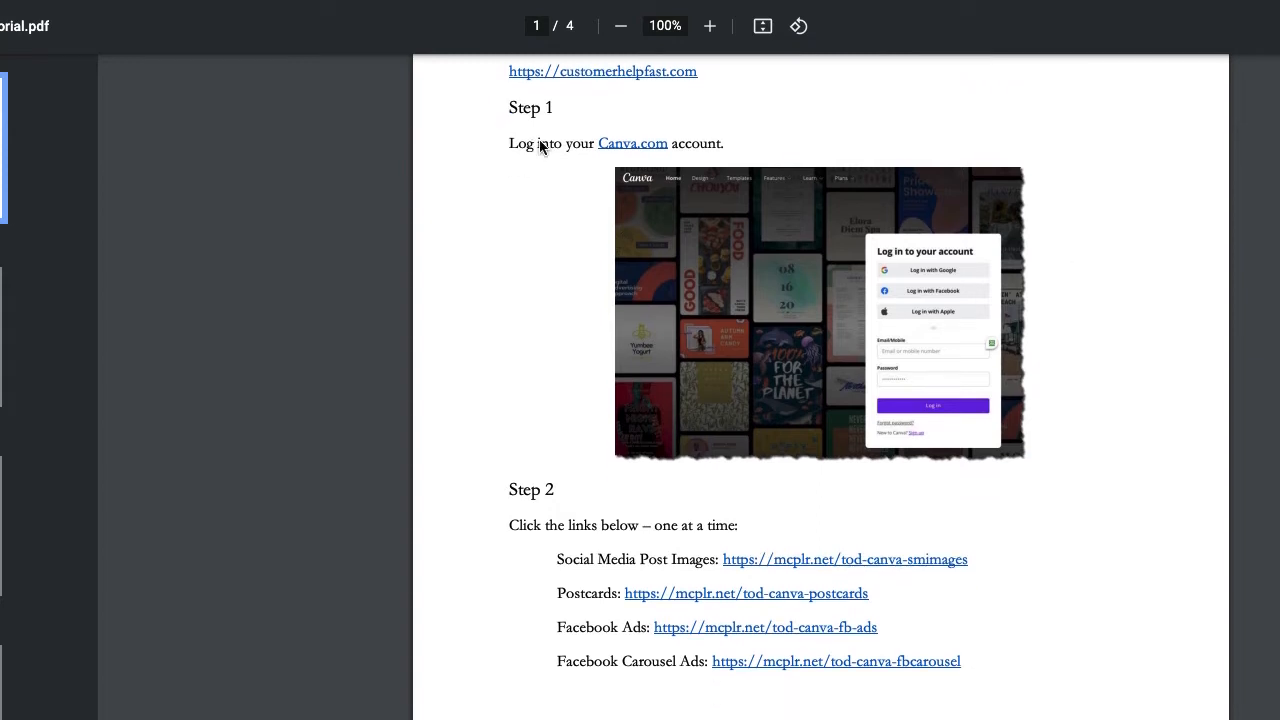
scroll(down, 3)
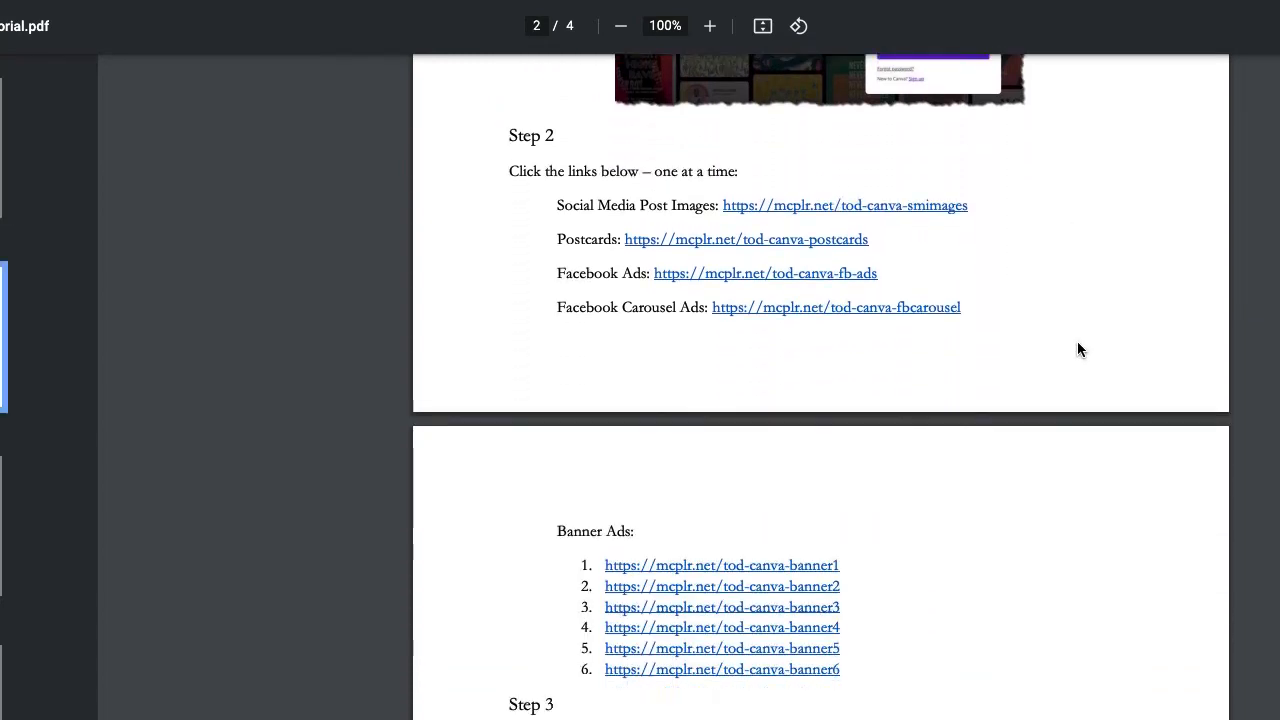
scroll(down, 3)
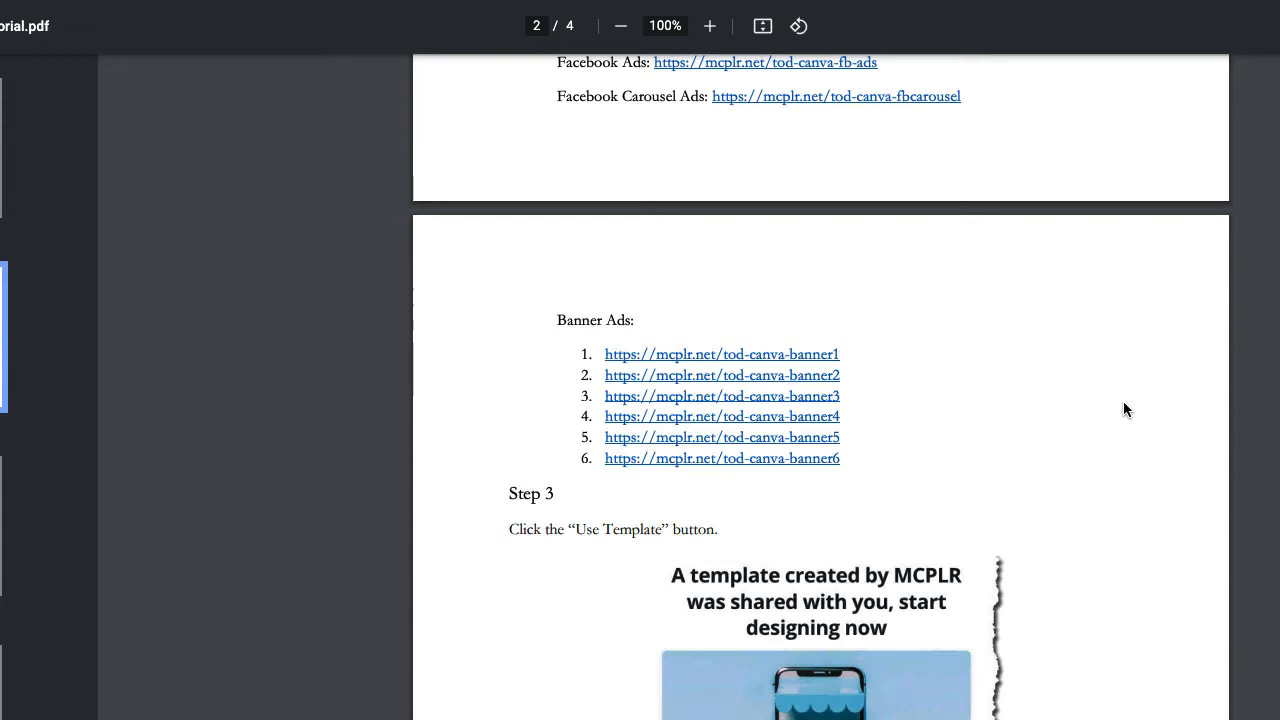
Continue through the tutorial to page 3, Step 4 on editing and downloading the new design
scroll(up, 3)
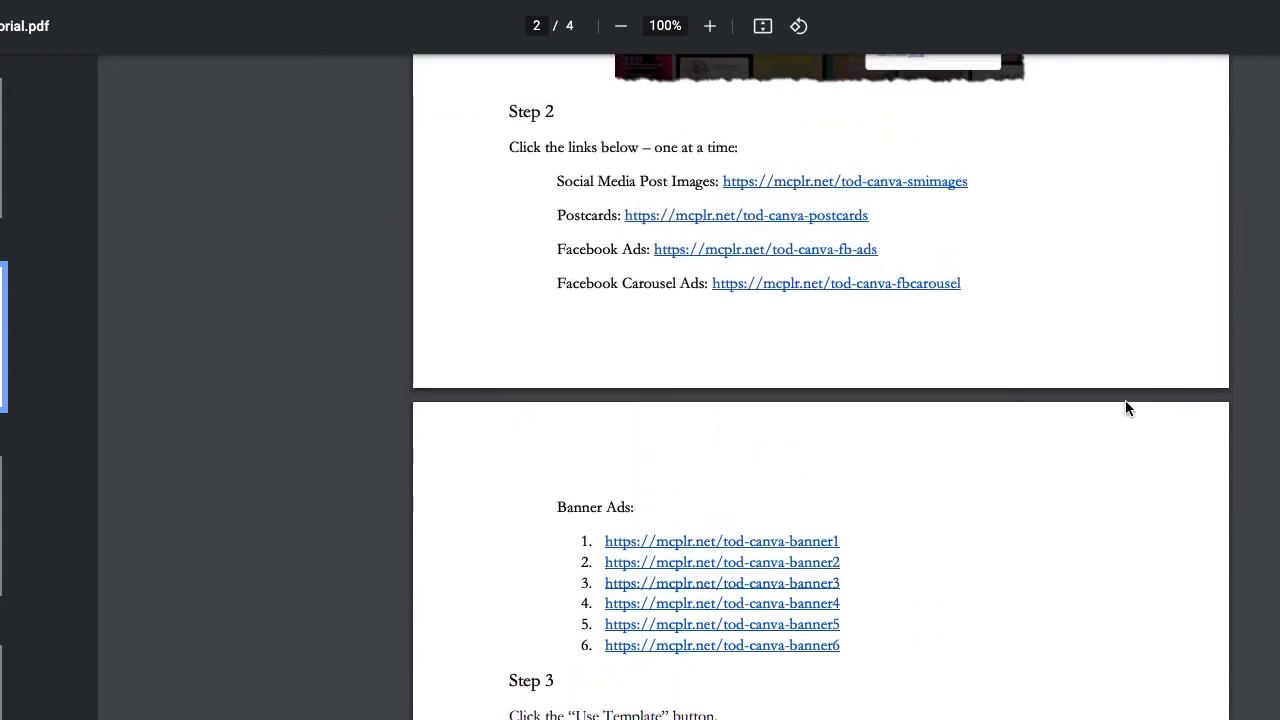
mouse_move(840, 192)
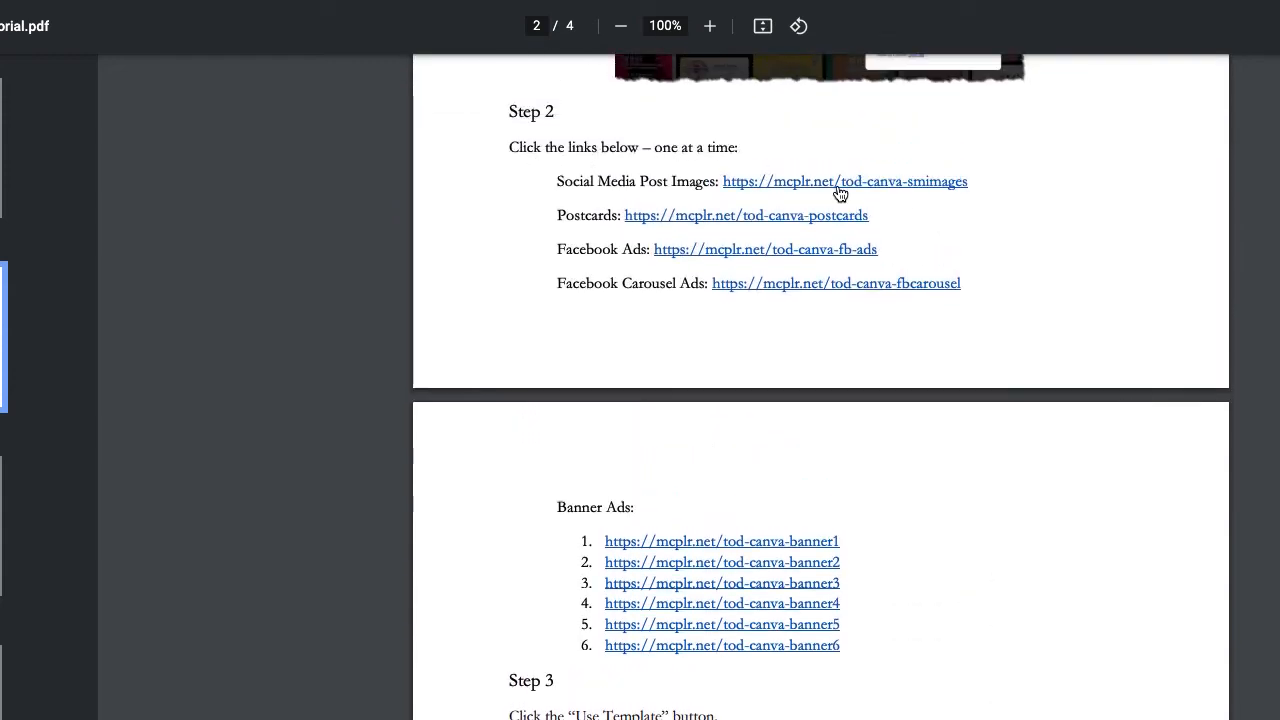
scroll(down, 3)
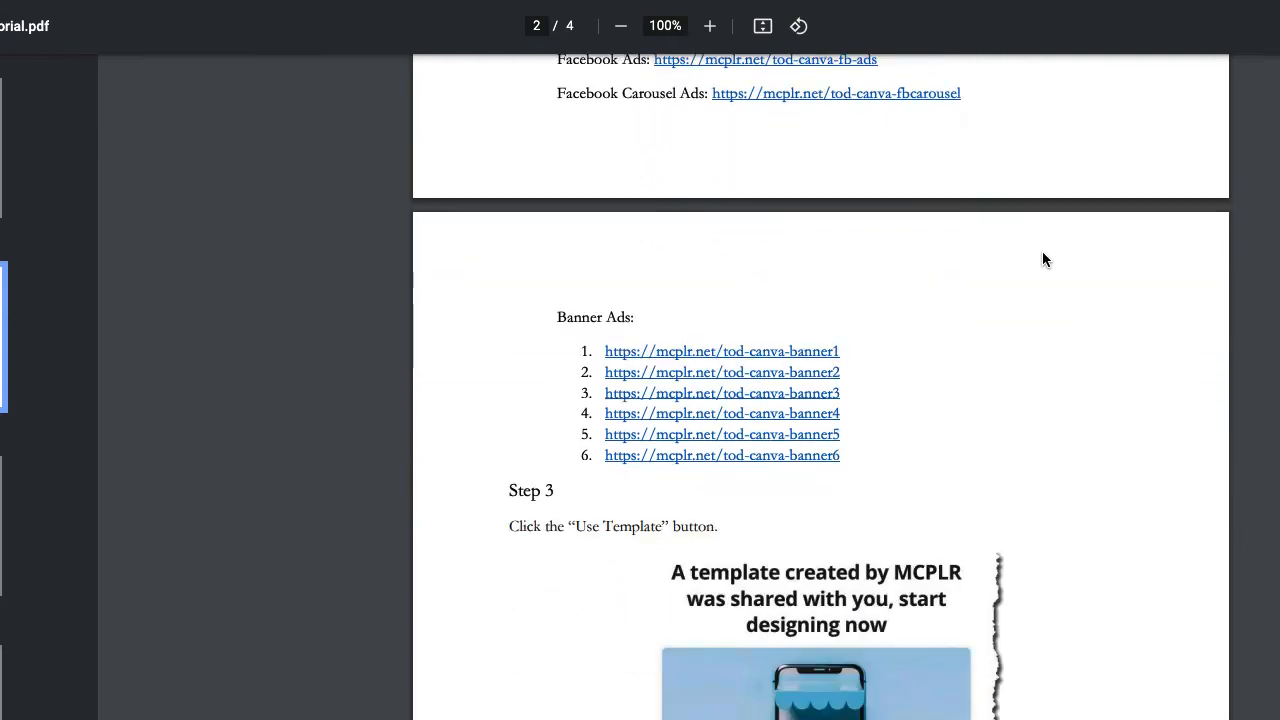
scroll(down, 3)
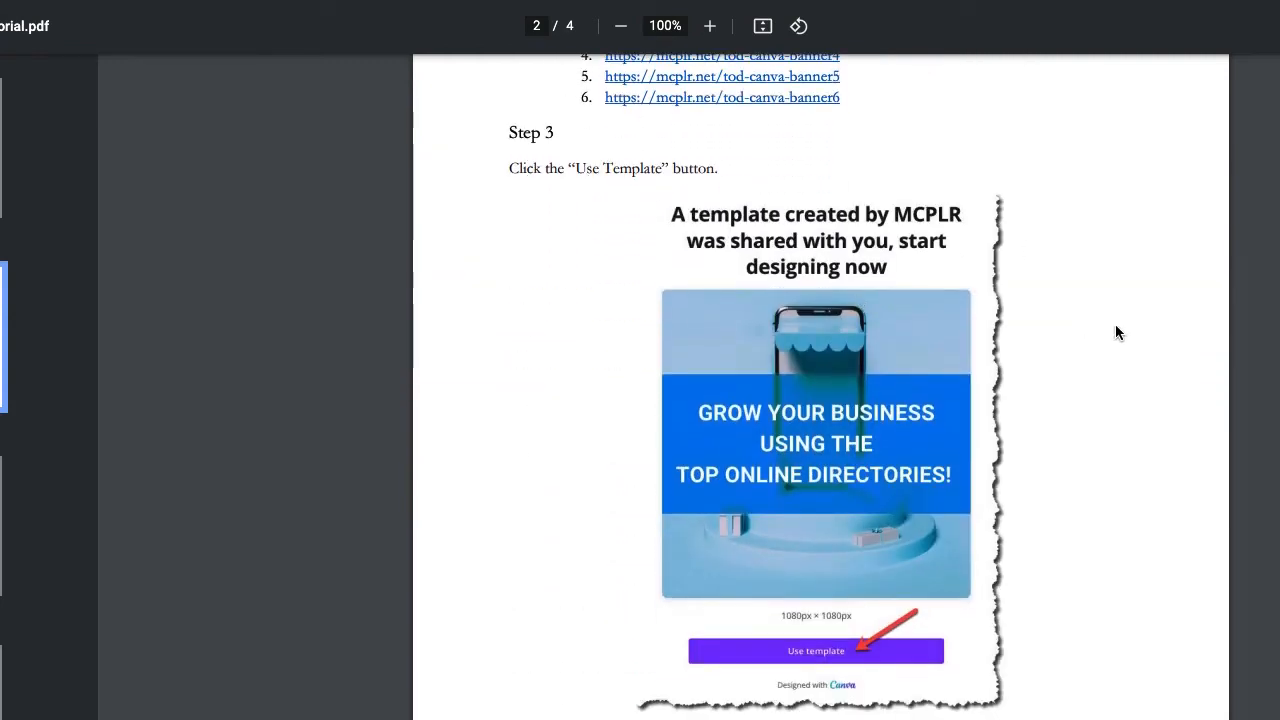
scroll(down, 3)
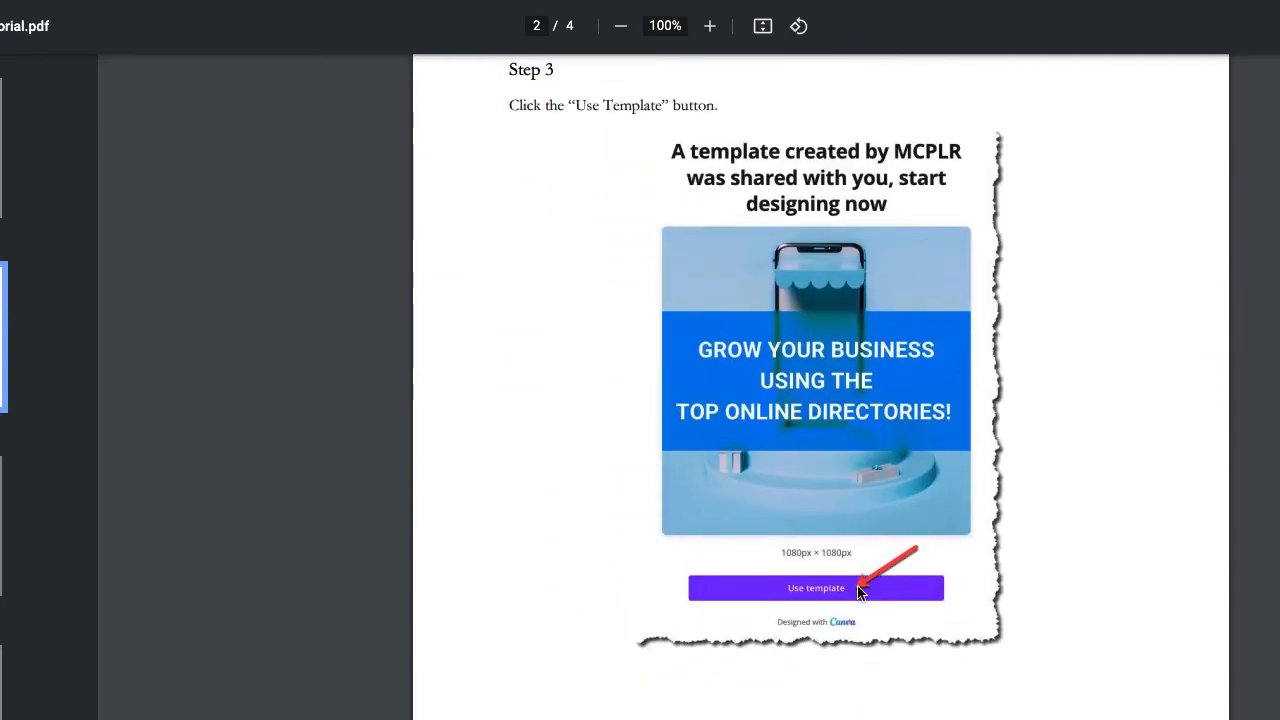
scroll(down, 3)
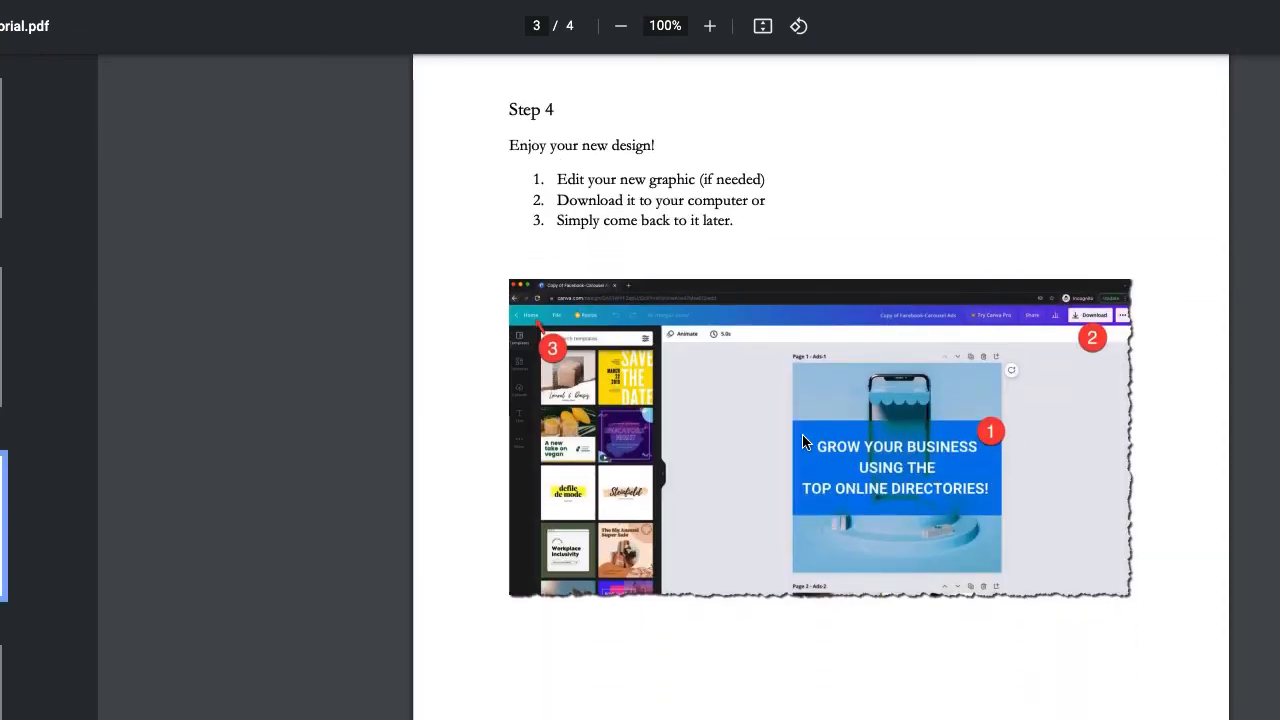
mouse_move(632, 260)
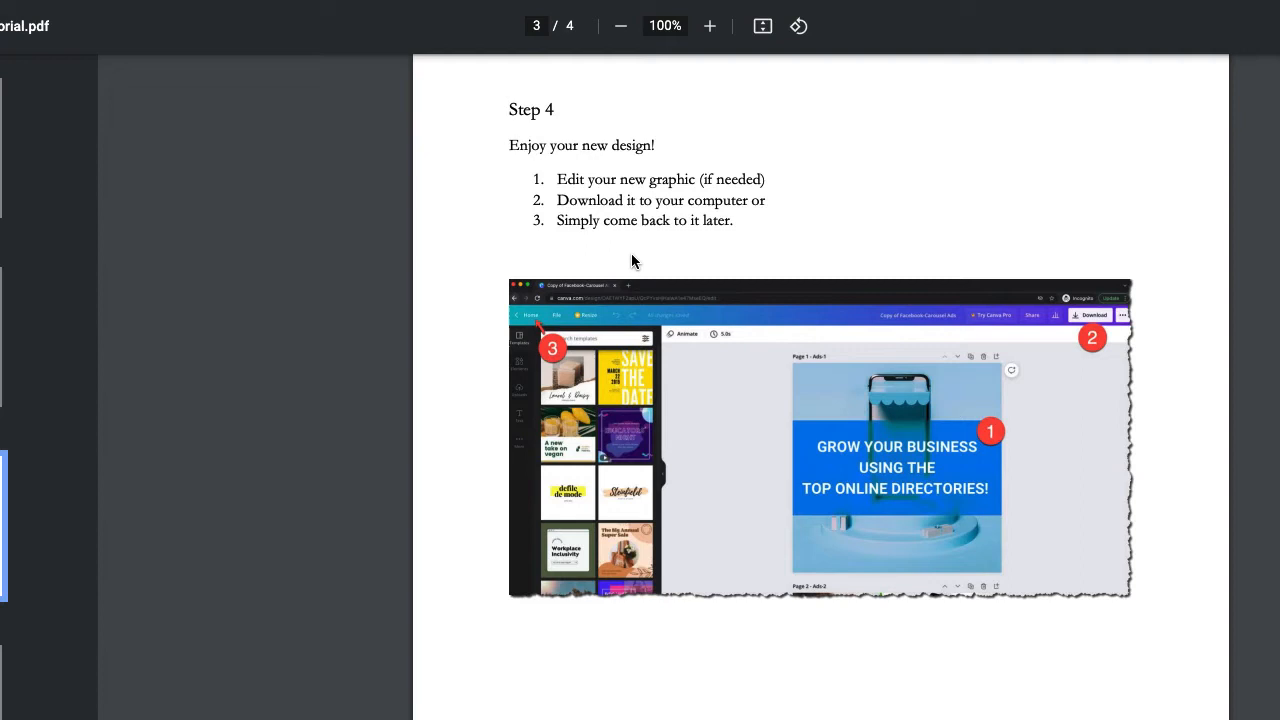
mouse_move(996, 388)
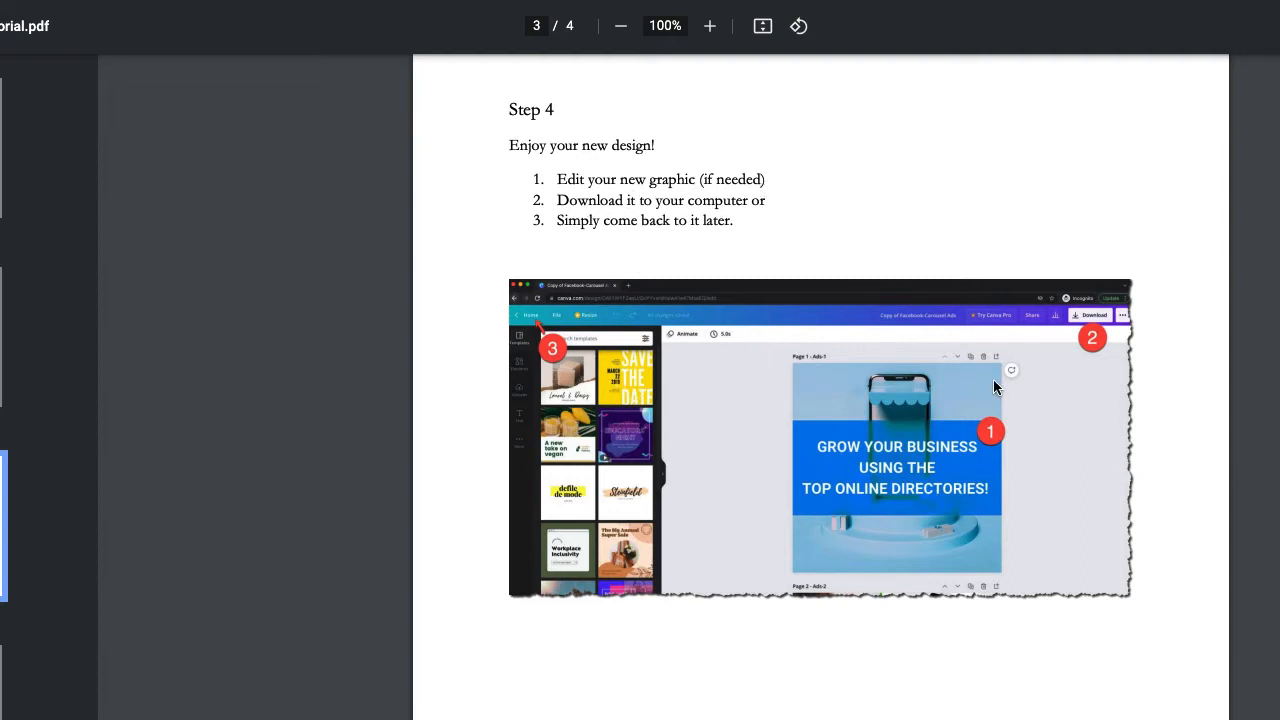
Reach page 4's IMPORTANT note on editing only 'Copy of' designs and the Move to folder screenshot
scroll(down, 3)
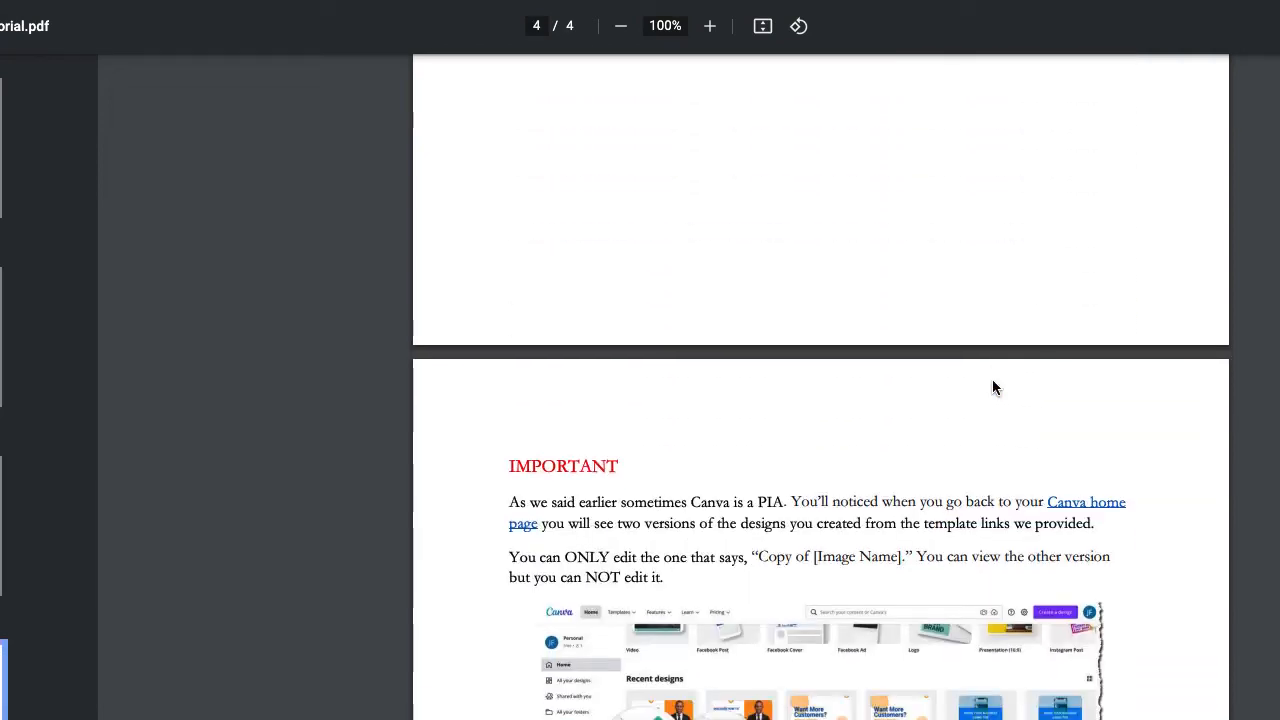
scroll(down, 3)
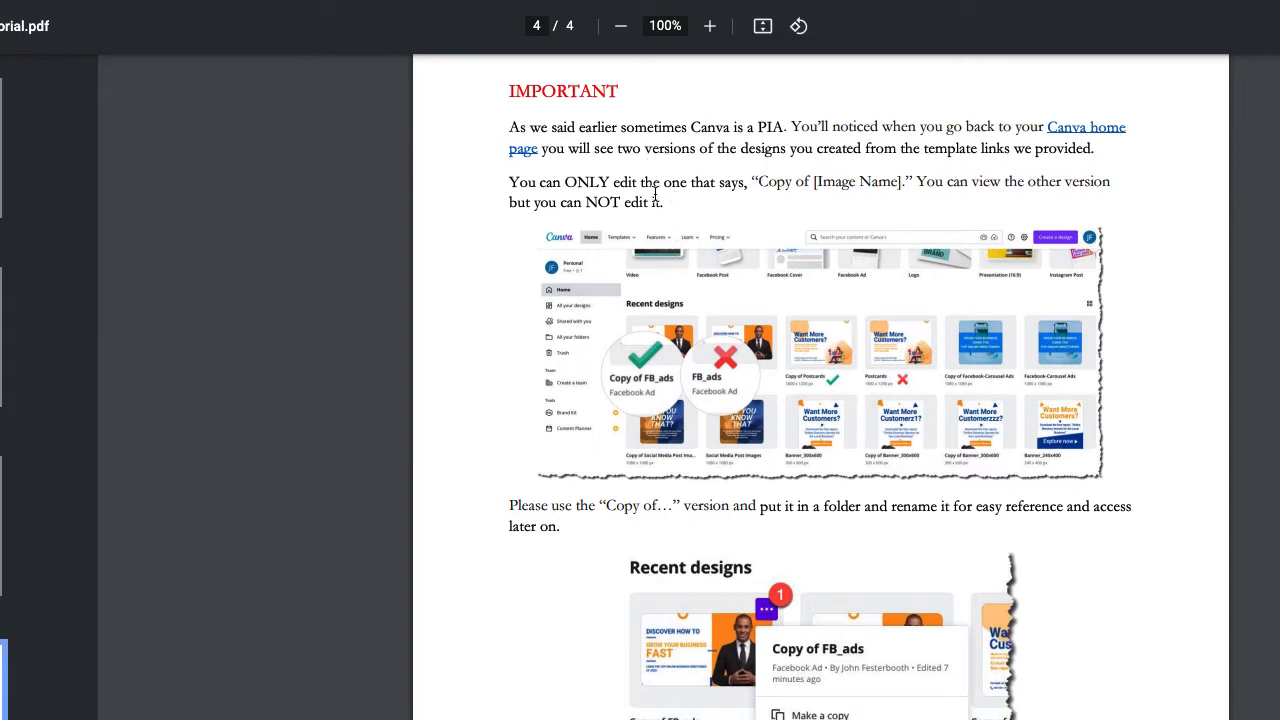
mouse_move(736, 364)
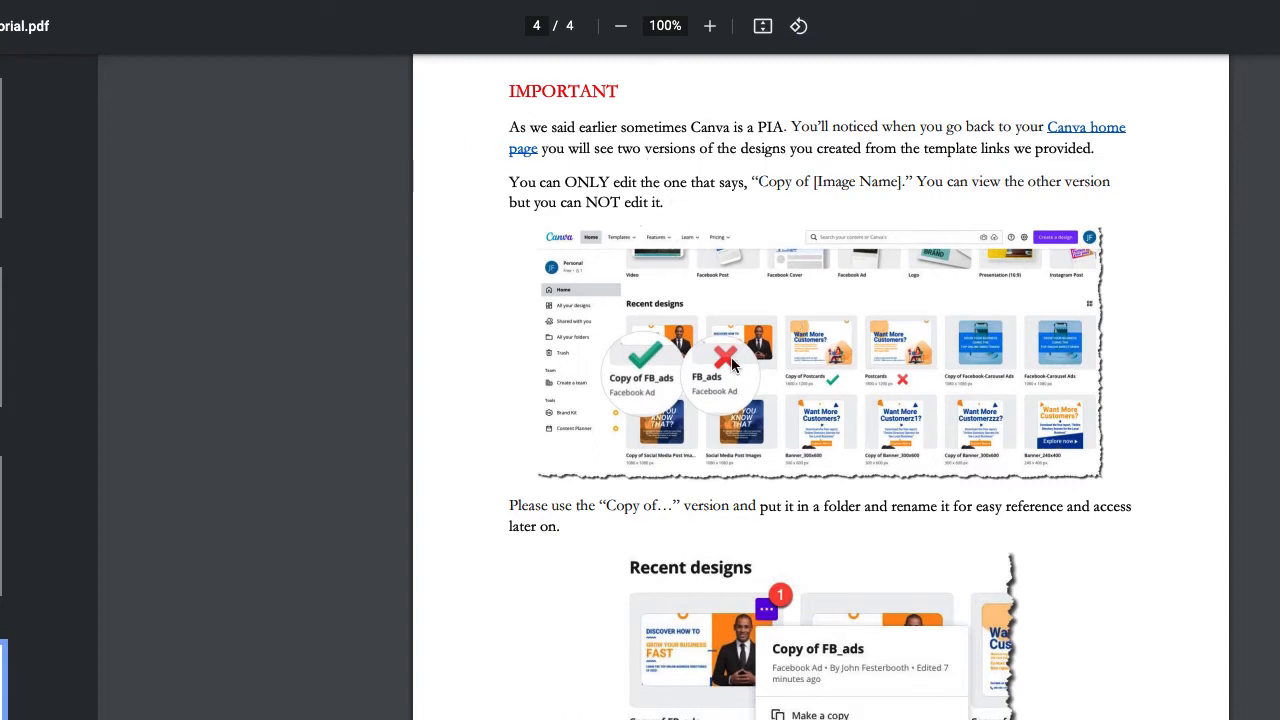
mouse_move(624, 378)
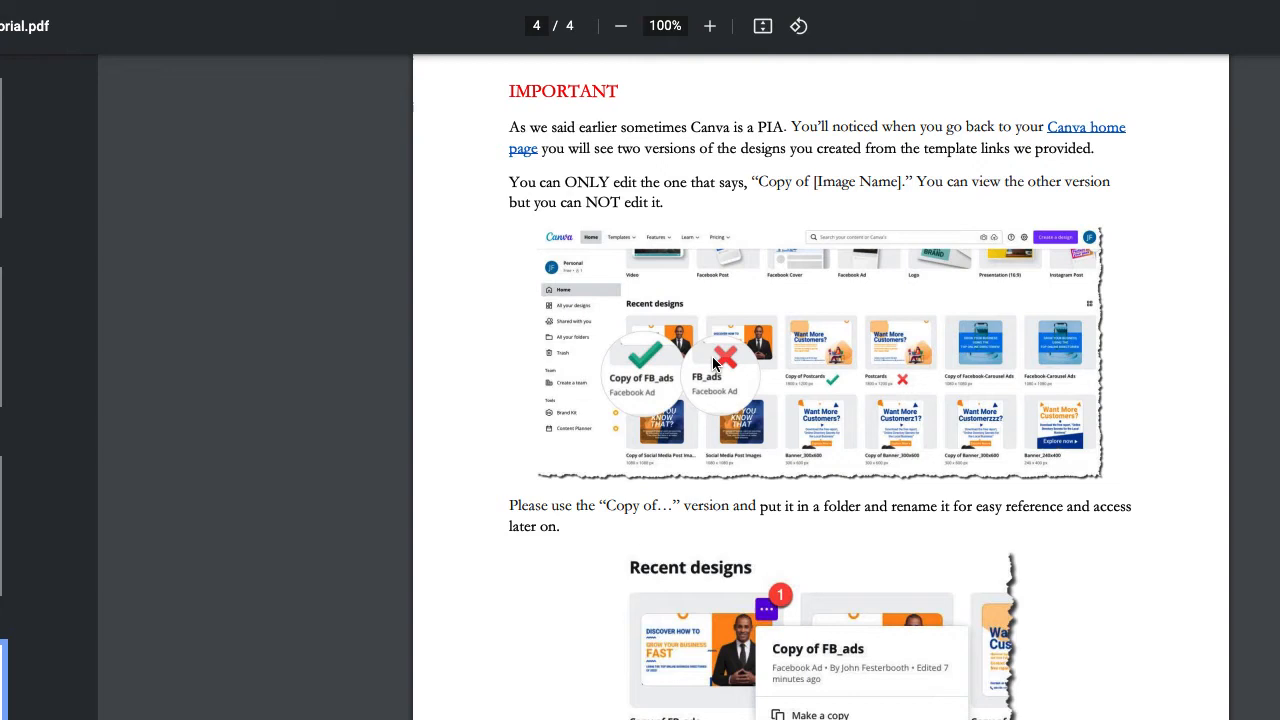
mouse_move(648, 396)
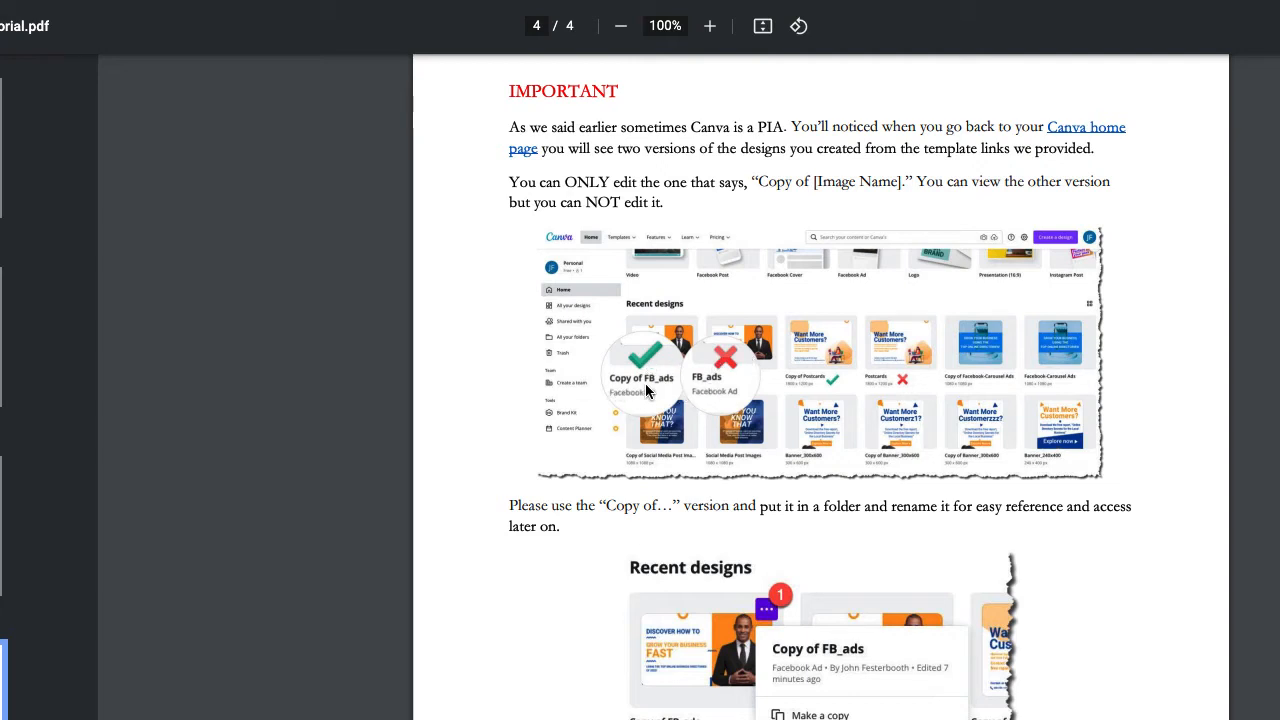
mouse_move(728, 362)
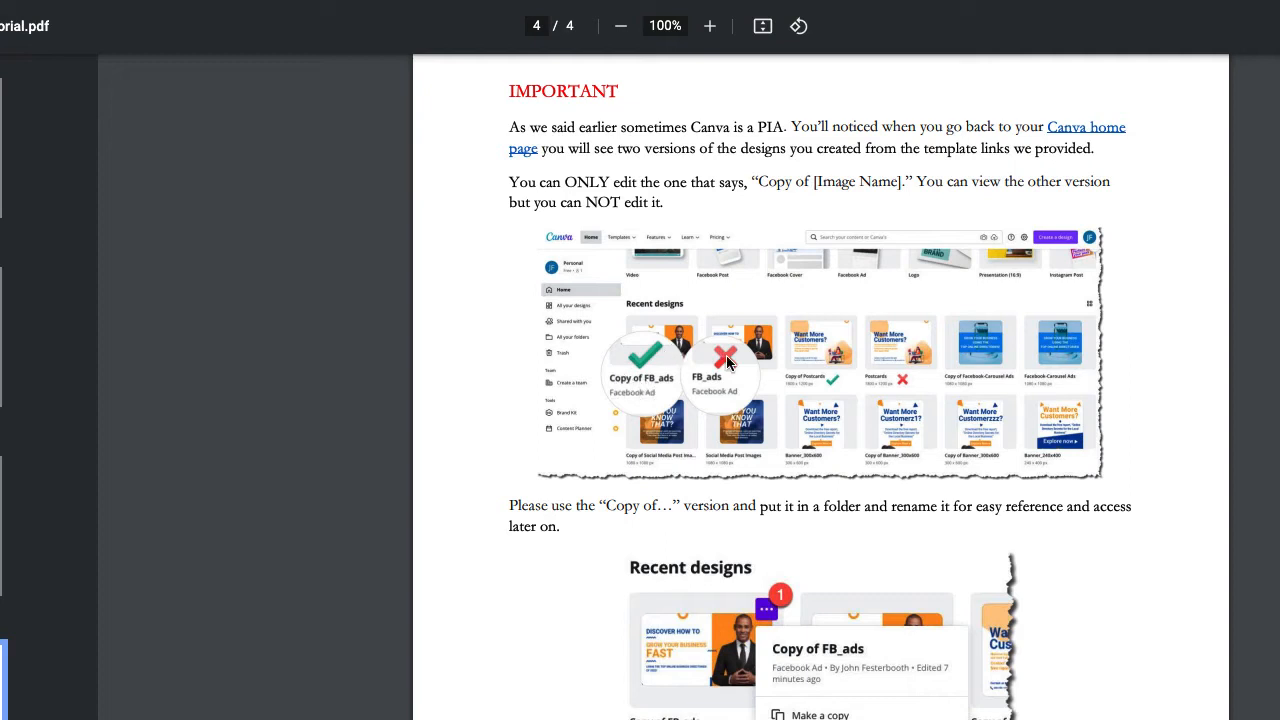
mouse_move(656, 362)
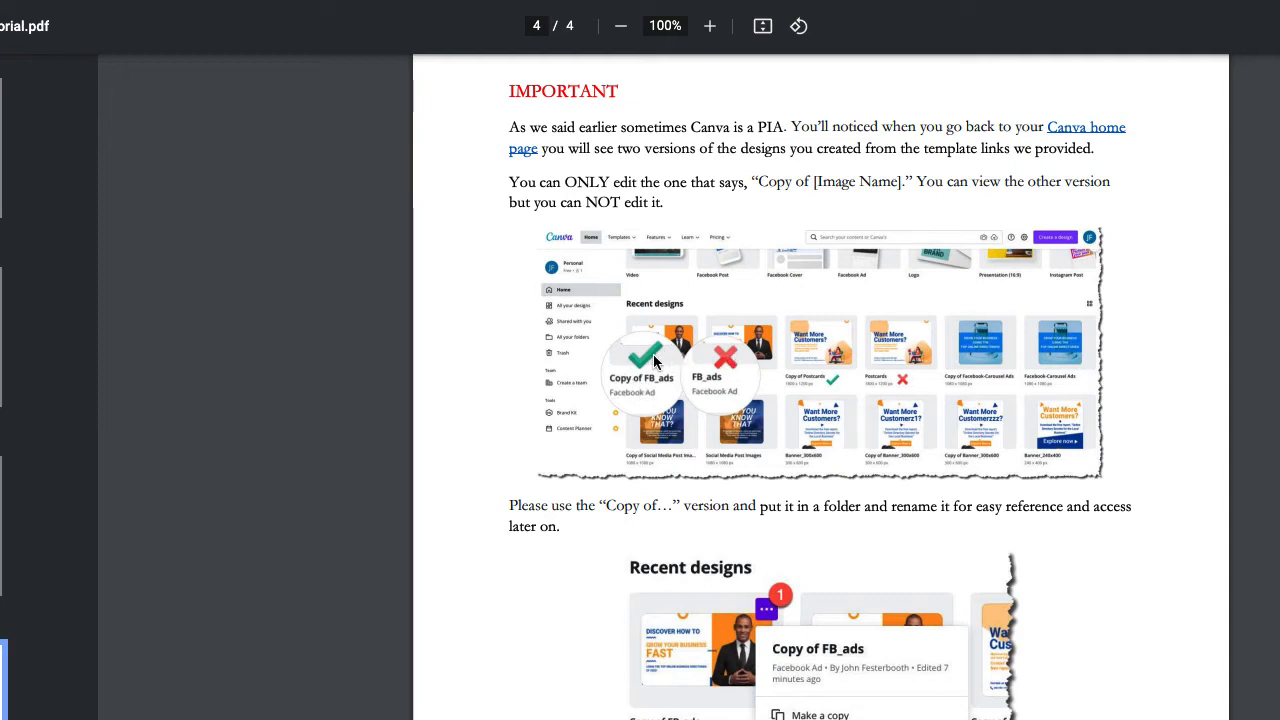
mouse_move(584, 290)
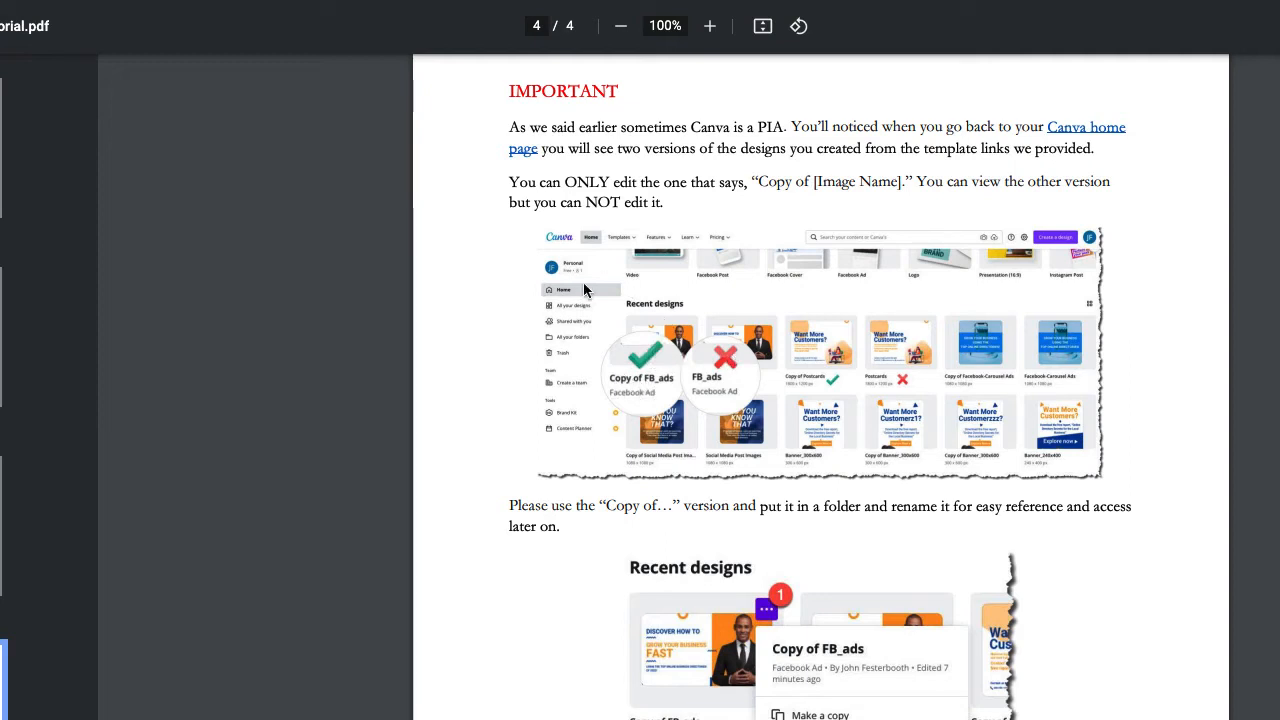
mouse_move(730, 368)
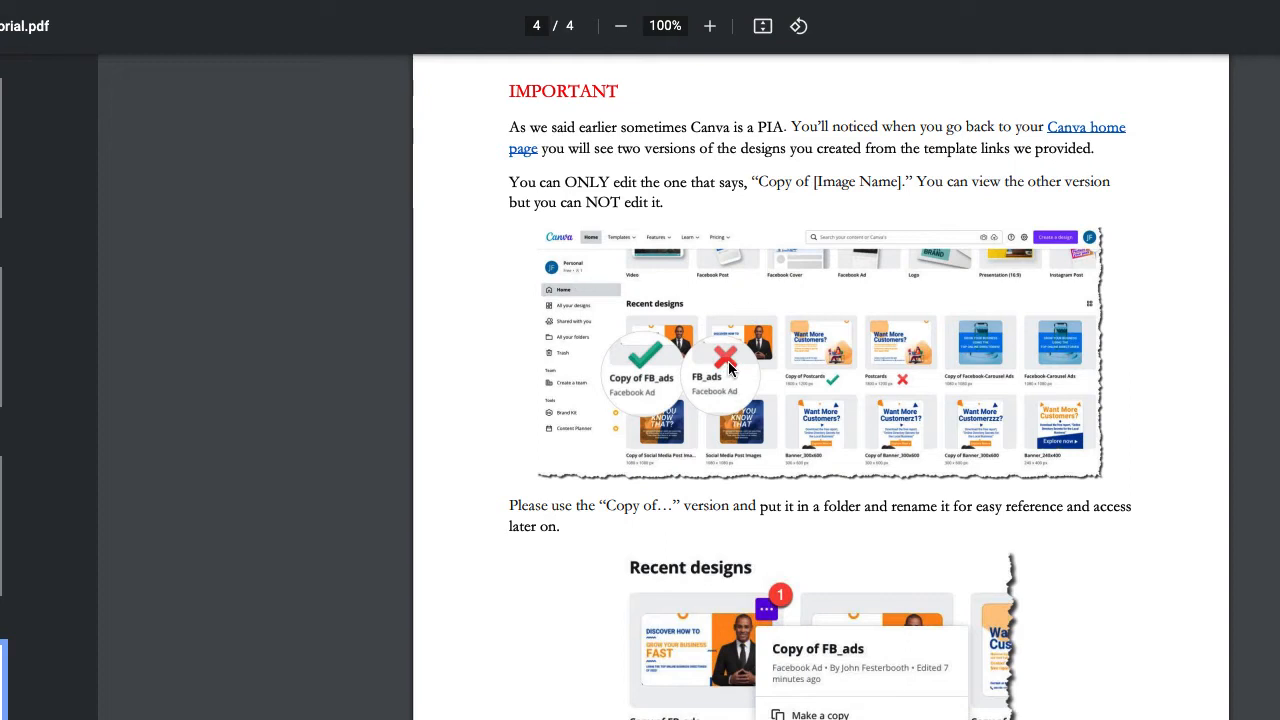
mouse_move(744, 364)
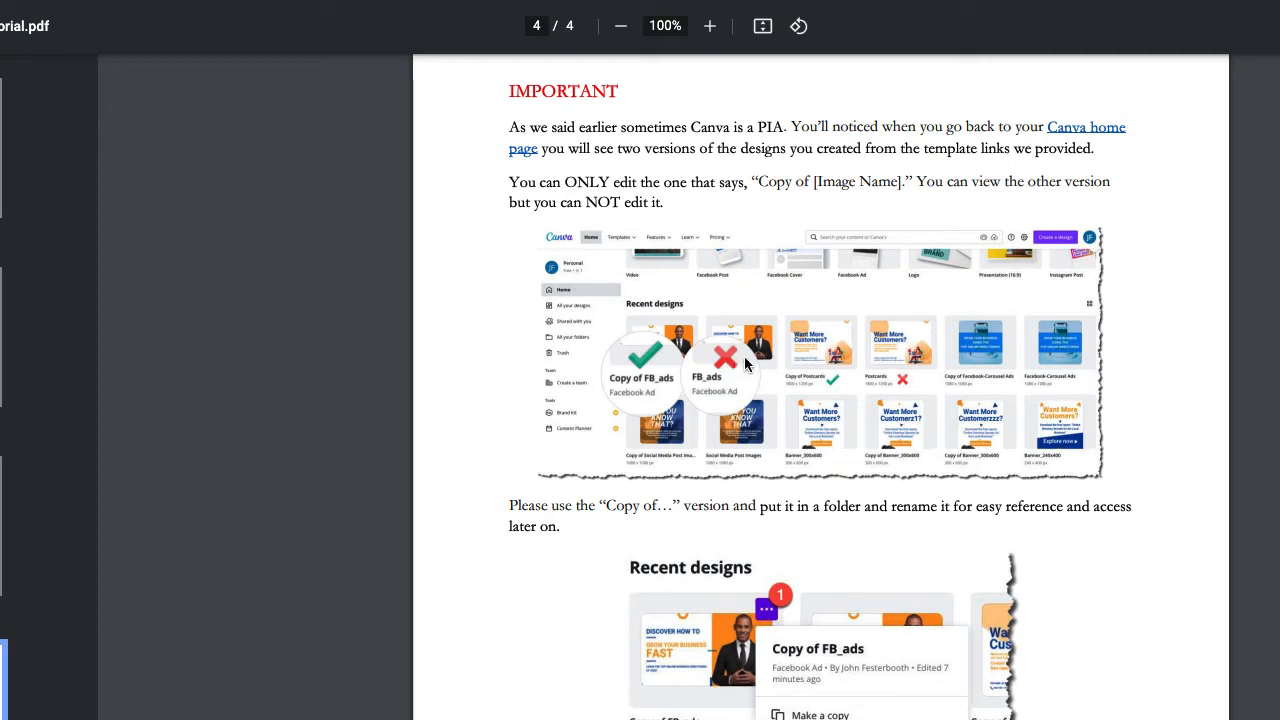
mouse_move(670, 332)
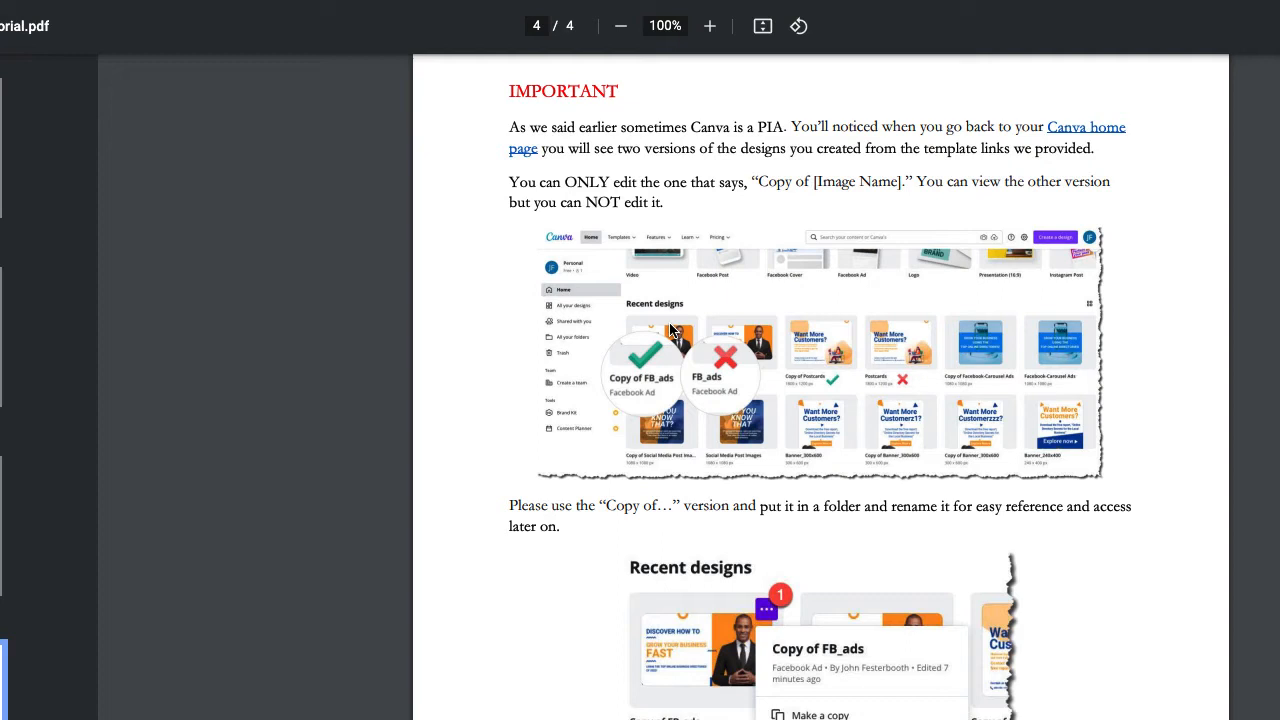
scroll(down, 3)
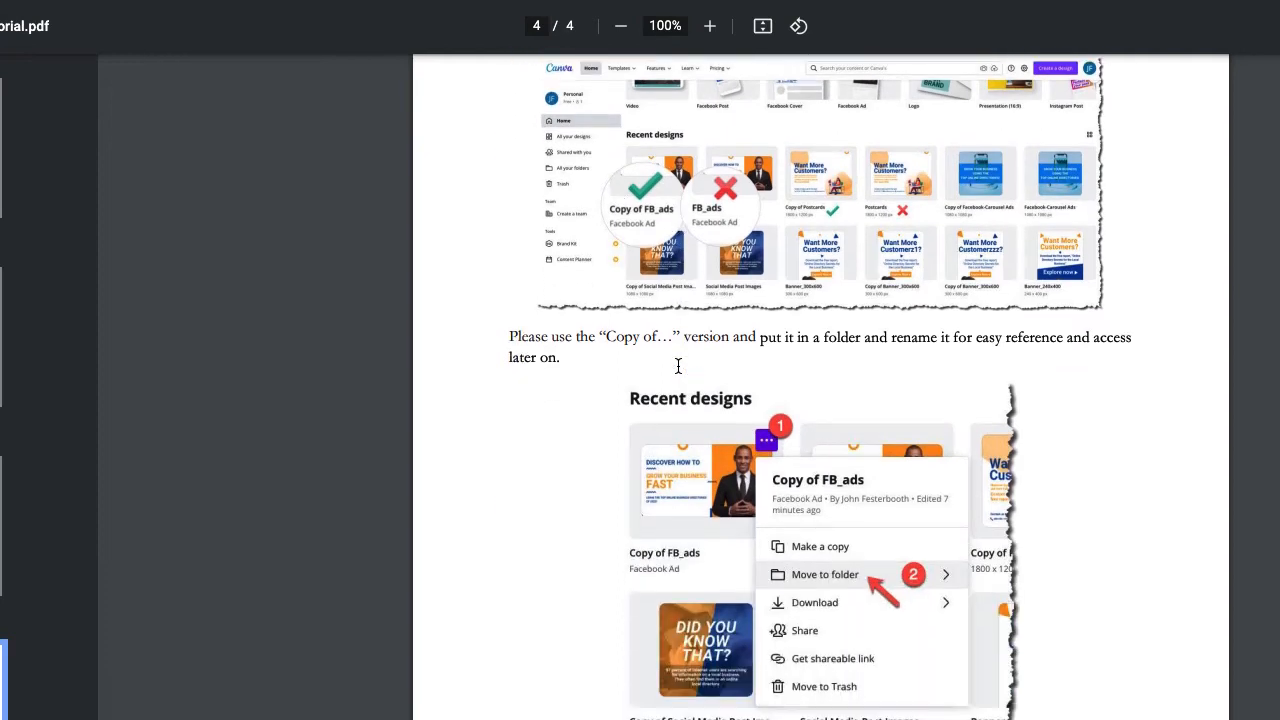
mouse_move(752, 464)
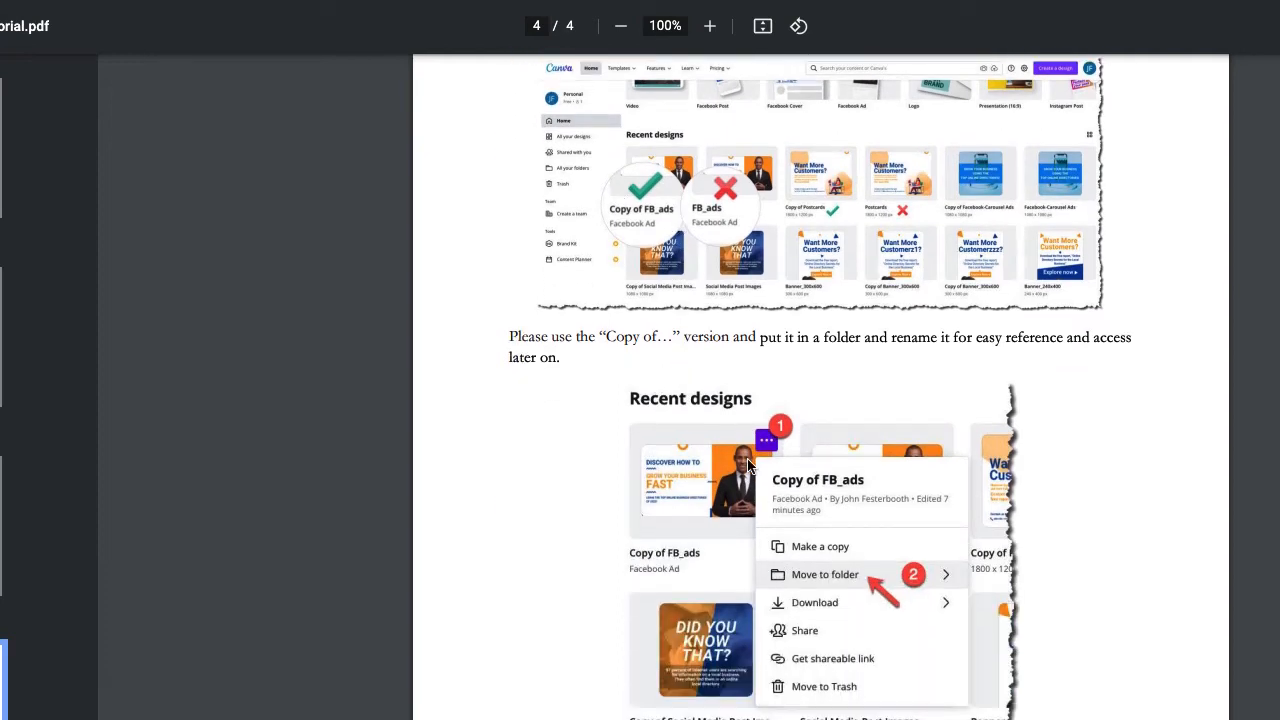
mouse_move(800, 600)
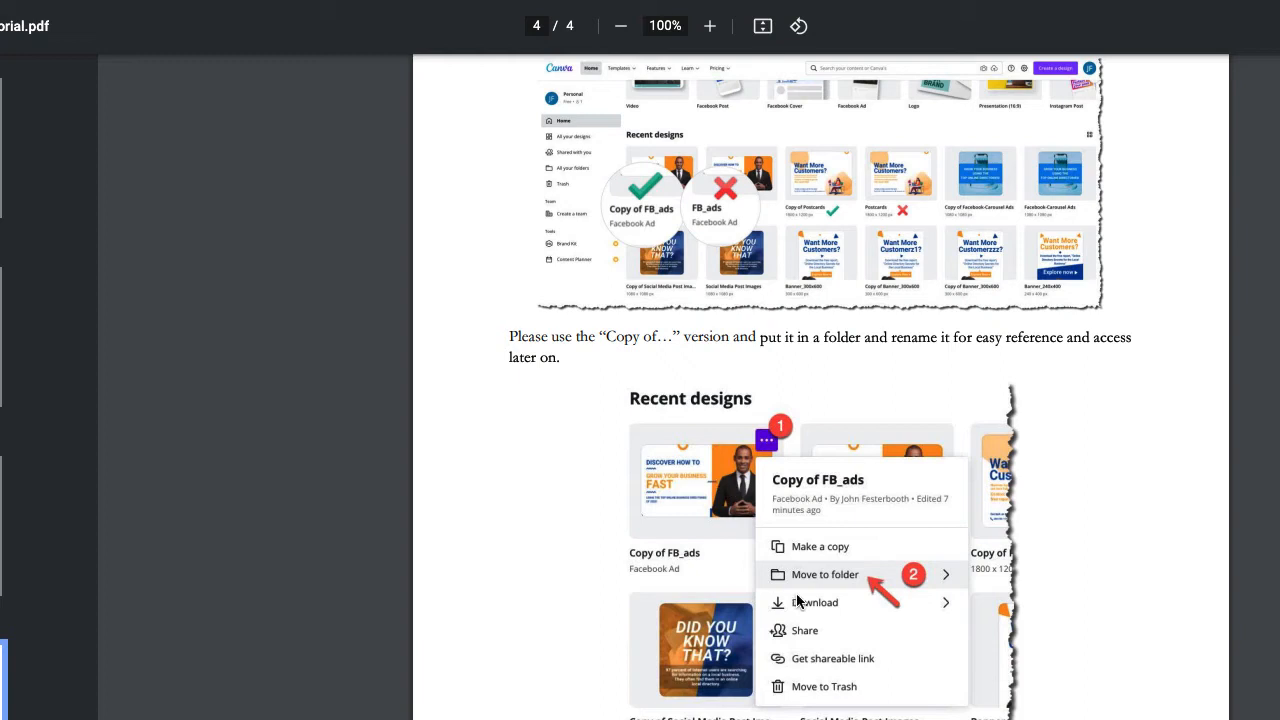
mouse_move(896, 612)
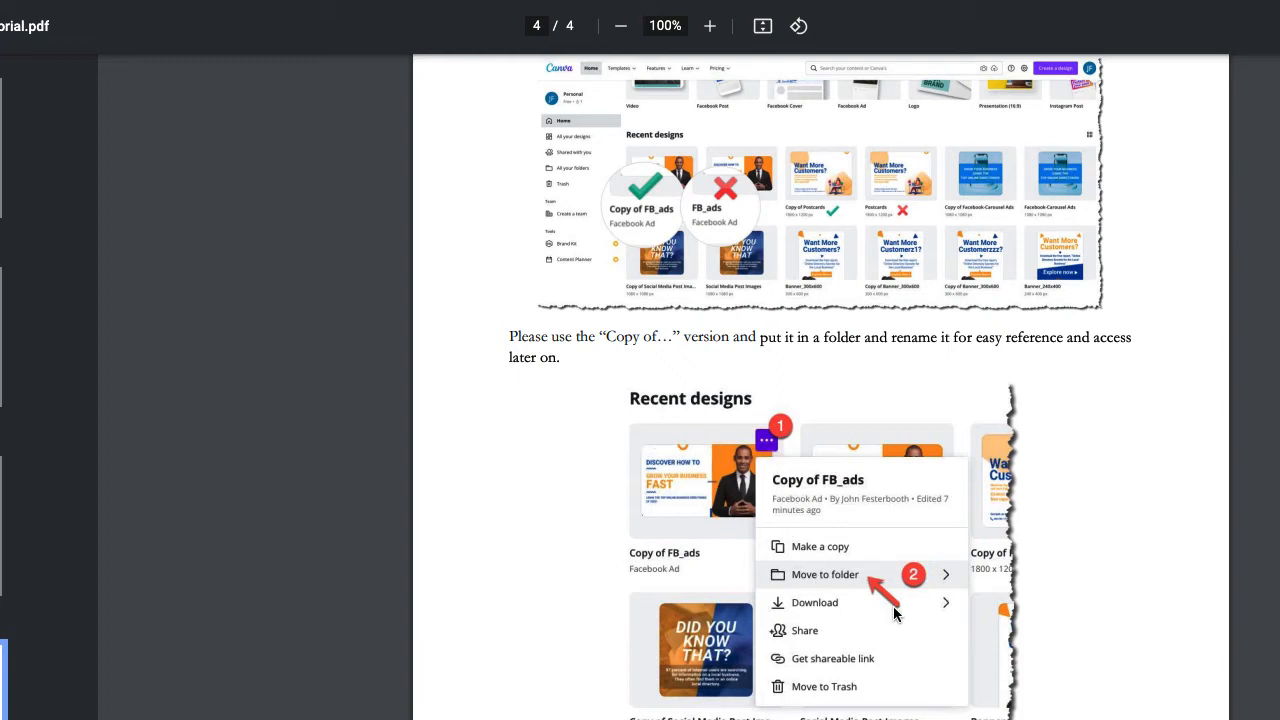
mouse_move(840, 580)
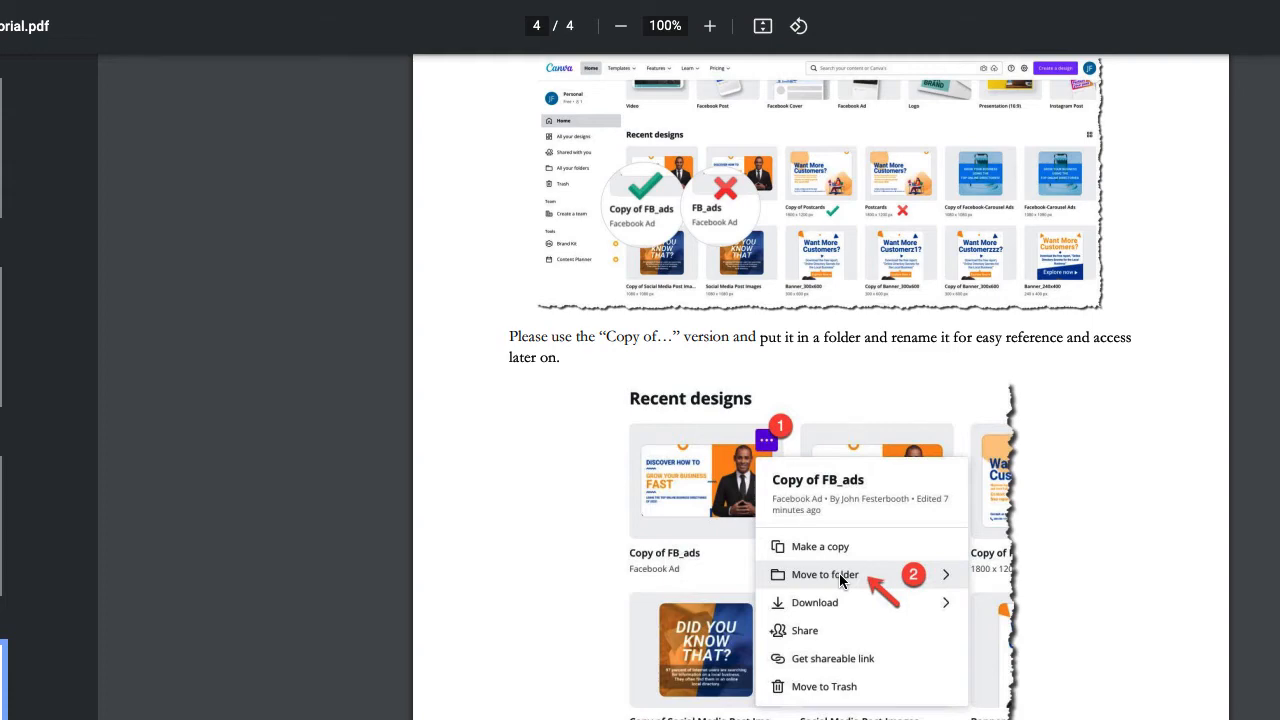
scroll(up, 3)
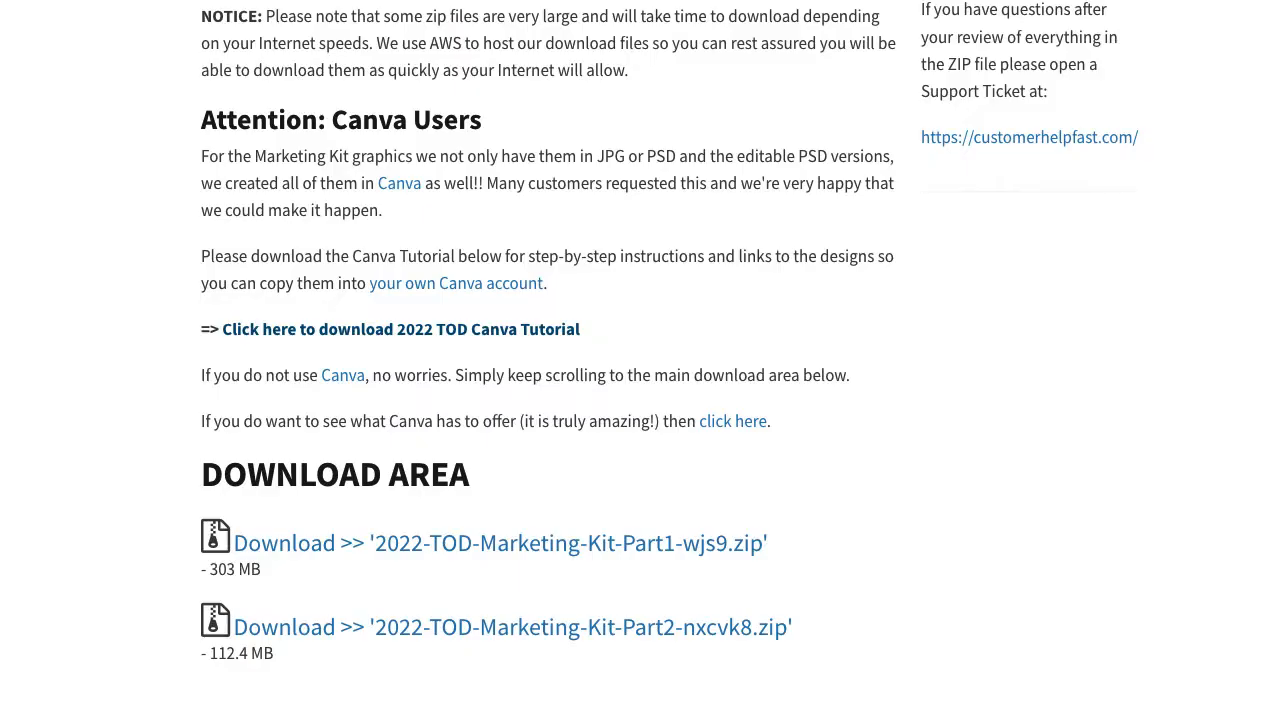
Scroll the download page to the Download Area with the Part1 and Part2 Marketing Kit zip links
scroll(down, 3)
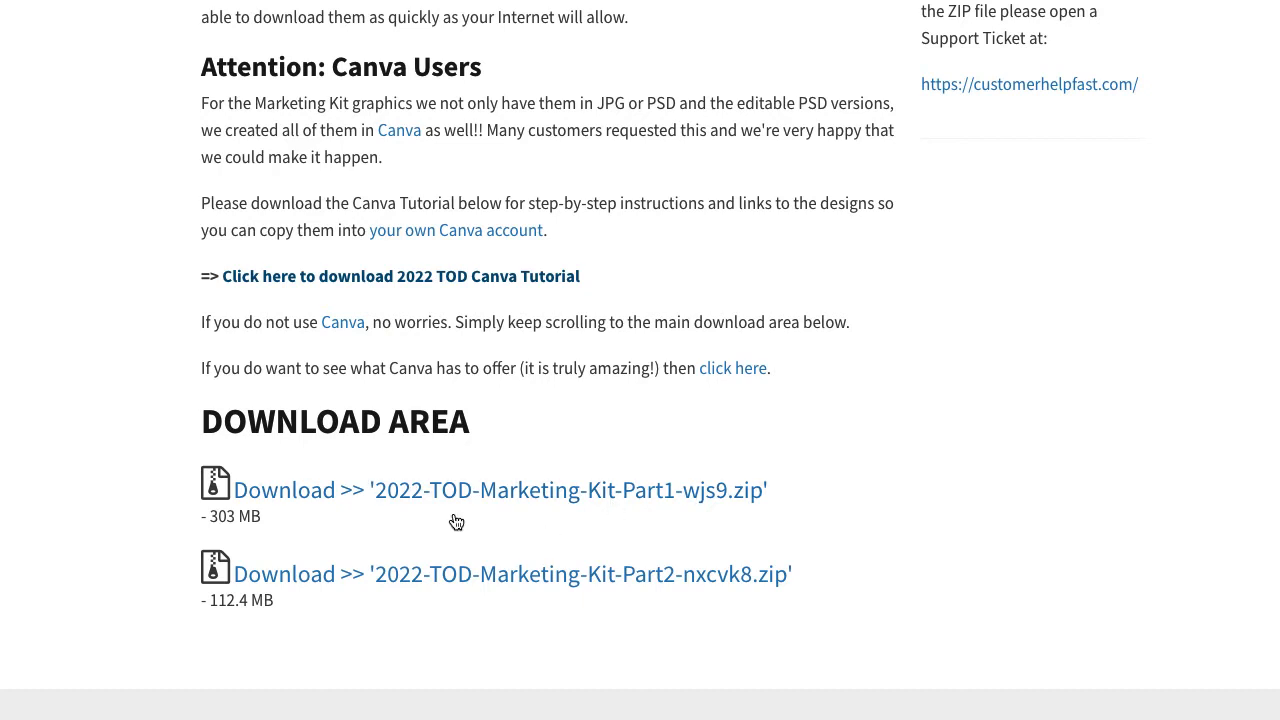
mouse_move(628, 506)
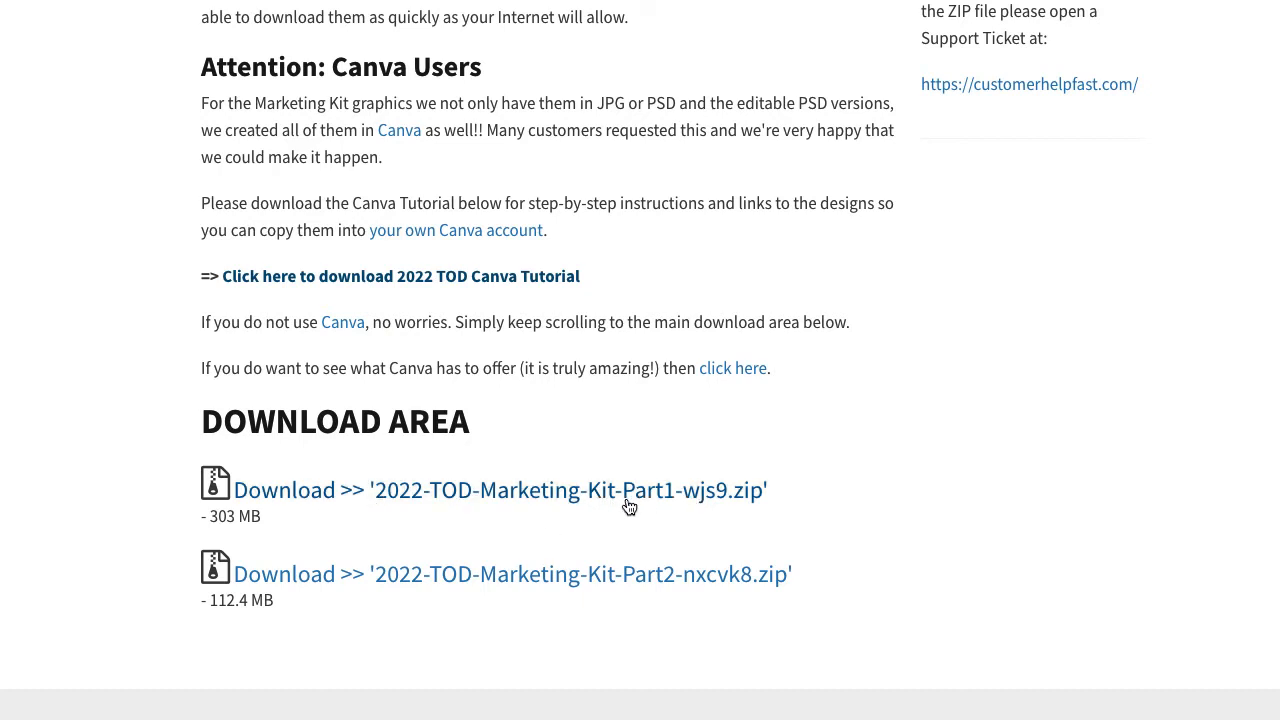
mouse_move(276, 528)
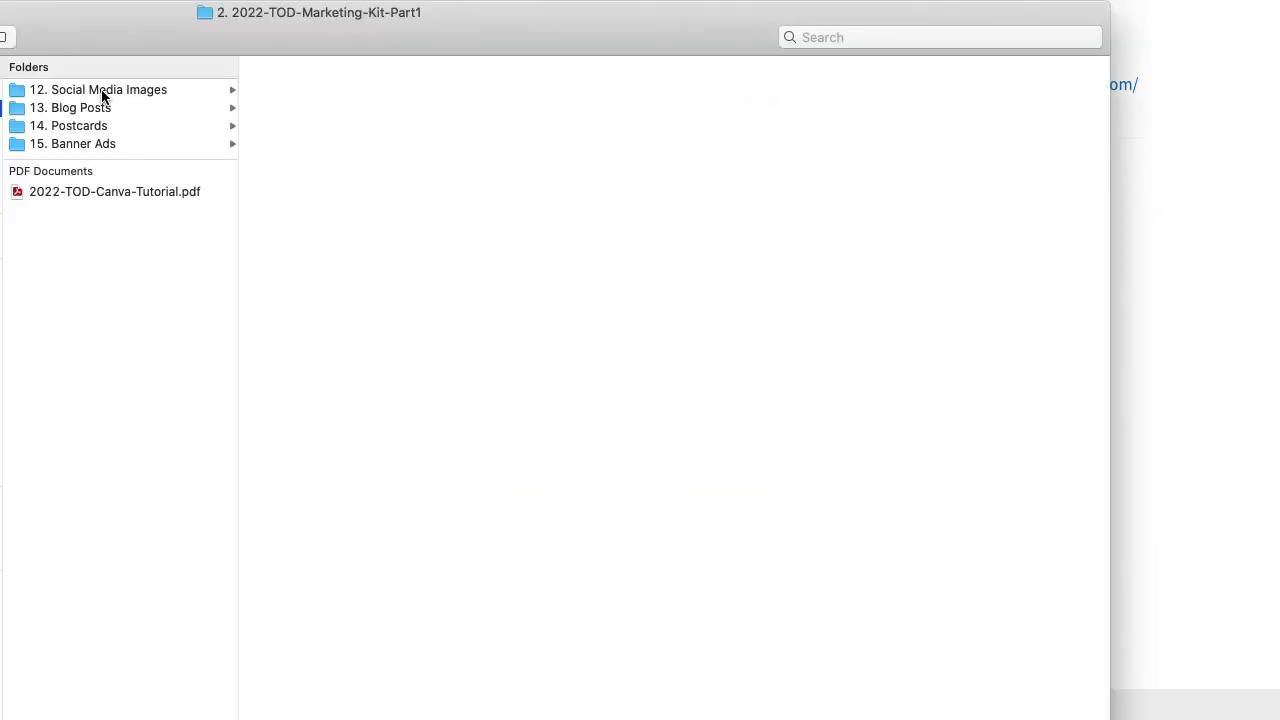
Preview the Social Media Blurbs document and first blurb JPG, then list the 13. Blog Posts documents
click(98, 88)
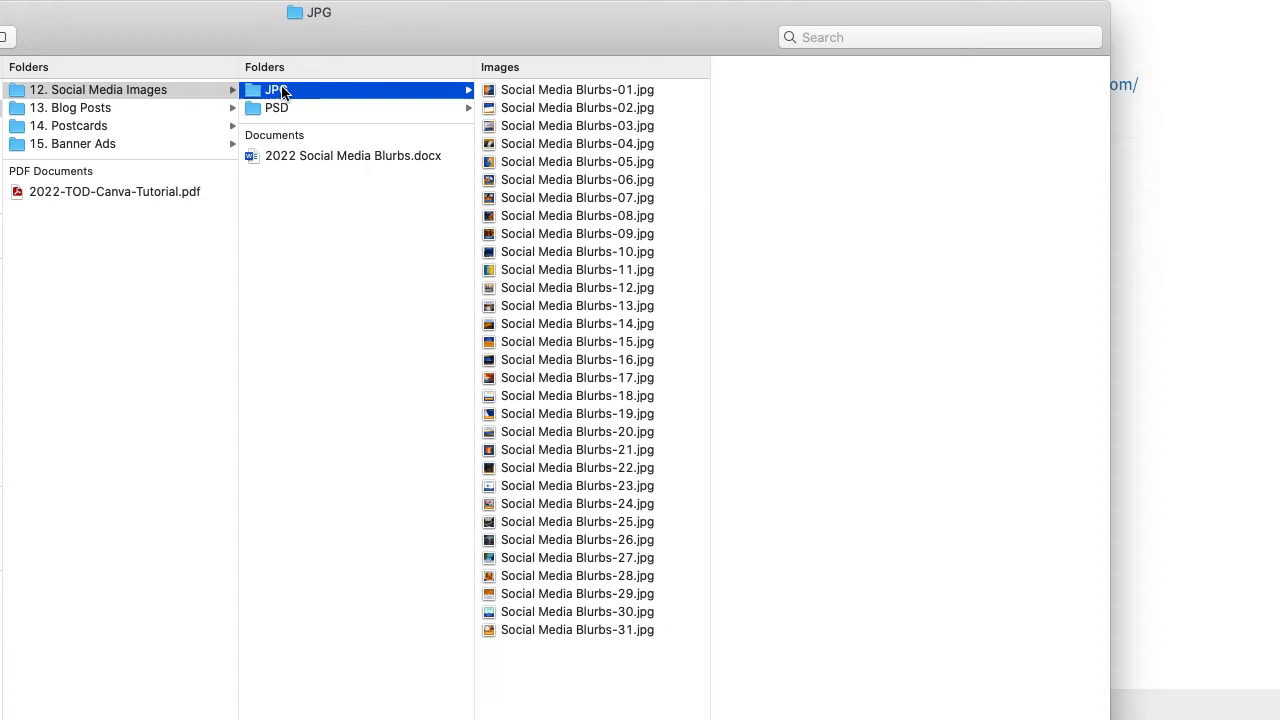
click(352, 156)
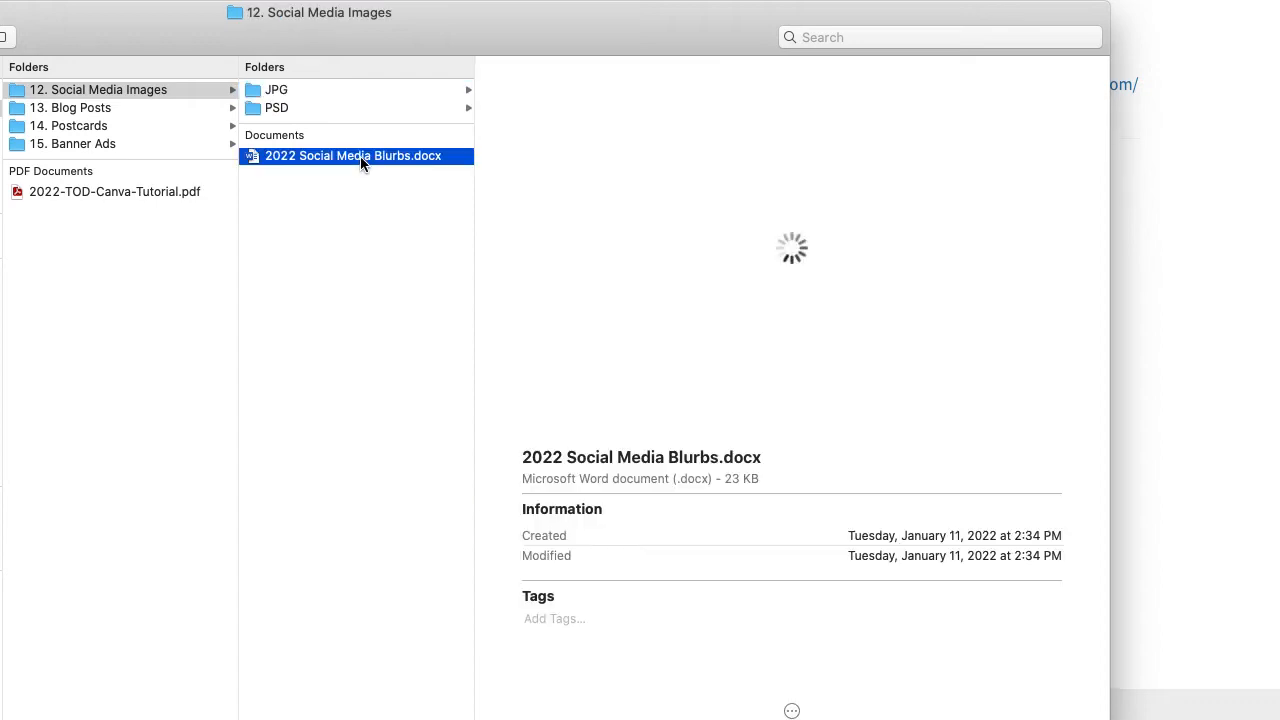
click(276, 88)
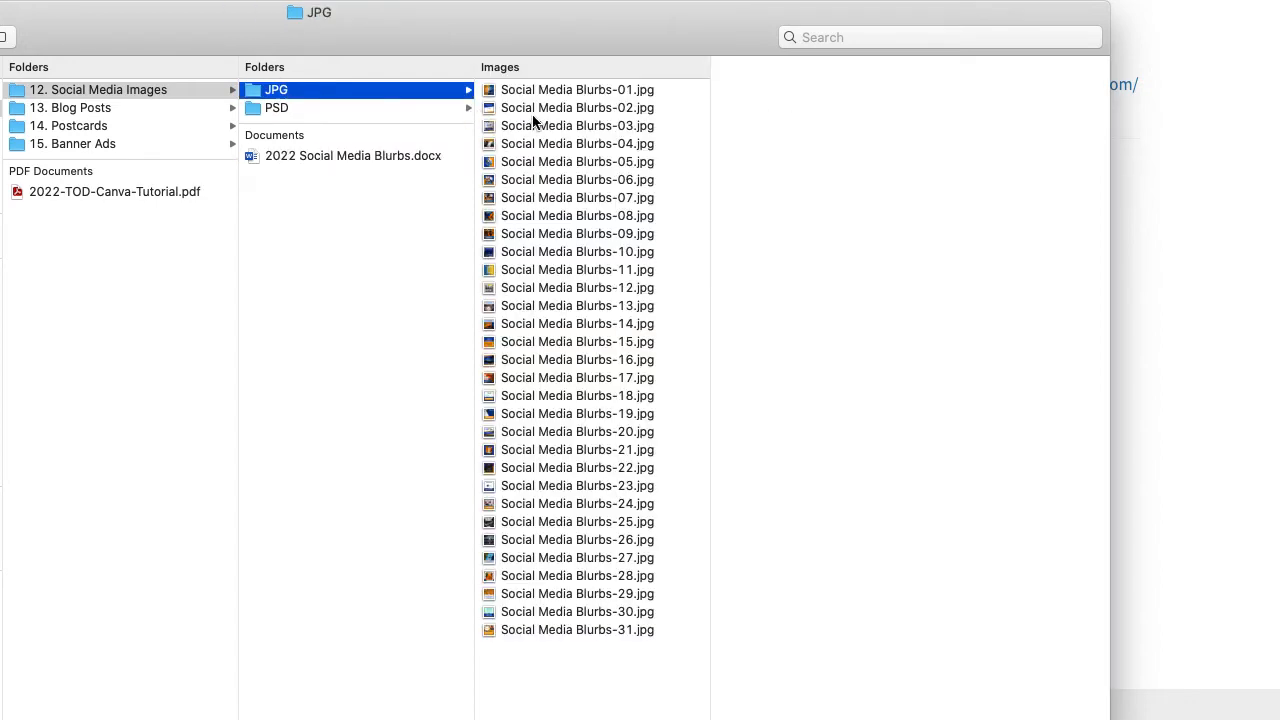
click(576, 90)
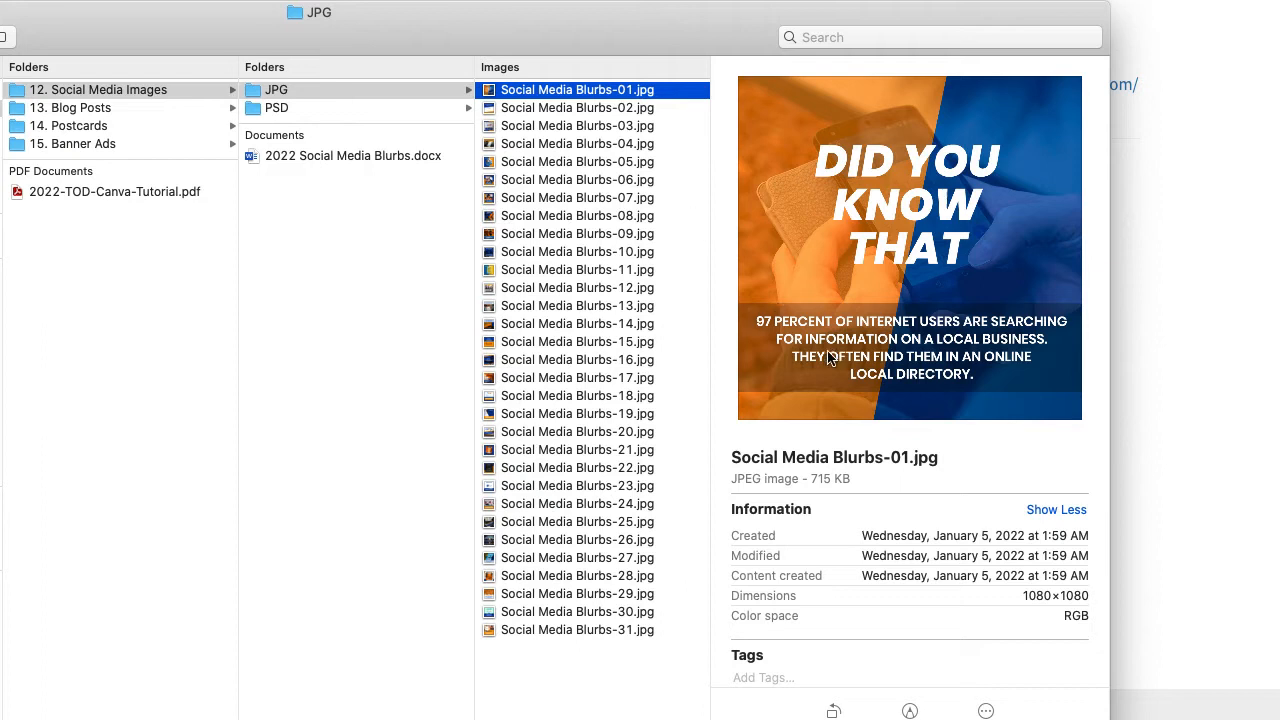
mouse_move(456, 200)
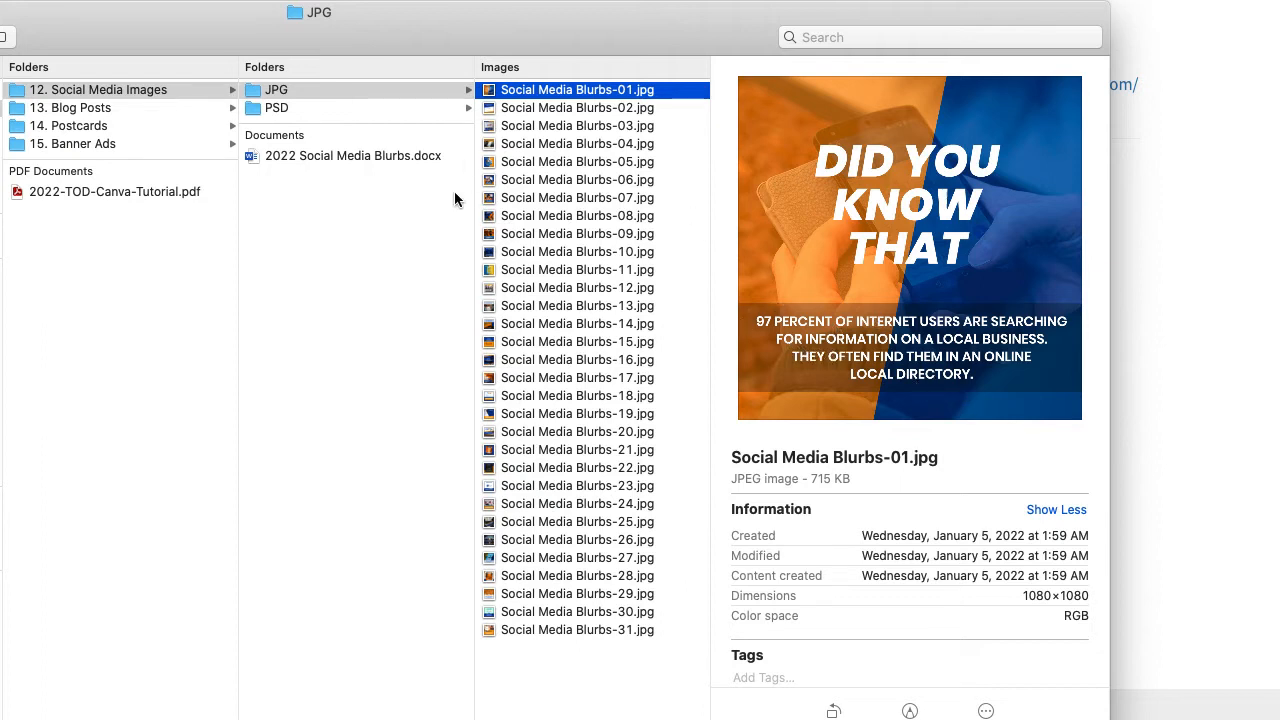
mouse_move(608, 216)
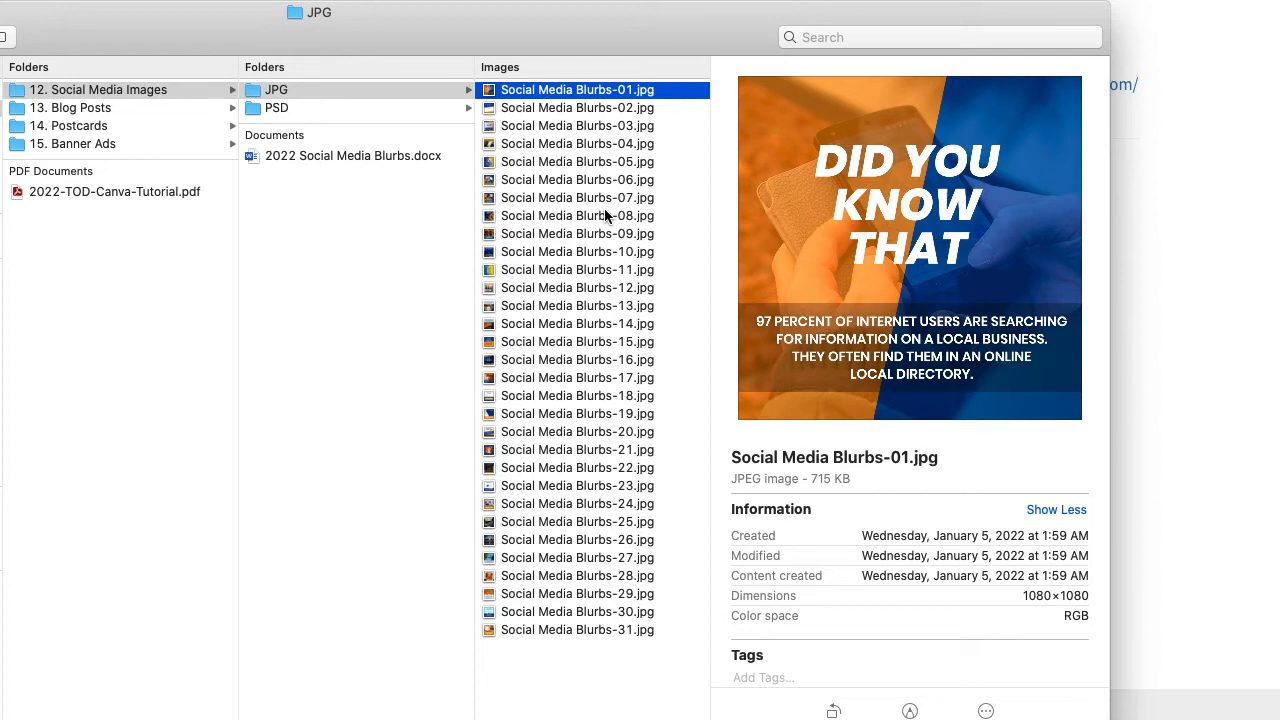
mouse_move(592, 180)
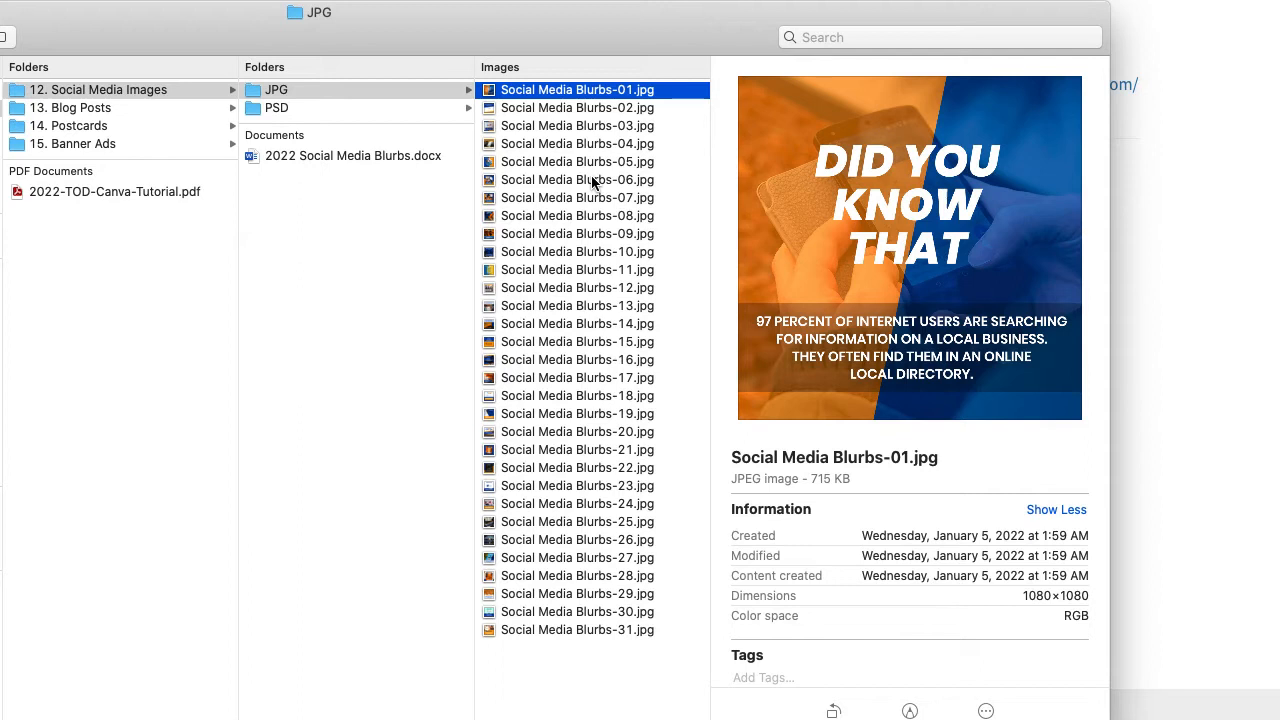
mouse_move(964, 368)
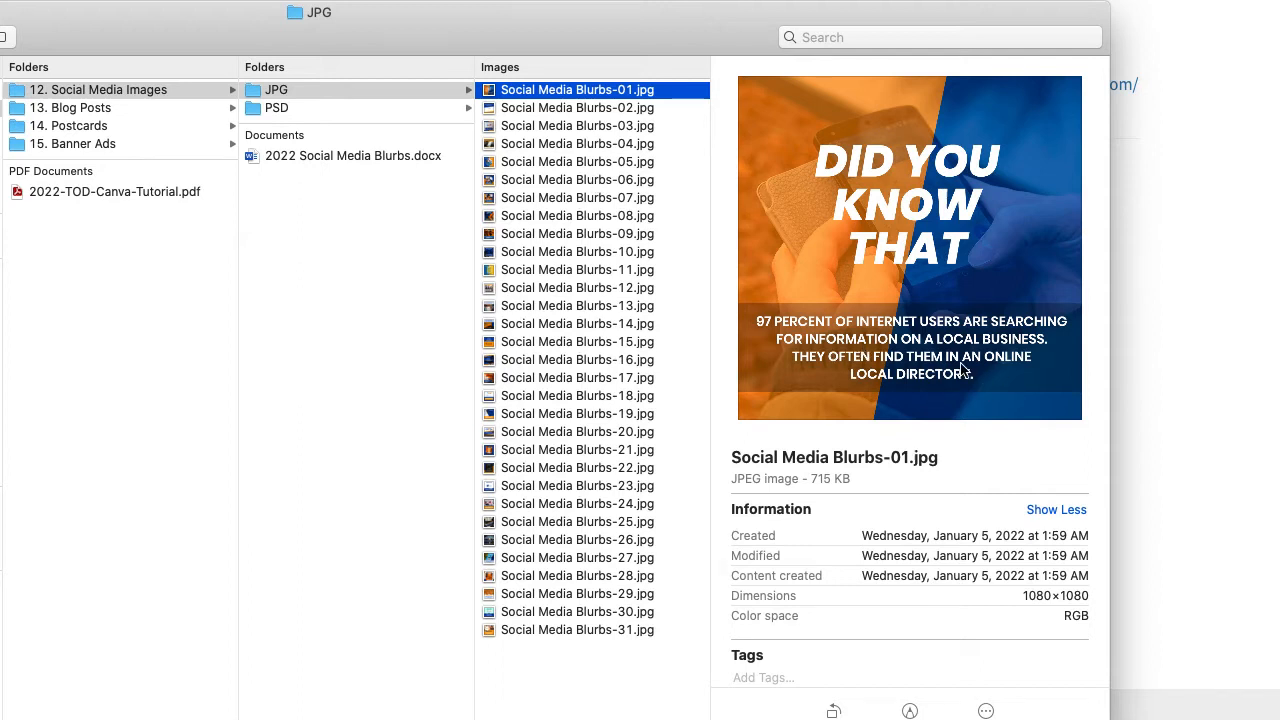
mouse_move(674, 340)
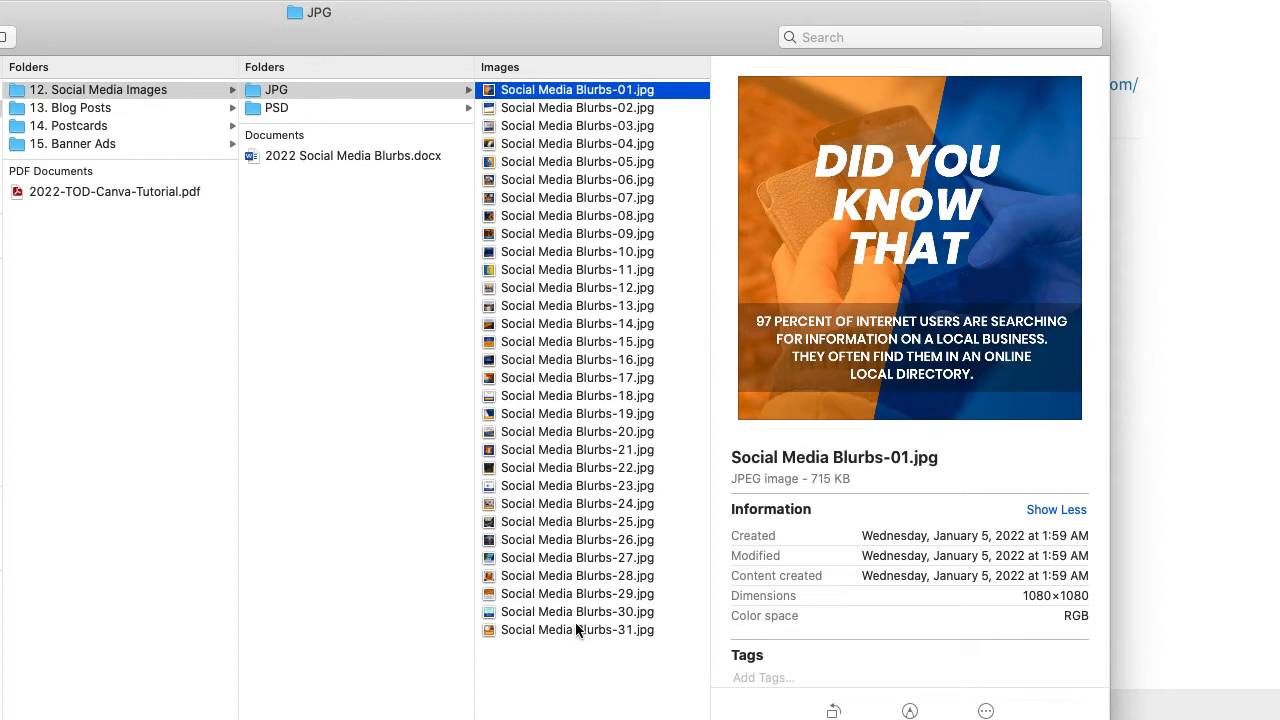
mouse_move(558, 336)
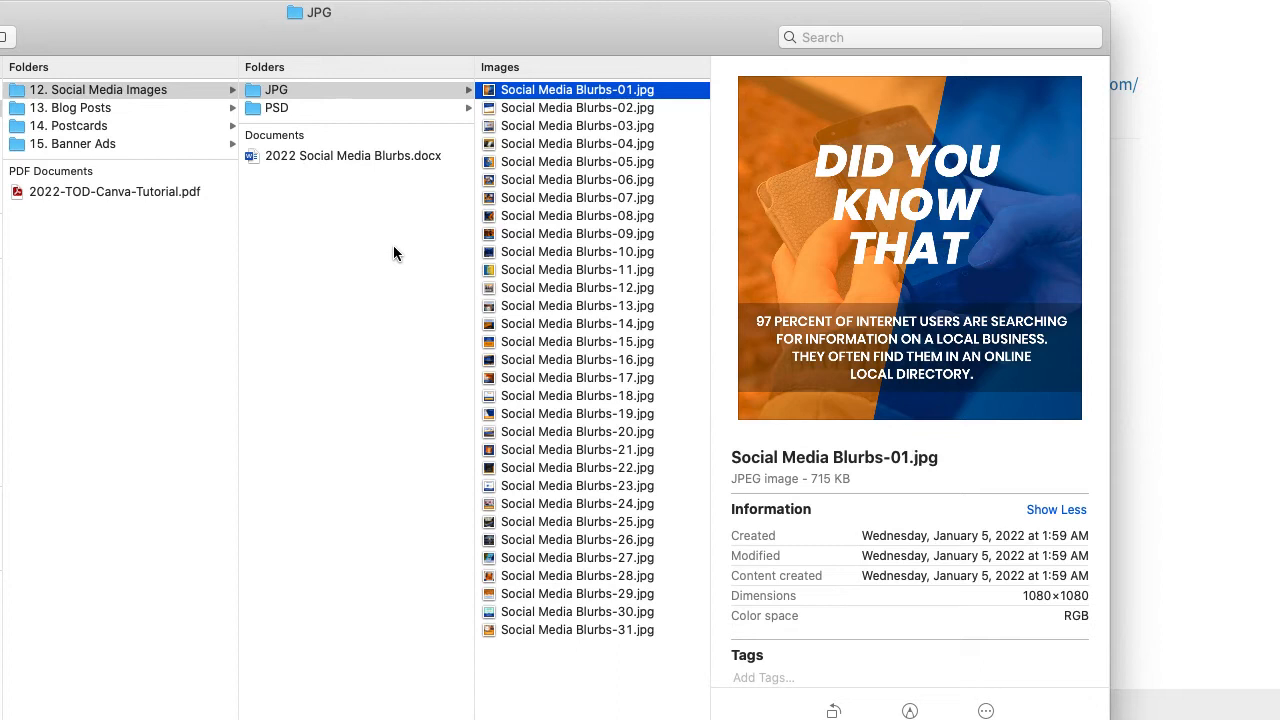
mouse_move(376, 268)
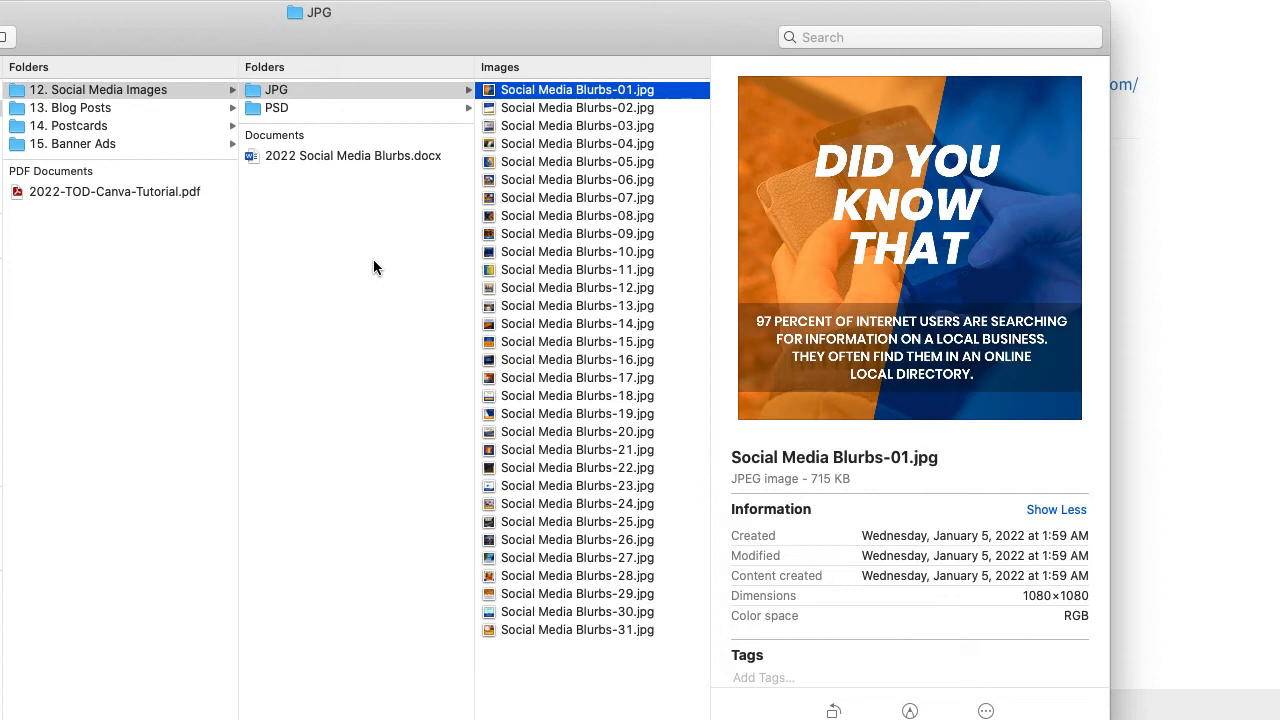
mouse_move(568, 204)
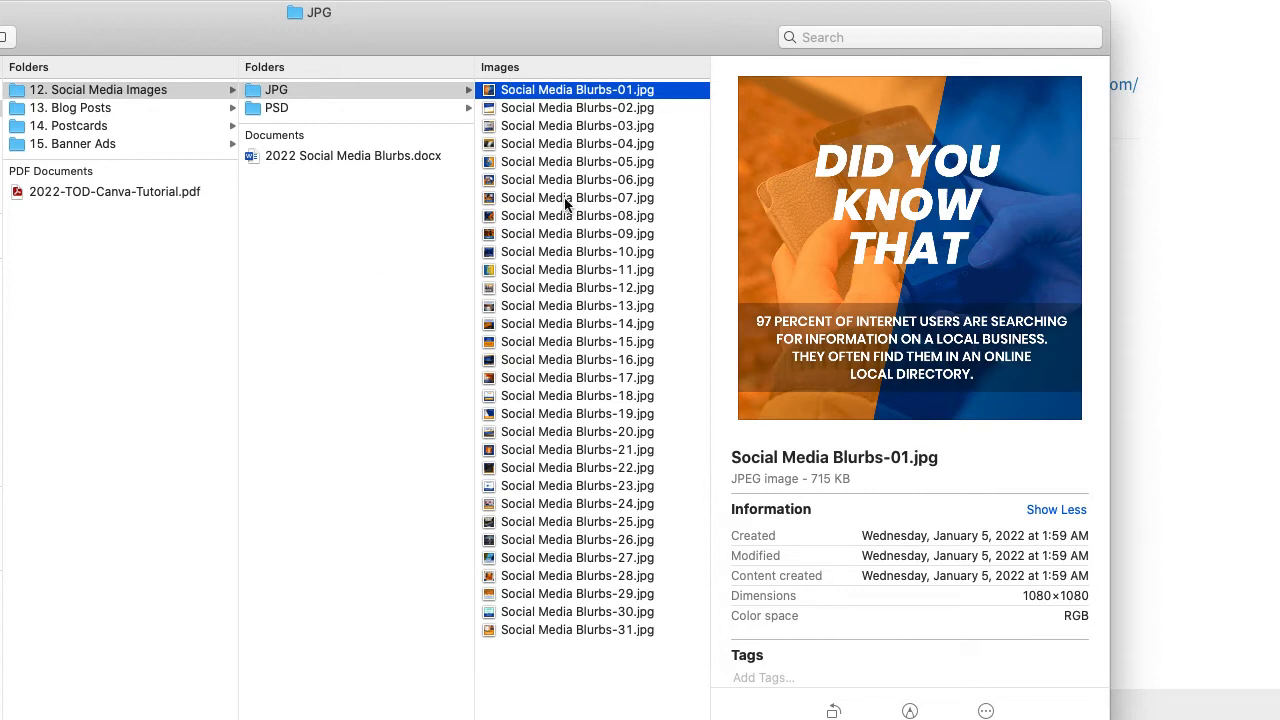
mouse_move(304, 376)
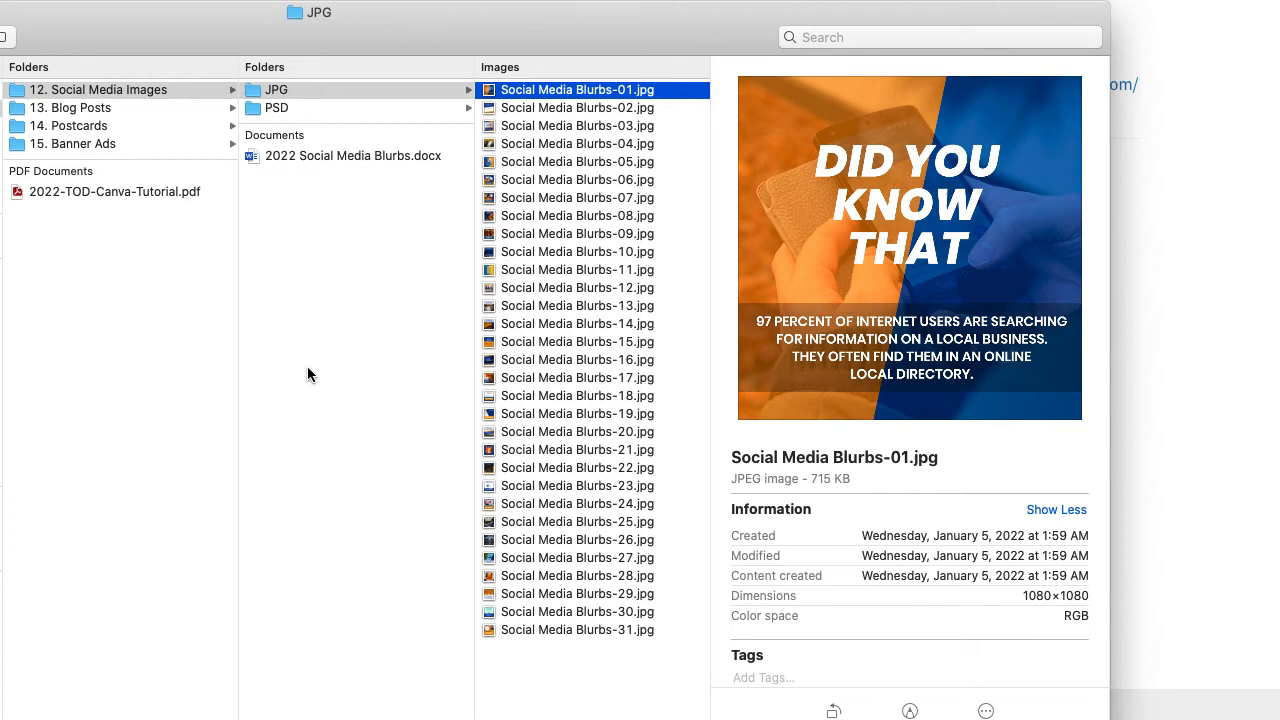
mouse_move(588, 252)
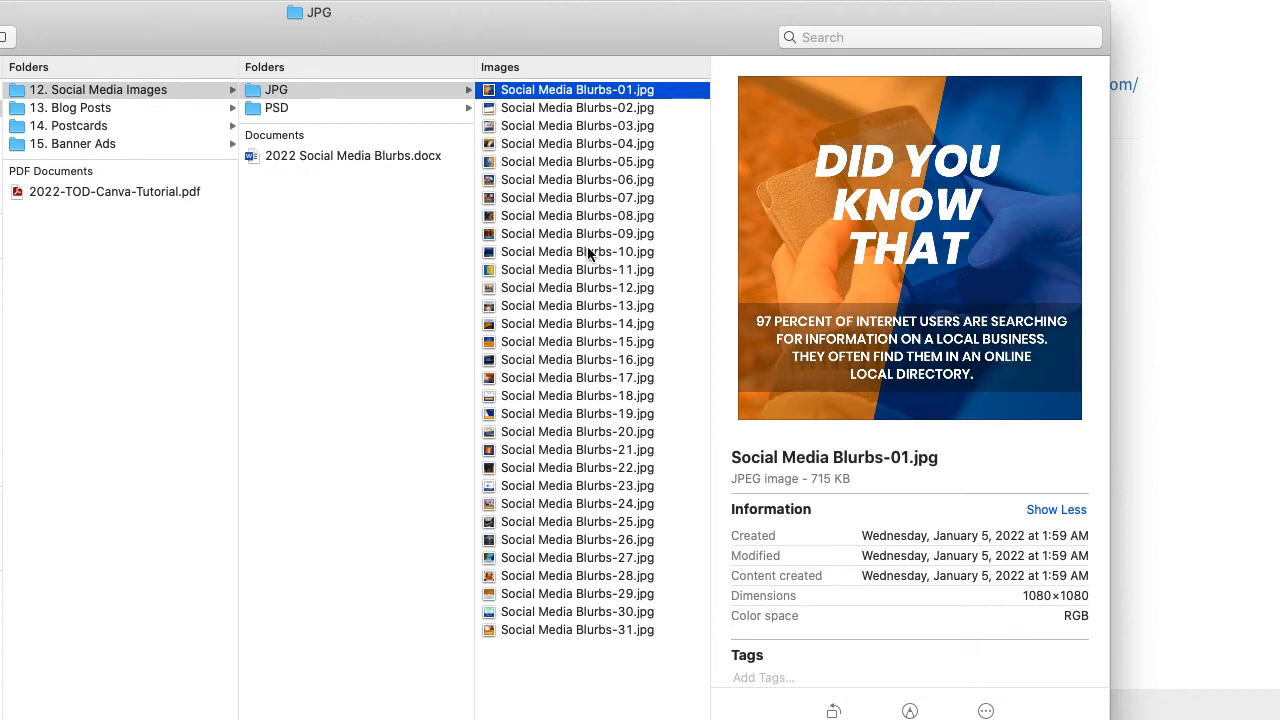
mouse_move(124, 144)
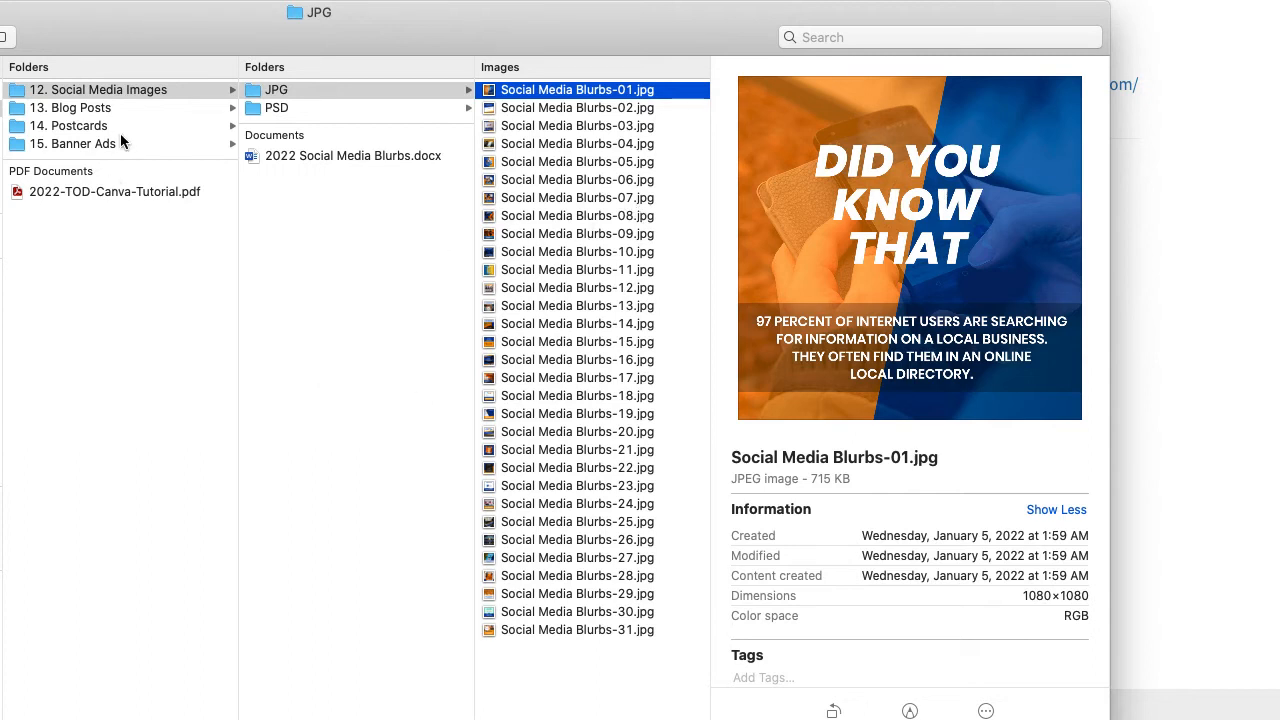
click(80, 108)
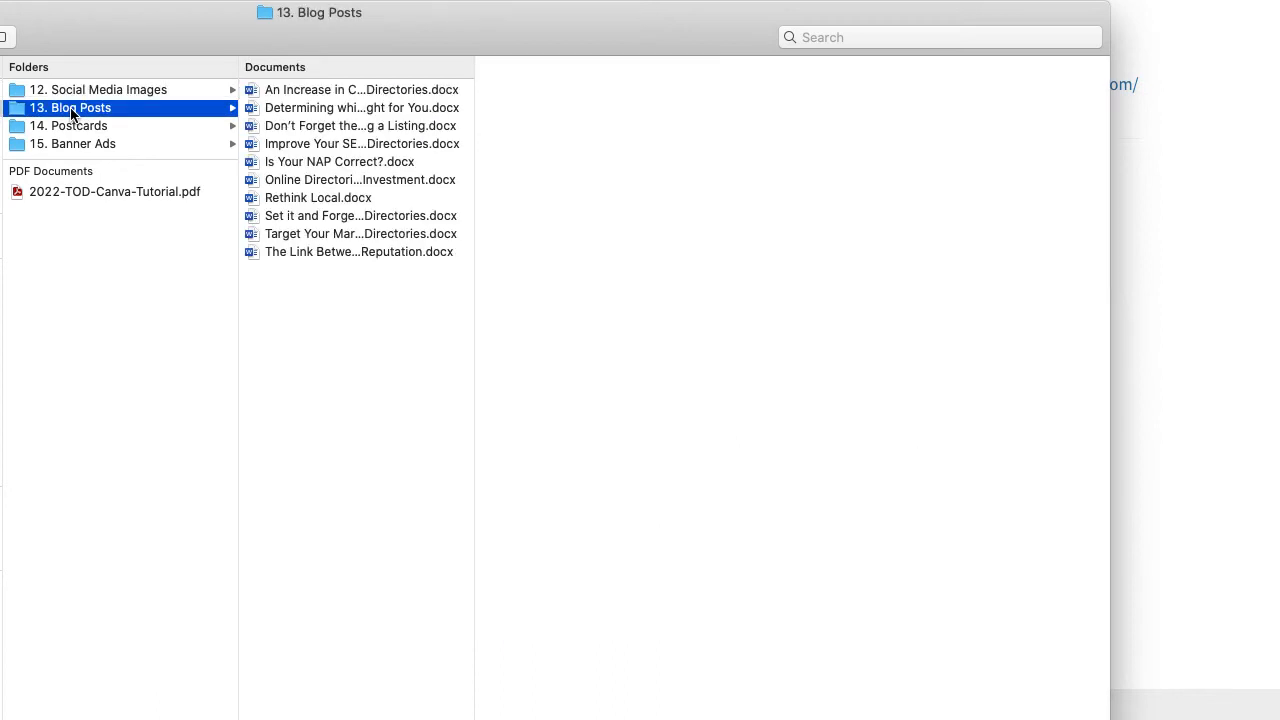
mouse_move(388, 290)
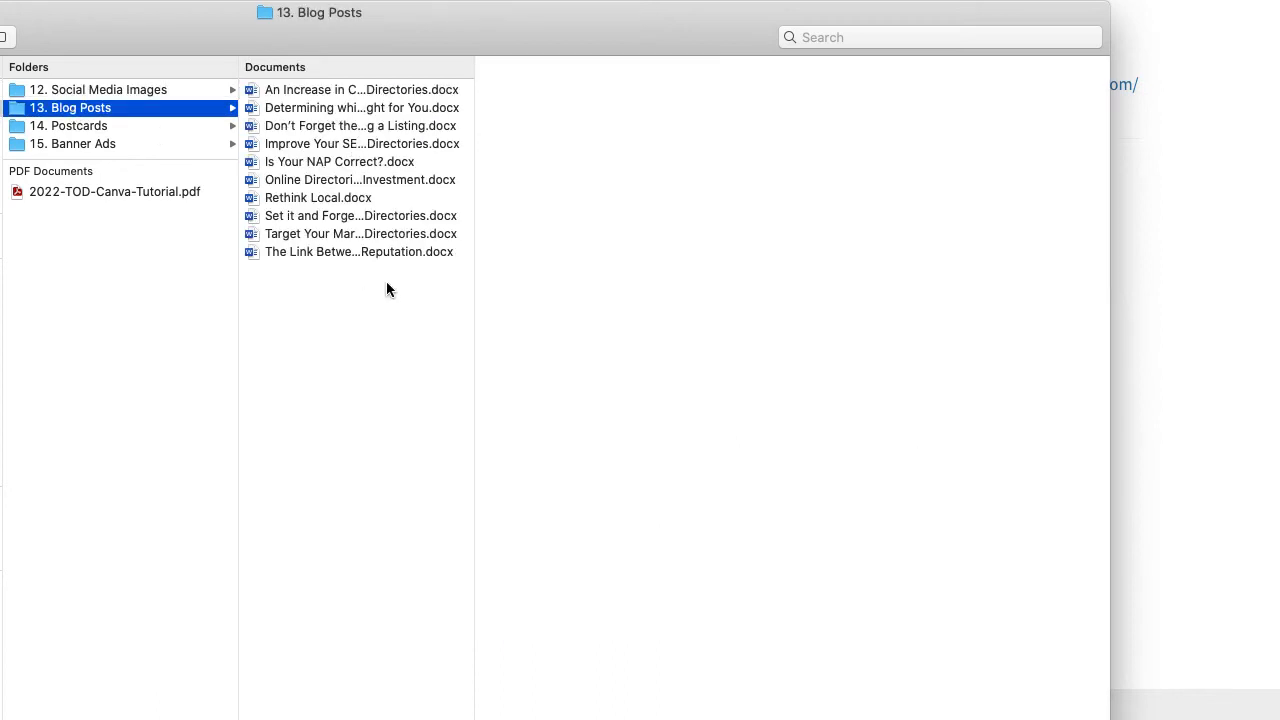
mouse_move(330, 308)
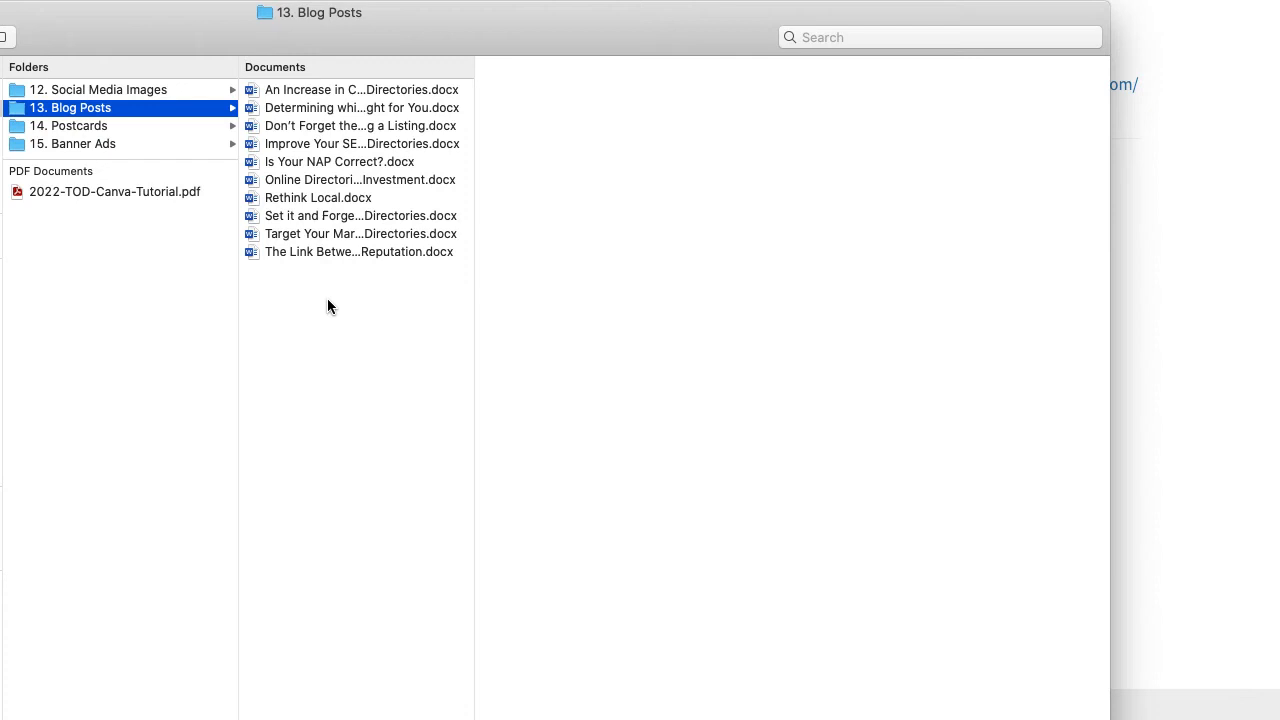
mouse_move(346, 314)
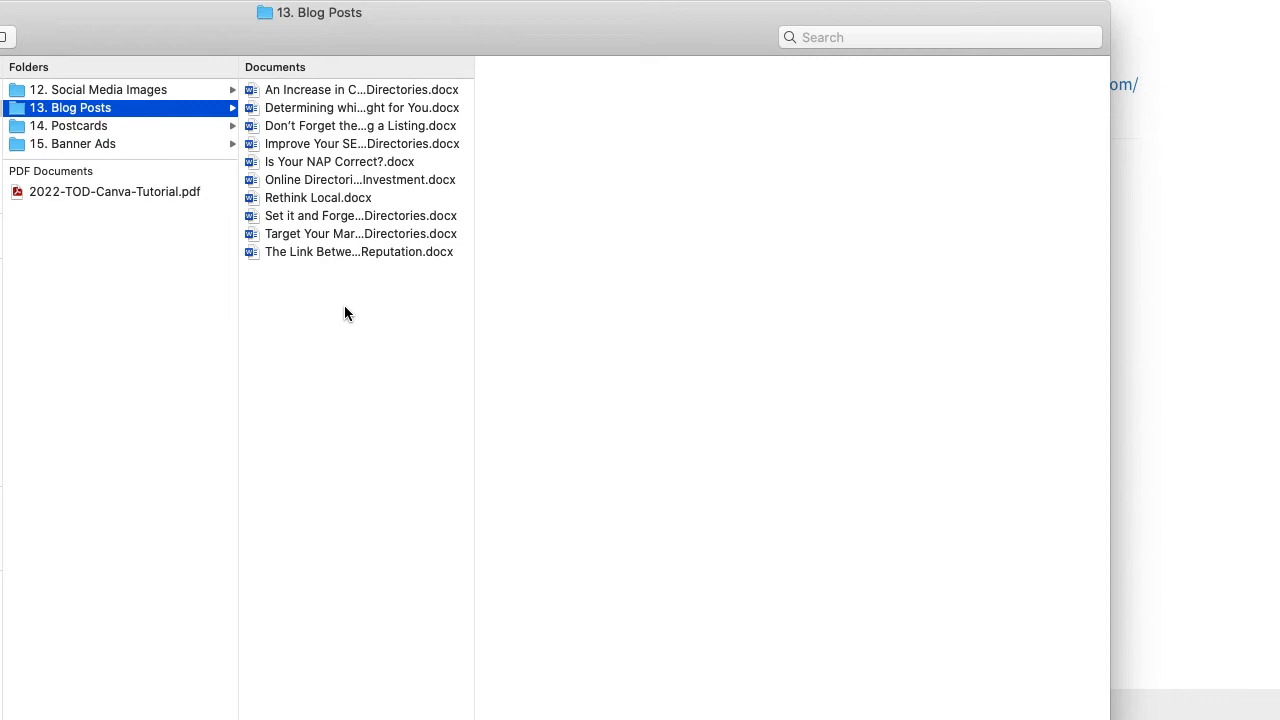
mouse_move(98, 128)
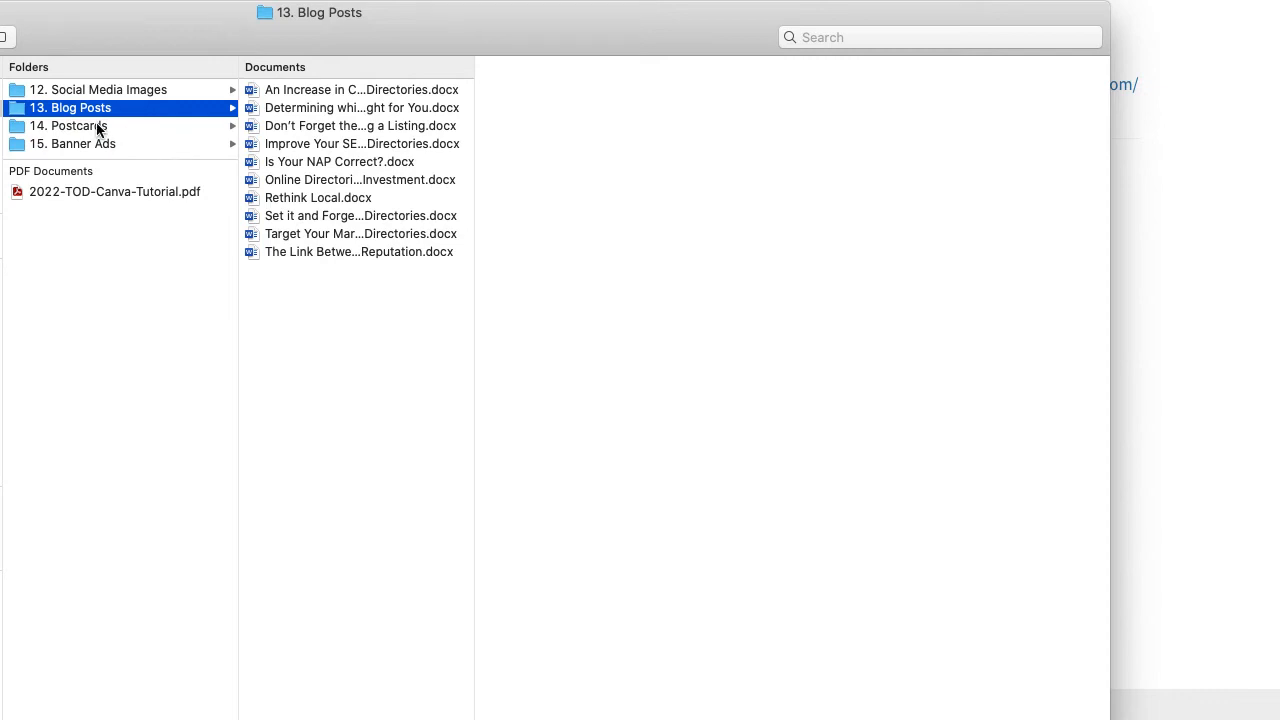
Show the 14. Postcards folder with its JPG and PSD subfolders
click(70, 124)
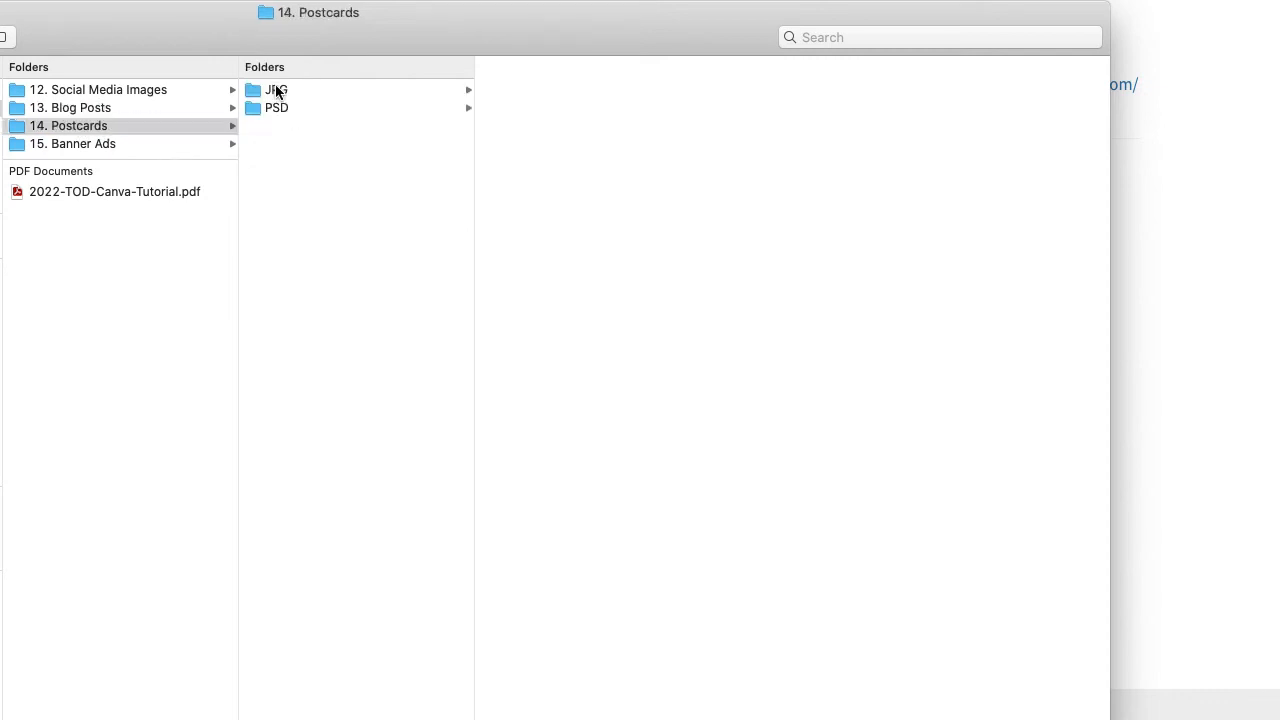
Preview the postcard JPG images, then list the 15. Banner Ads folder's JPG banners
click(276, 88)
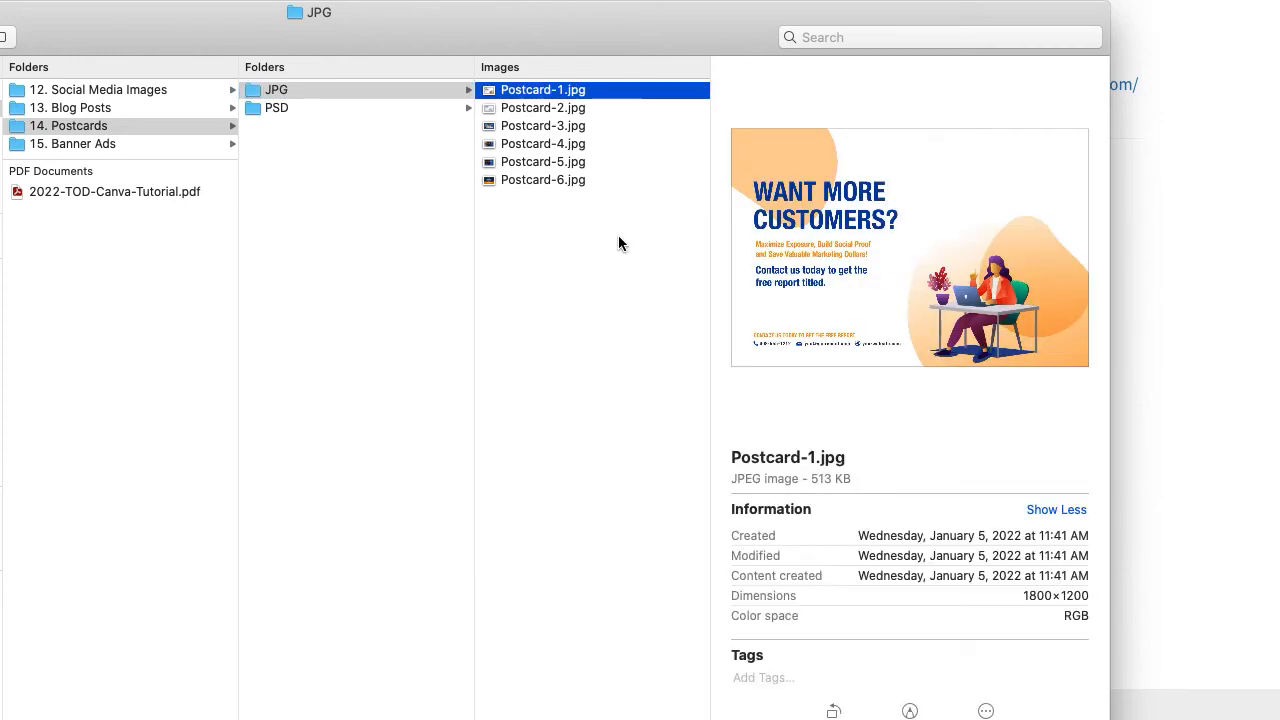
mouse_move(540, 292)
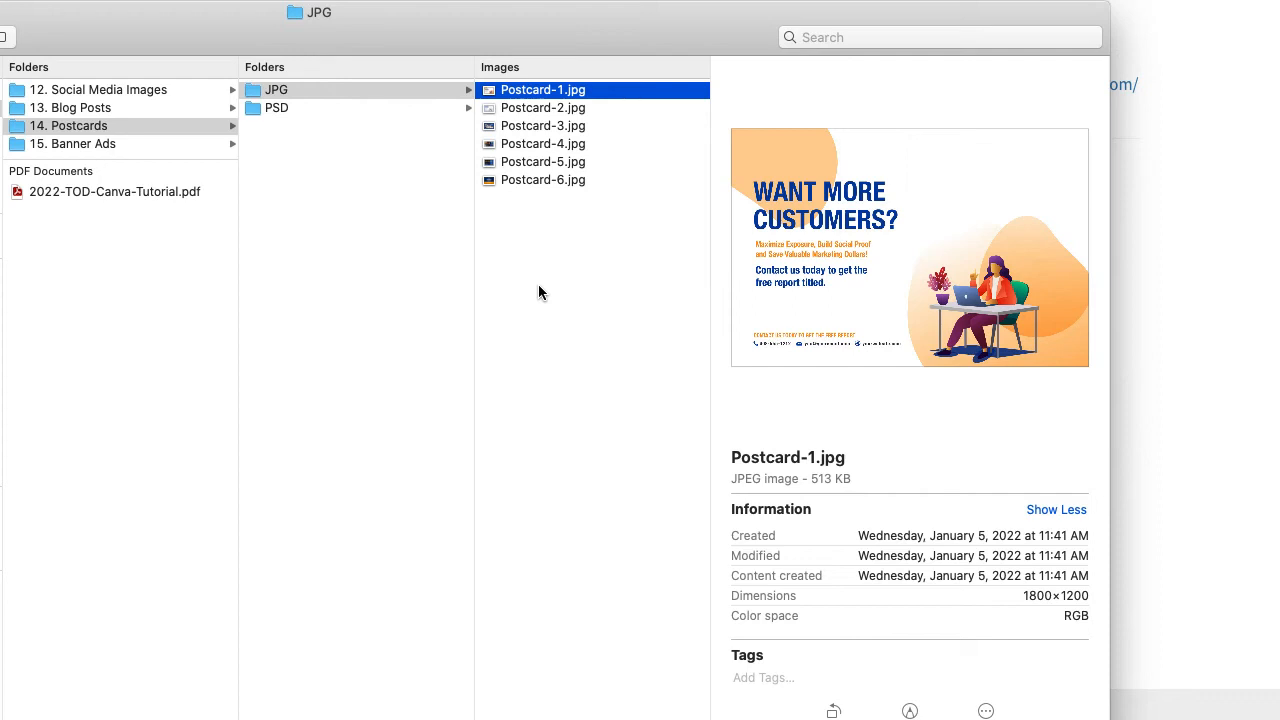
mouse_move(538, 190)
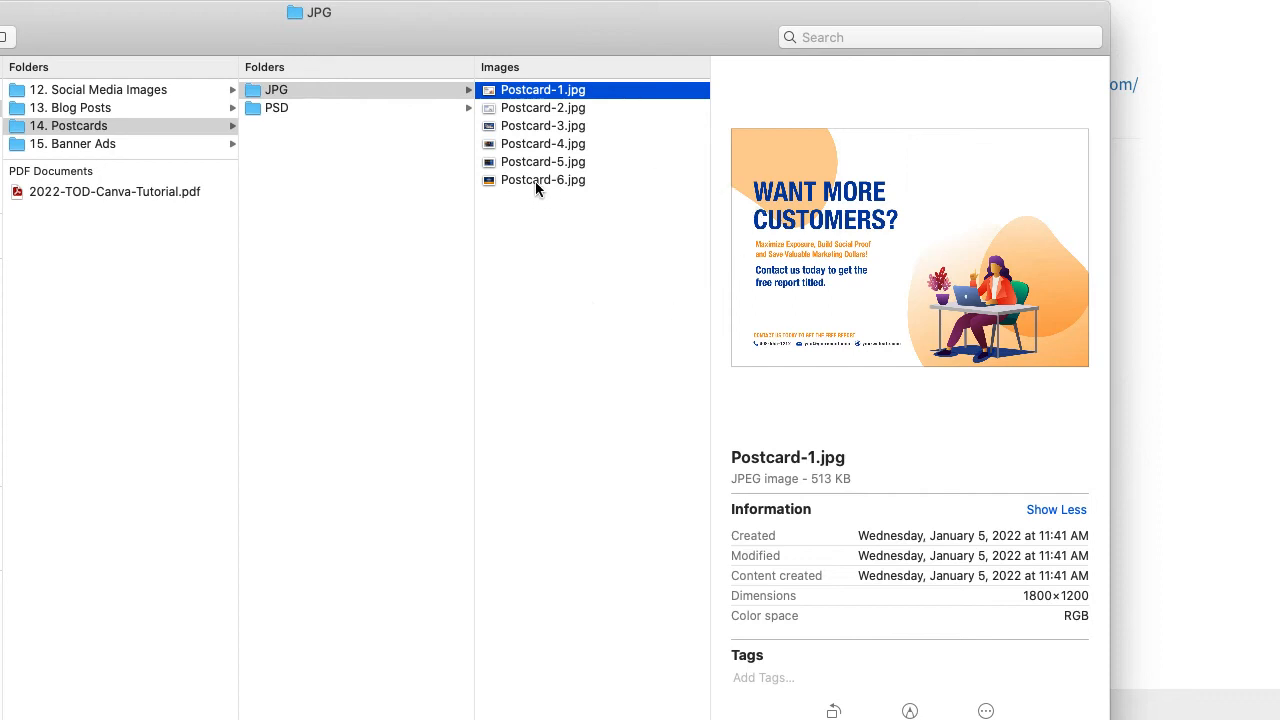
mouse_move(1048, 280)
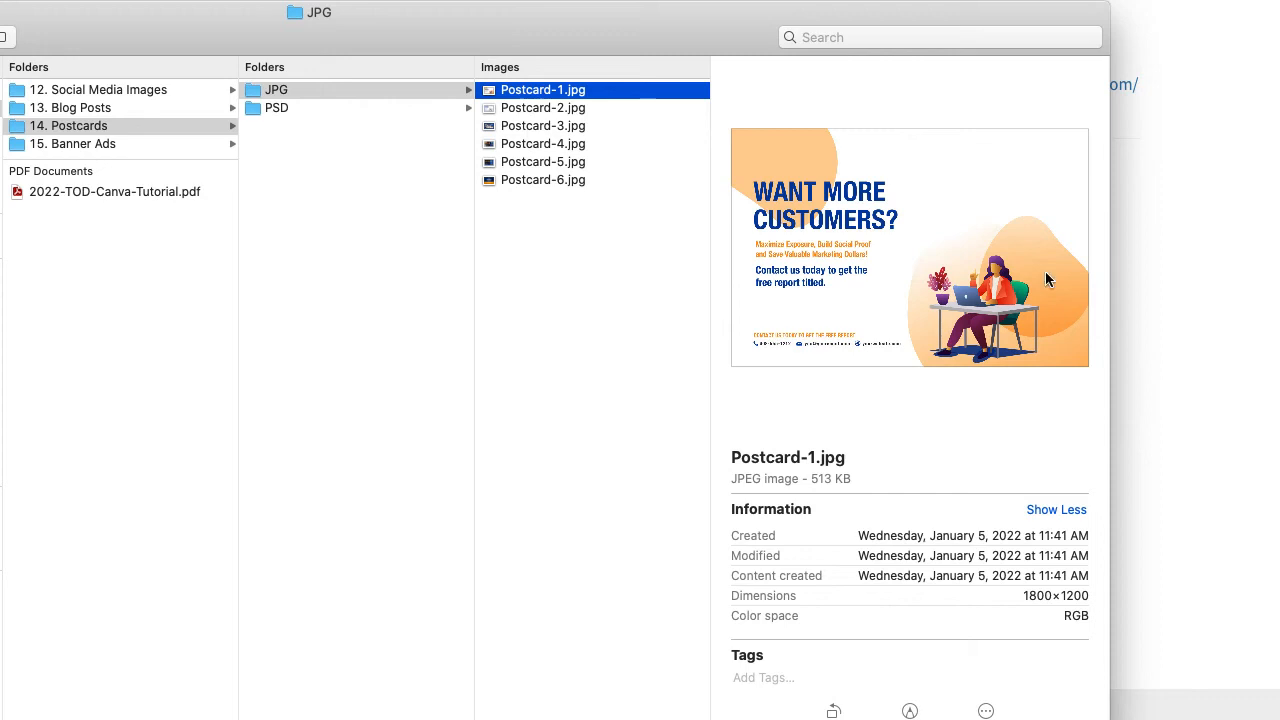
mouse_move(168, 164)
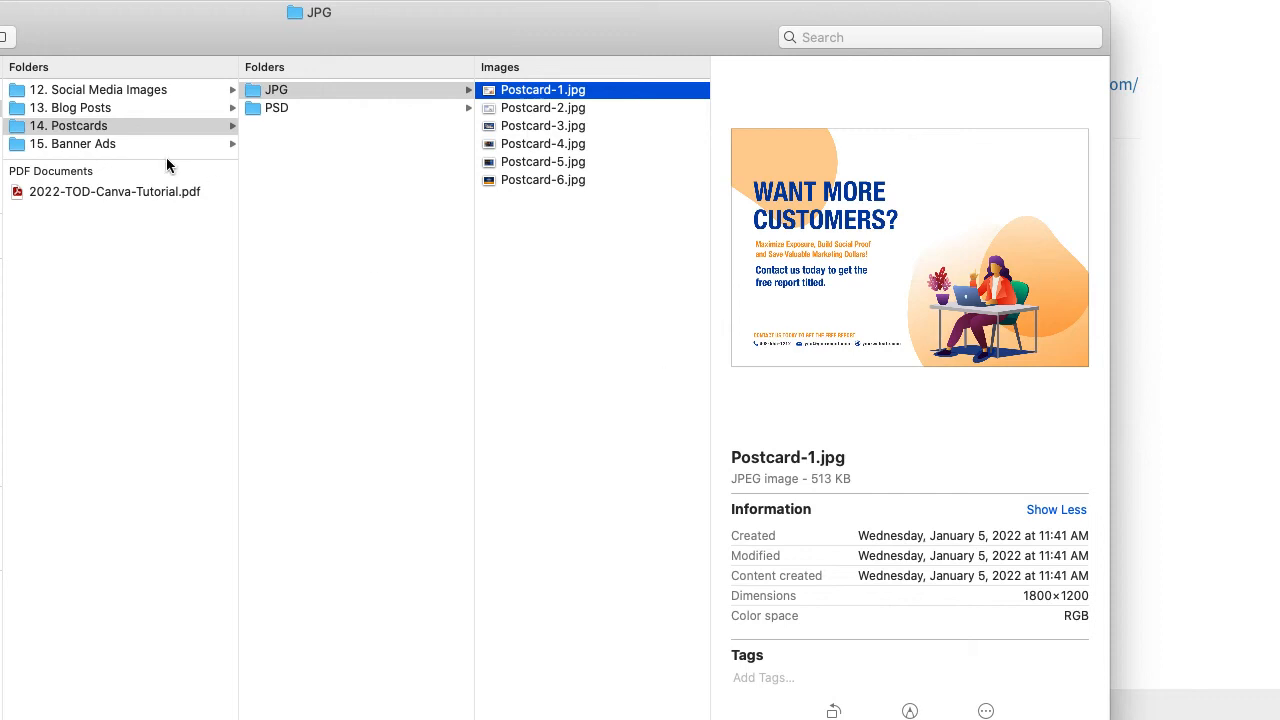
mouse_move(104, 148)
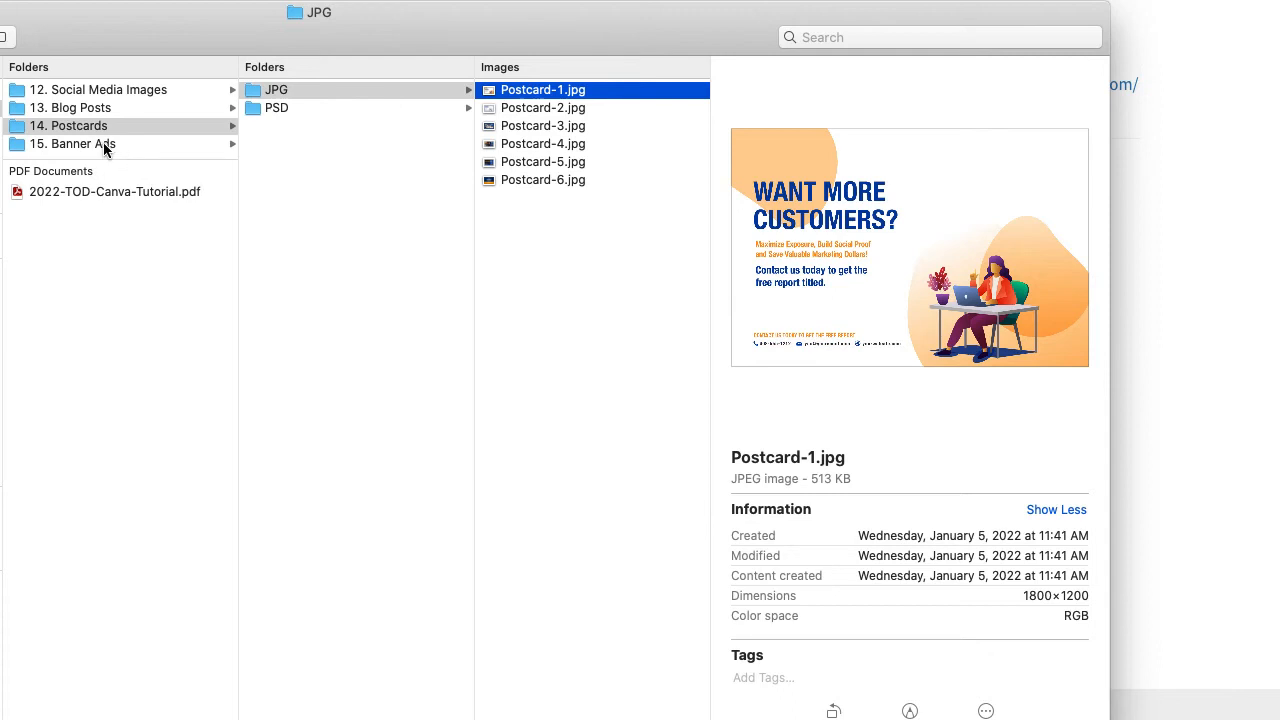
click(80, 144)
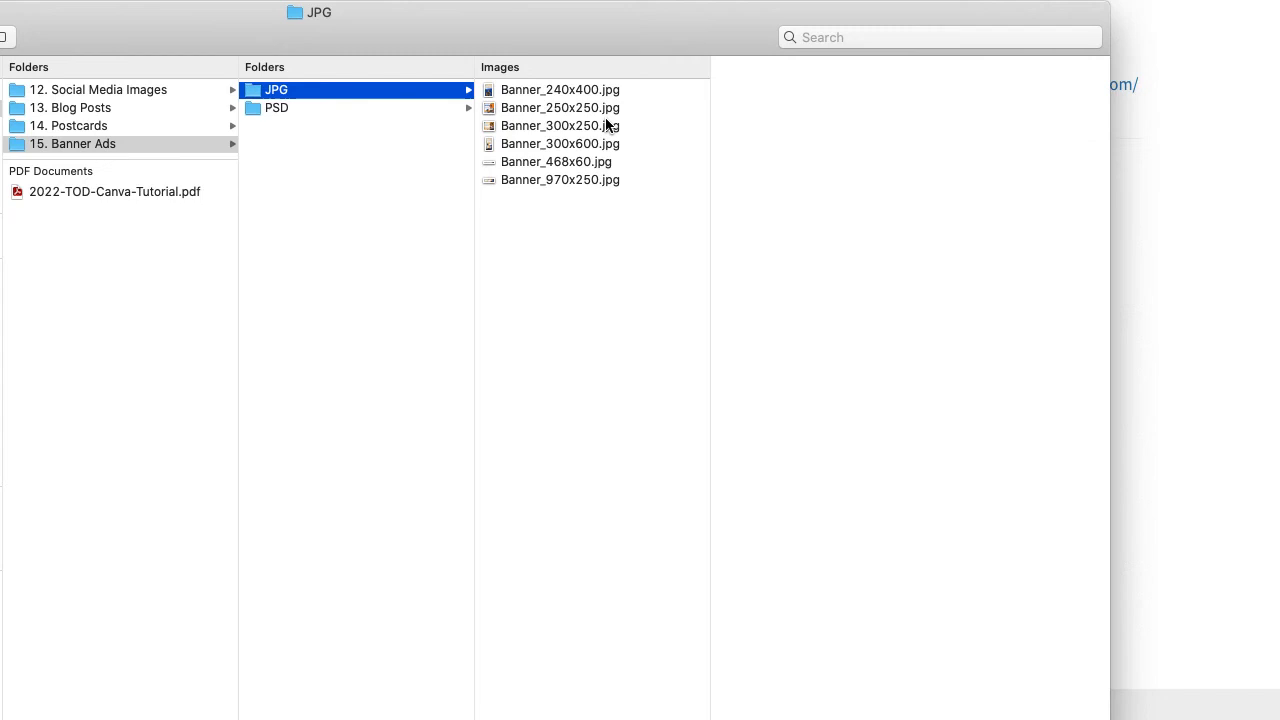
Preview Banner_240x400, 300x250 and 300x600 ads, then show Part 2's 16. Infographic files
click(560, 88)
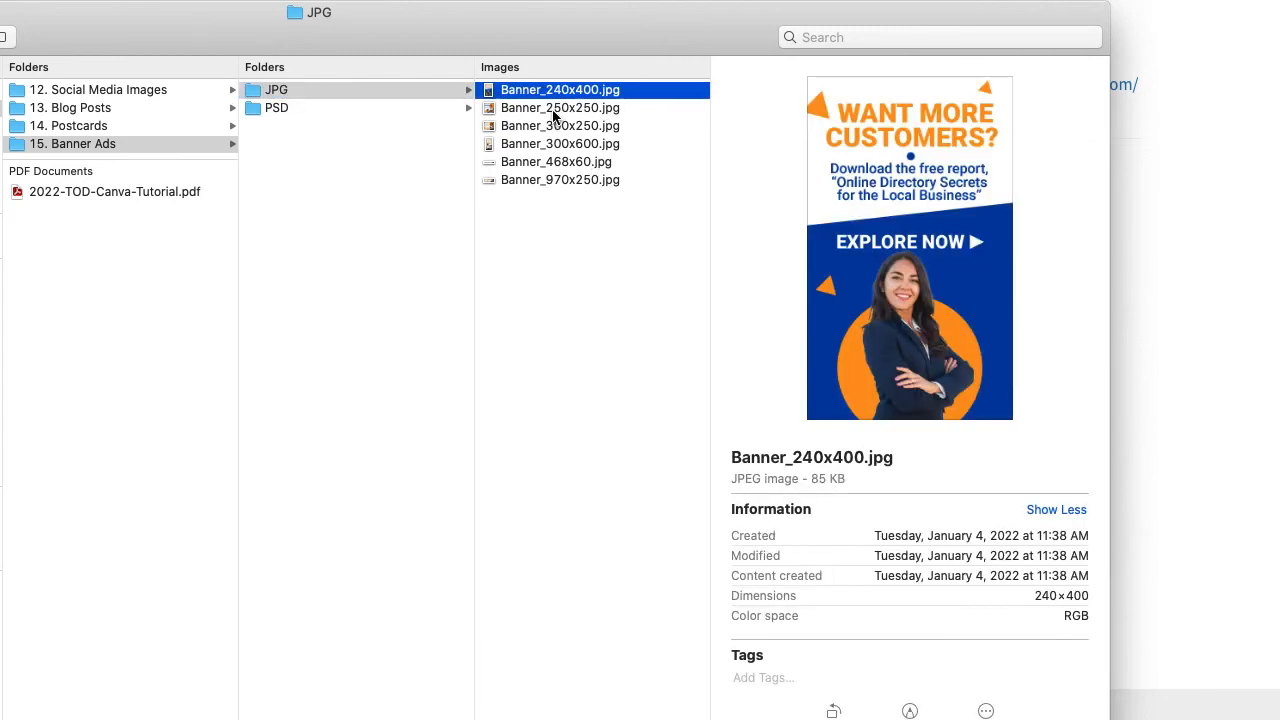
click(560, 124)
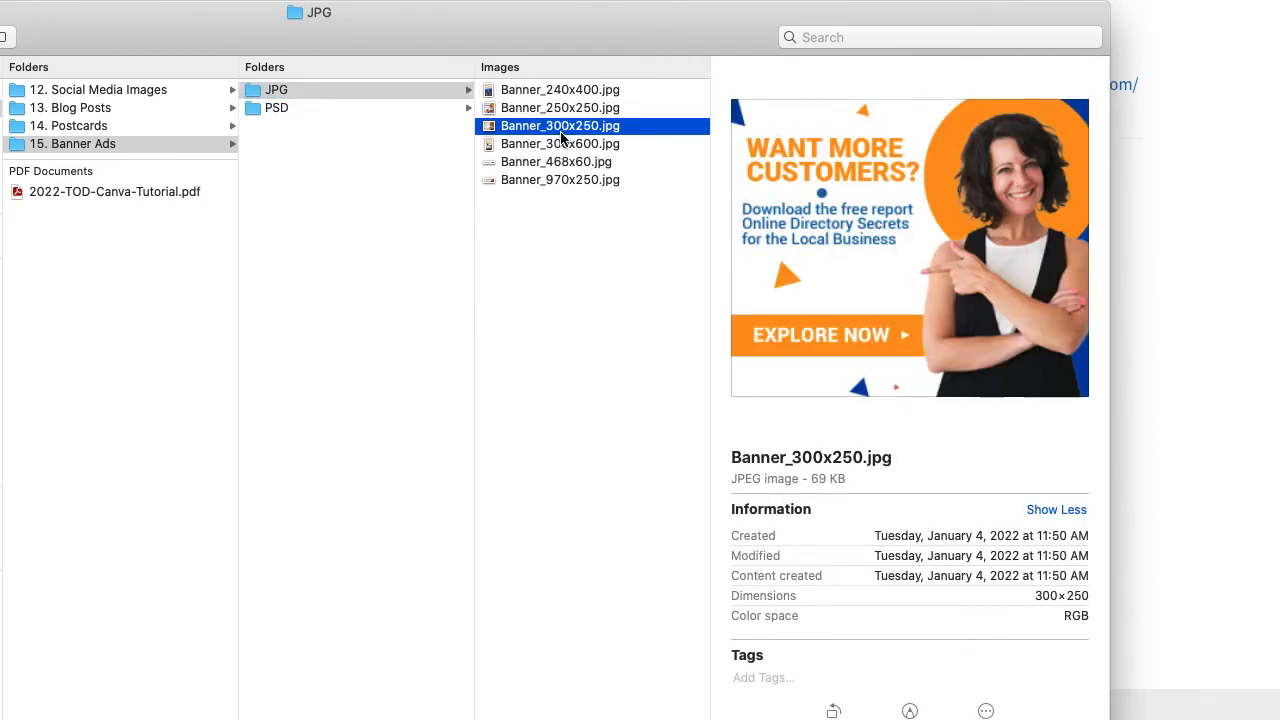
click(560, 144)
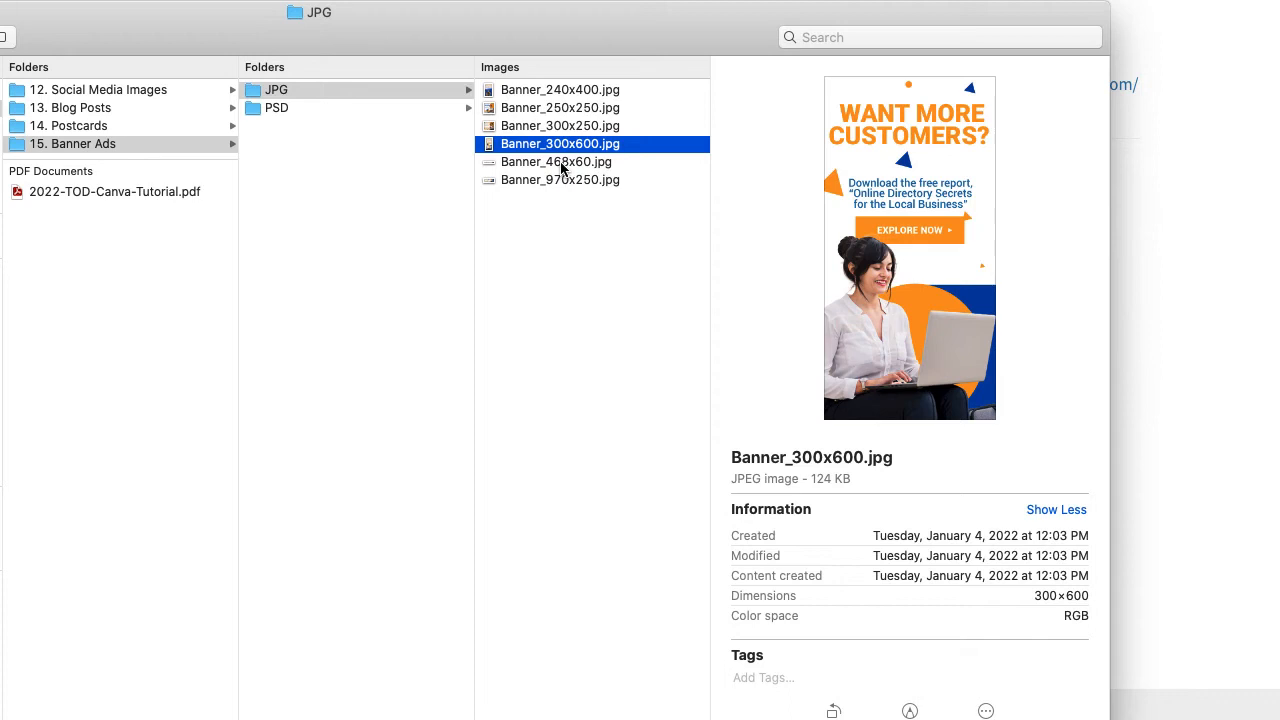
click(560, 180)
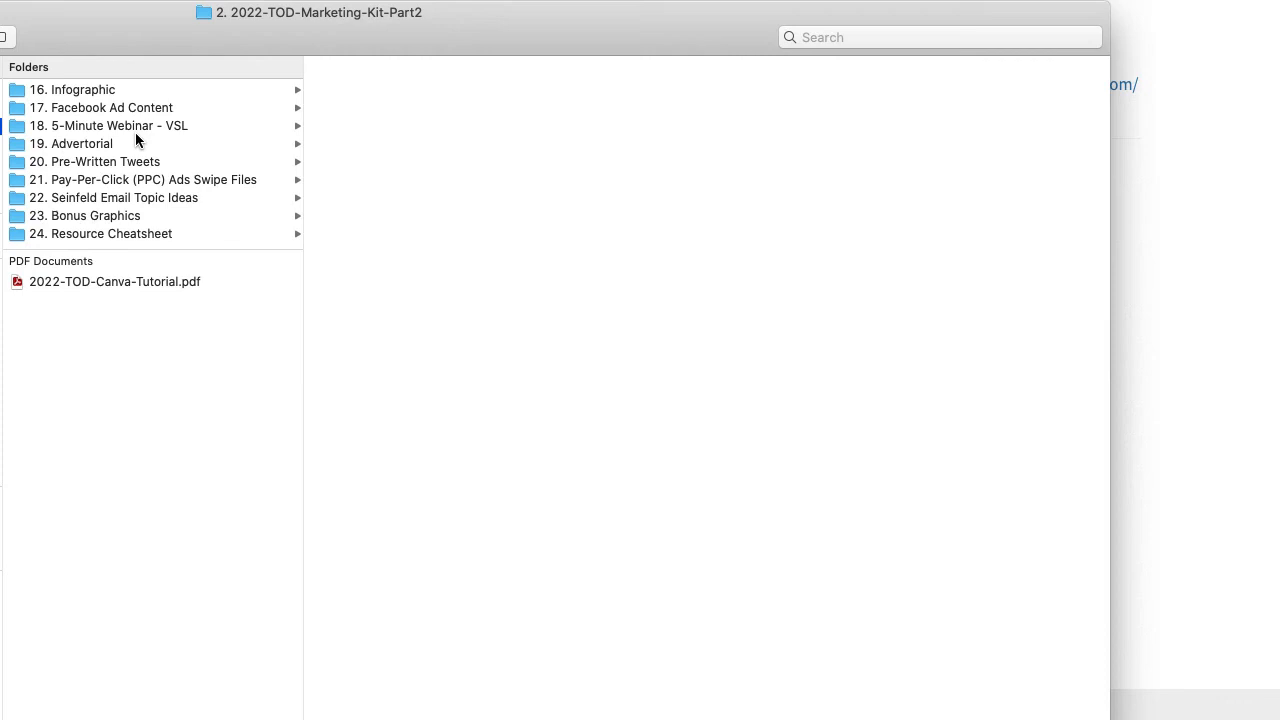
click(72, 88)
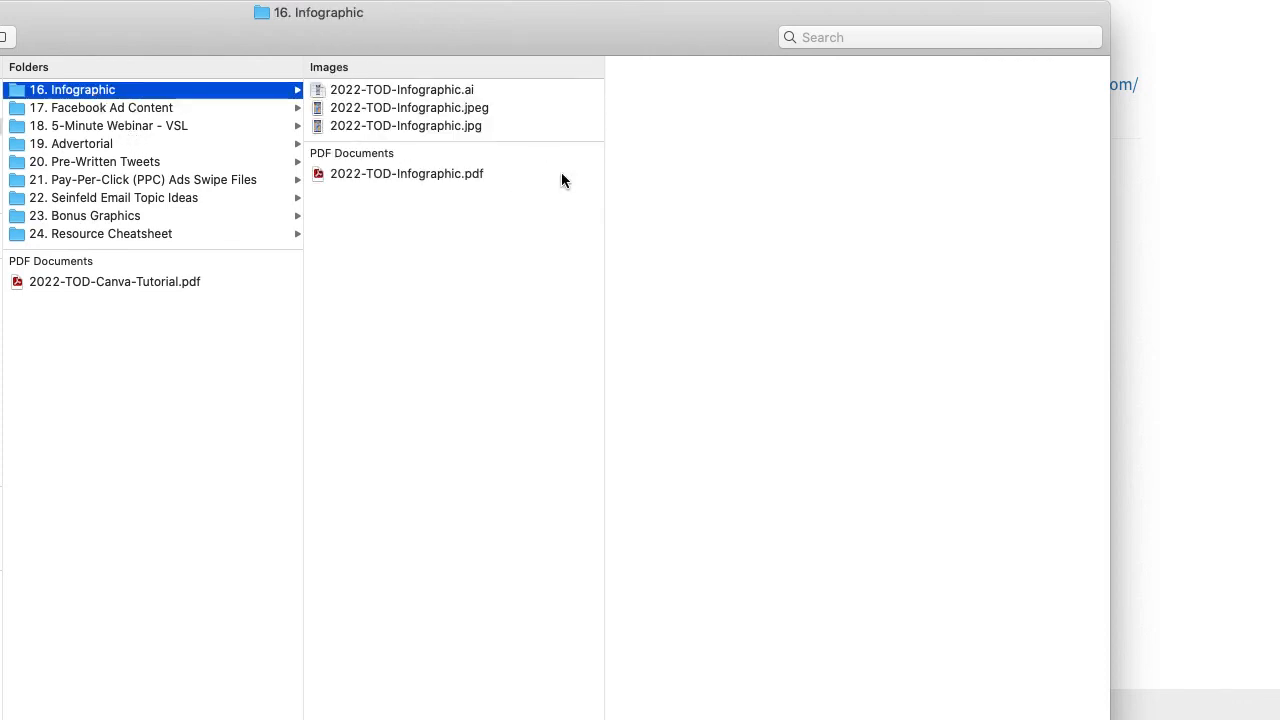
mouse_move(530, 248)
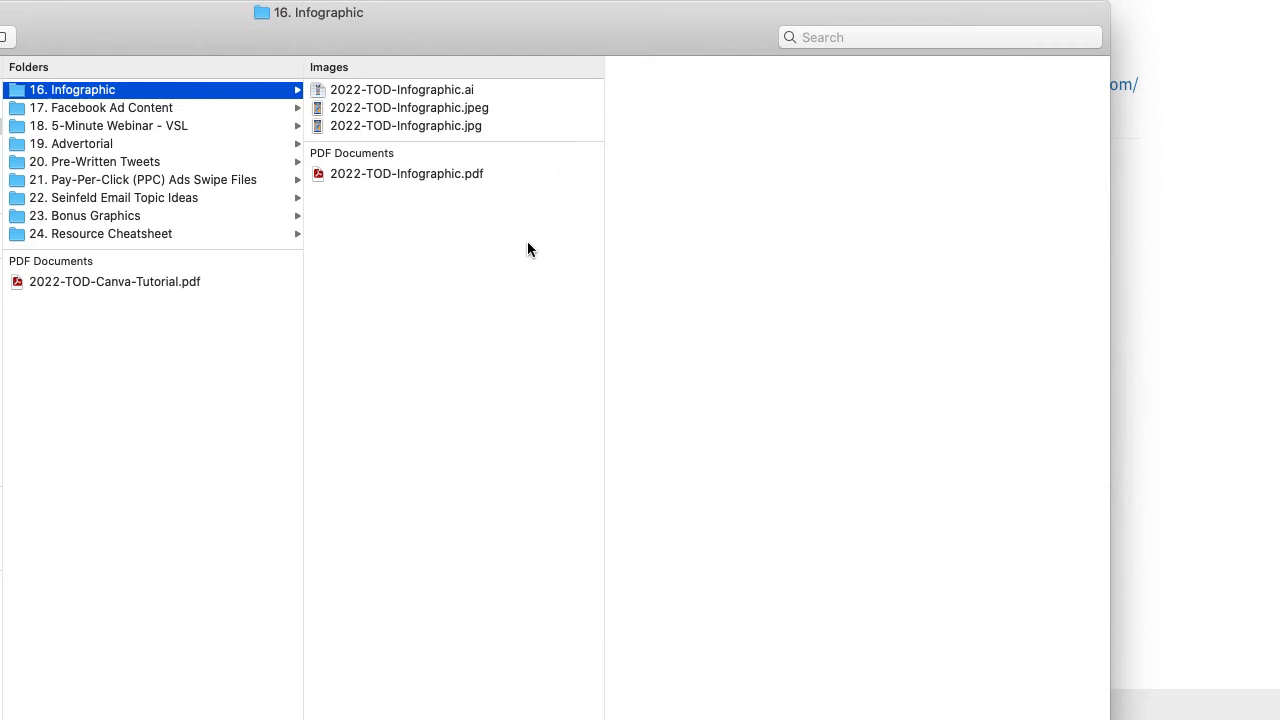
mouse_move(524, 292)
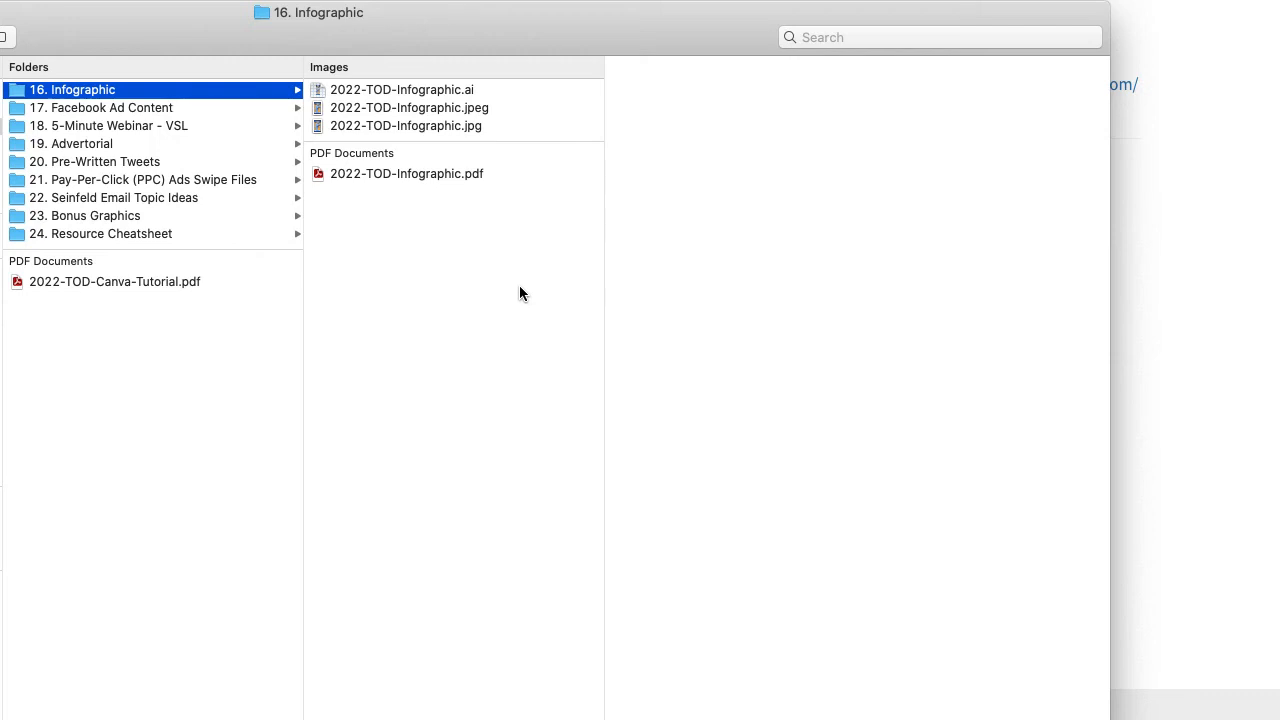
mouse_move(470, 296)
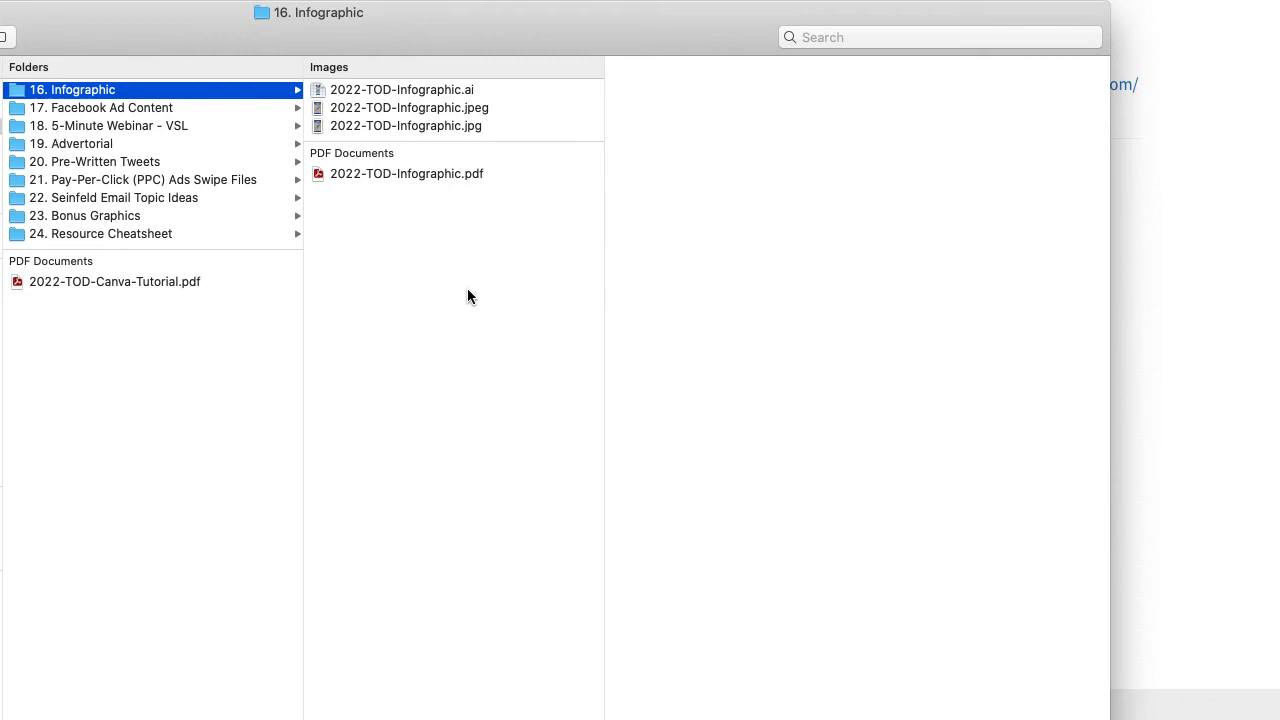
mouse_move(204, 68)
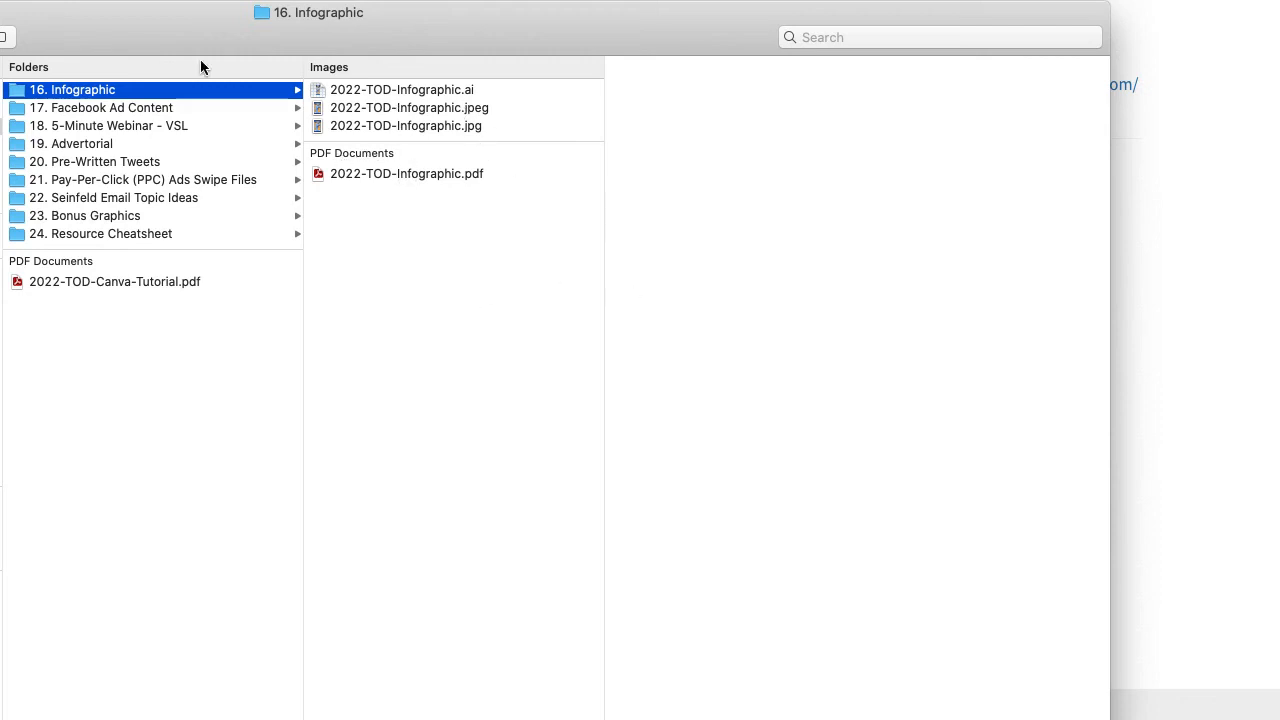
mouse_move(518, 232)
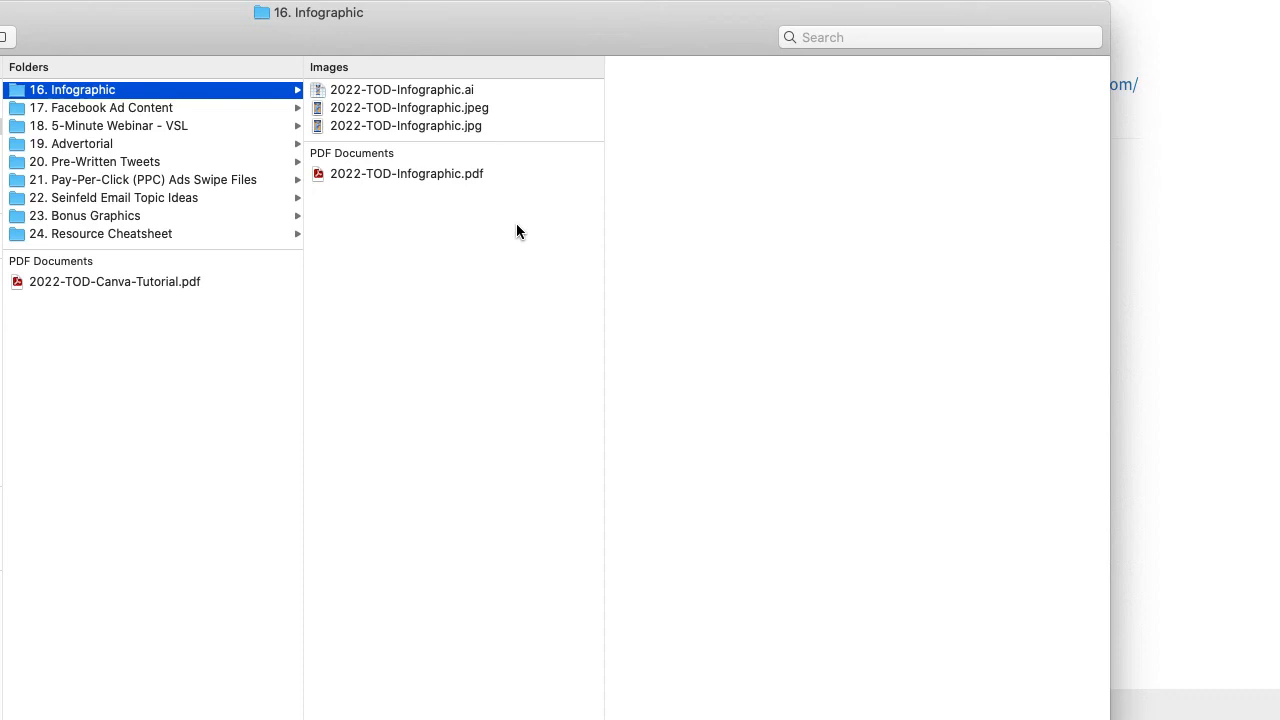
mouse_move(492, 272)
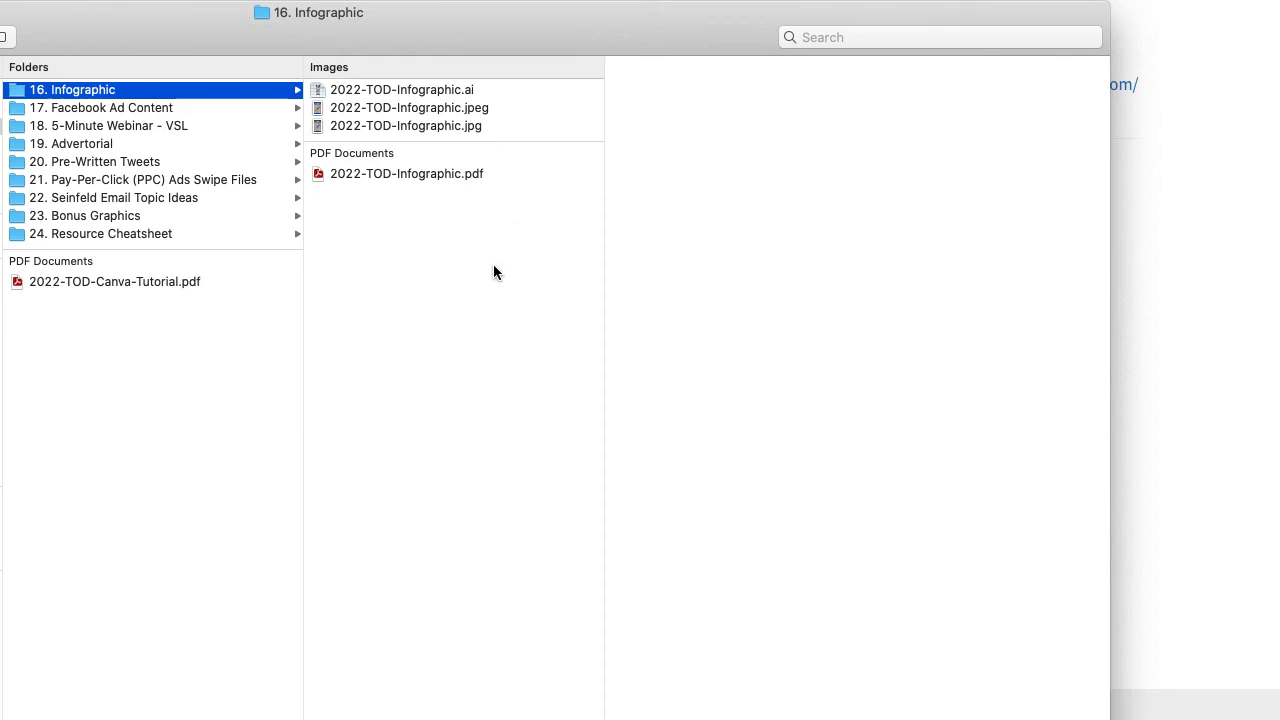
mouse_move(76, 116)
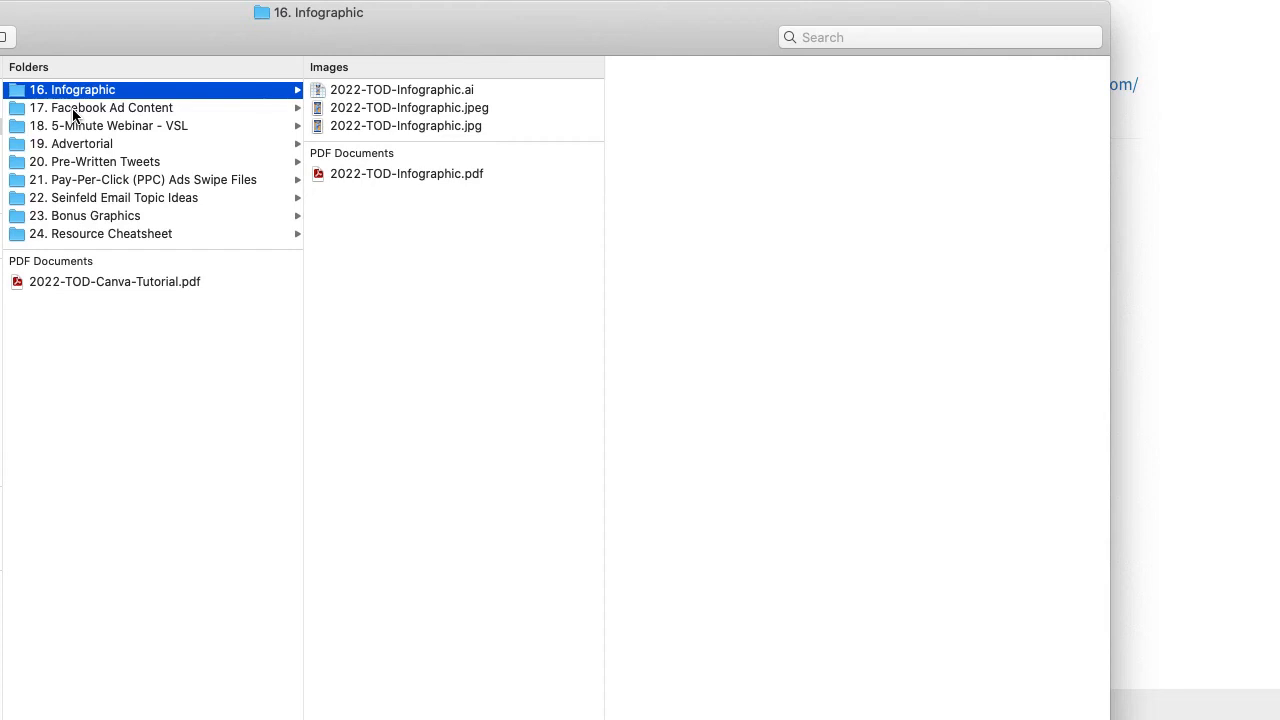
Reach Facebook Ad Content > Facebook Ads > JPG and preview FB_ads-1 through FB_ads-6
click(102, 108)
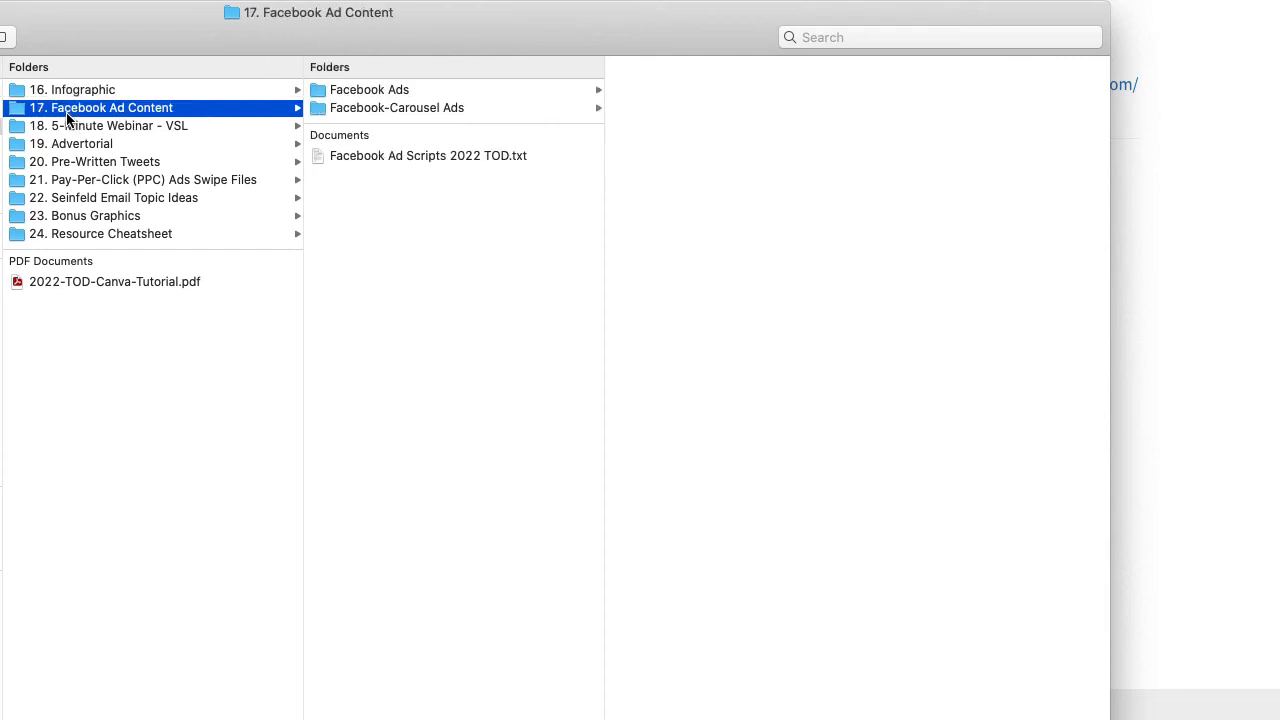
click(370, 88)
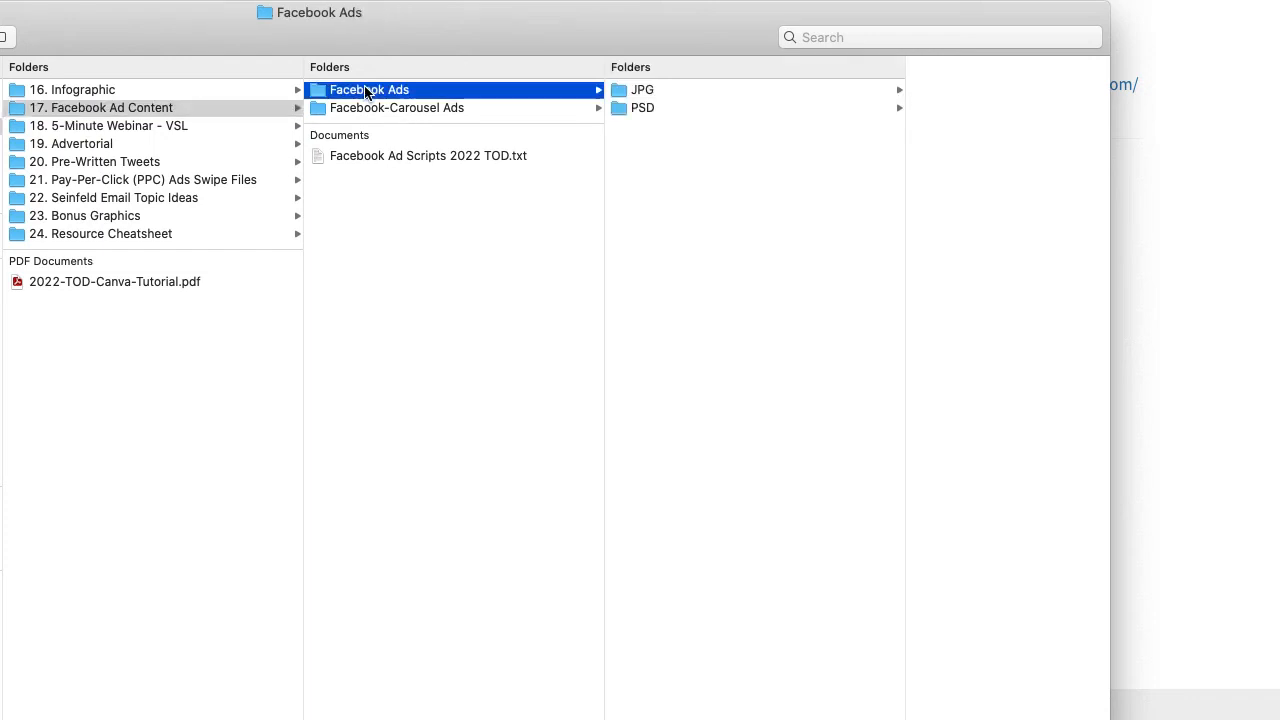
click(644, 88)
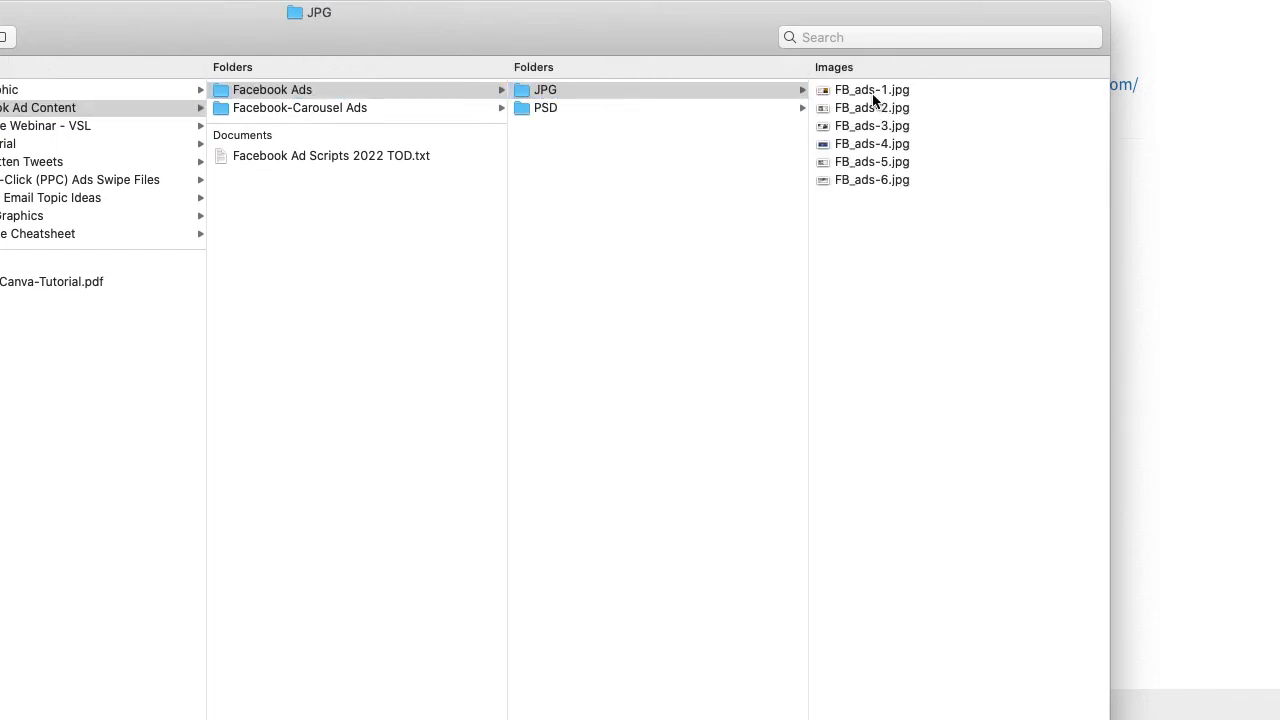
click(872, 90)
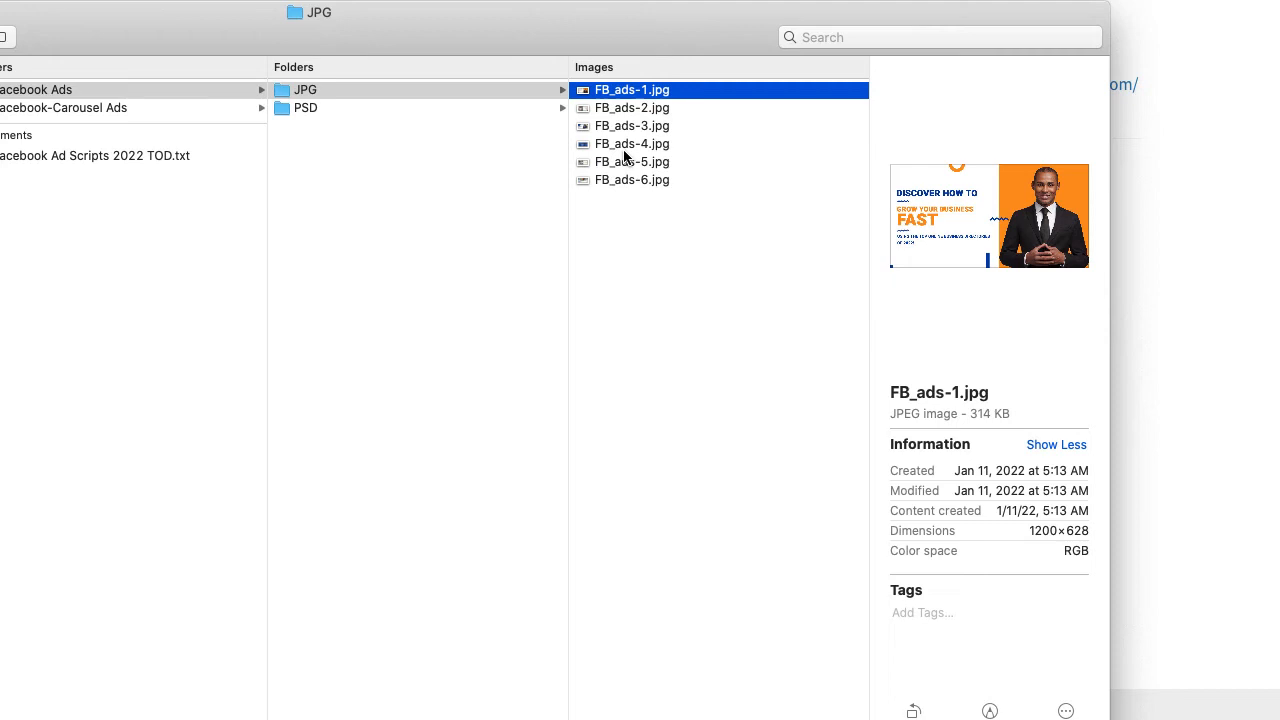
click(632, 180)
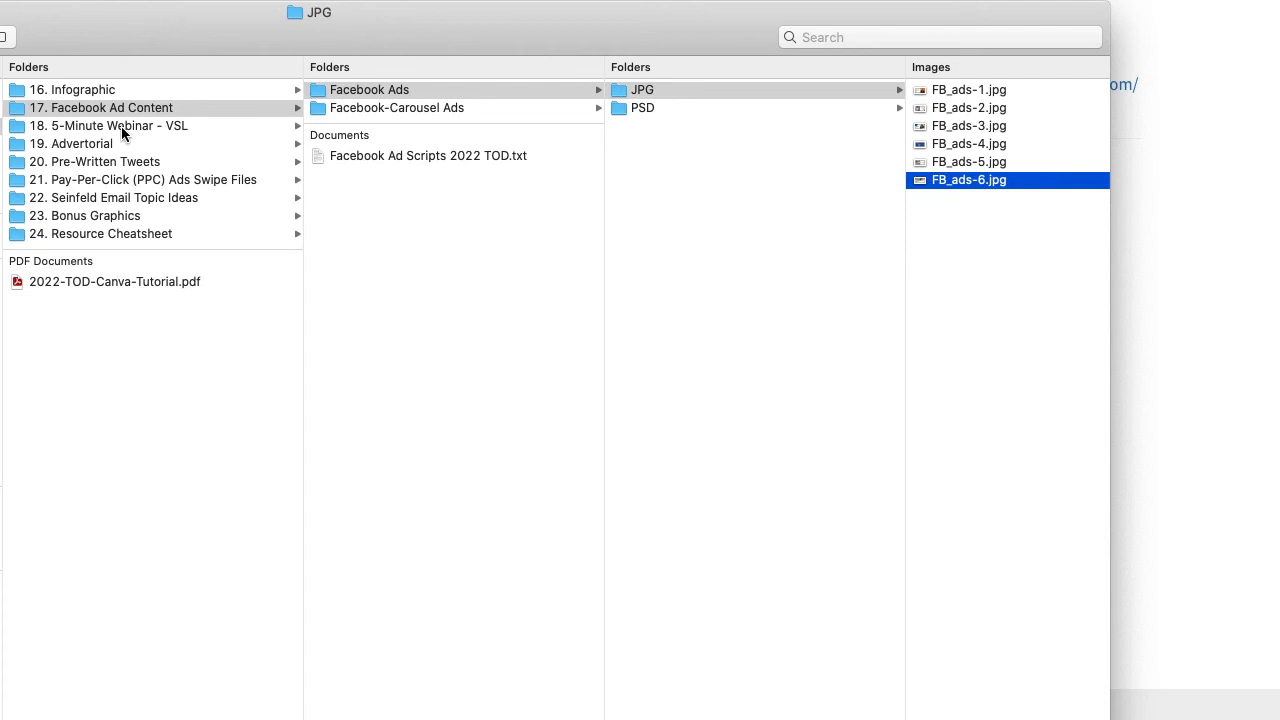
Show the 18. 5-Minute Webinar - VSL folder's three scripts and three presentations
click(108, 124)
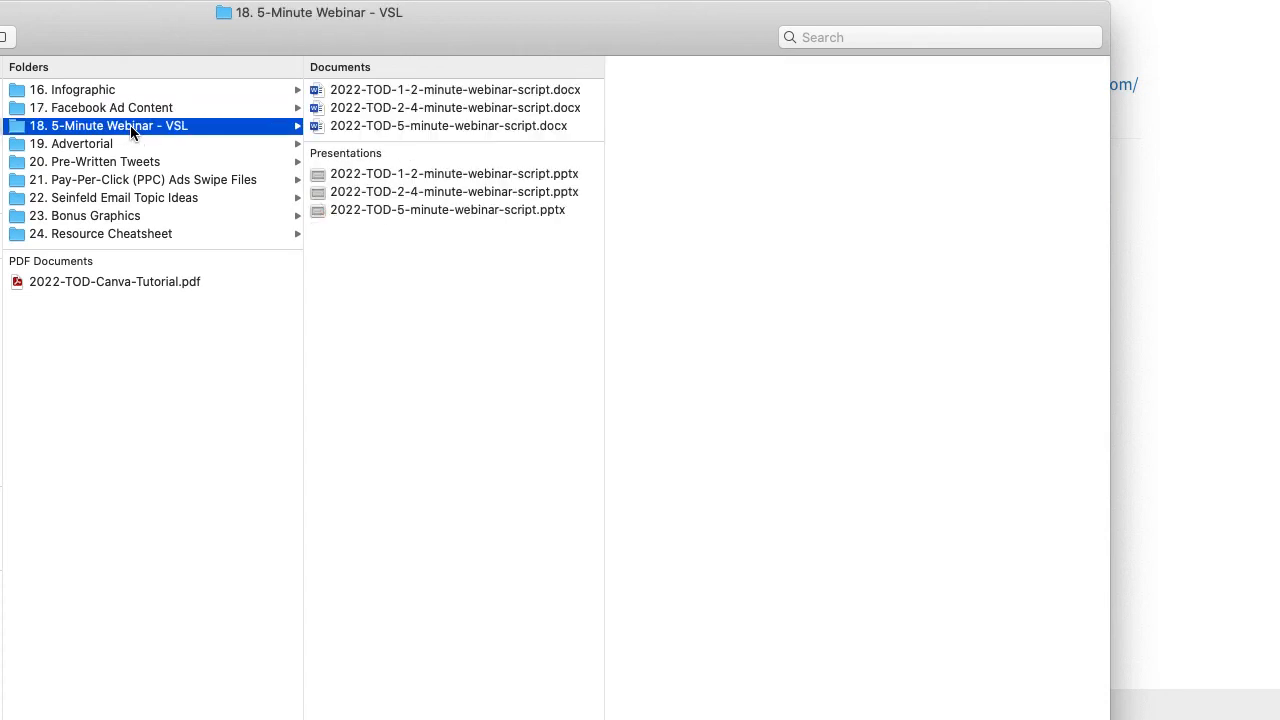
mouse_move(440, 128)
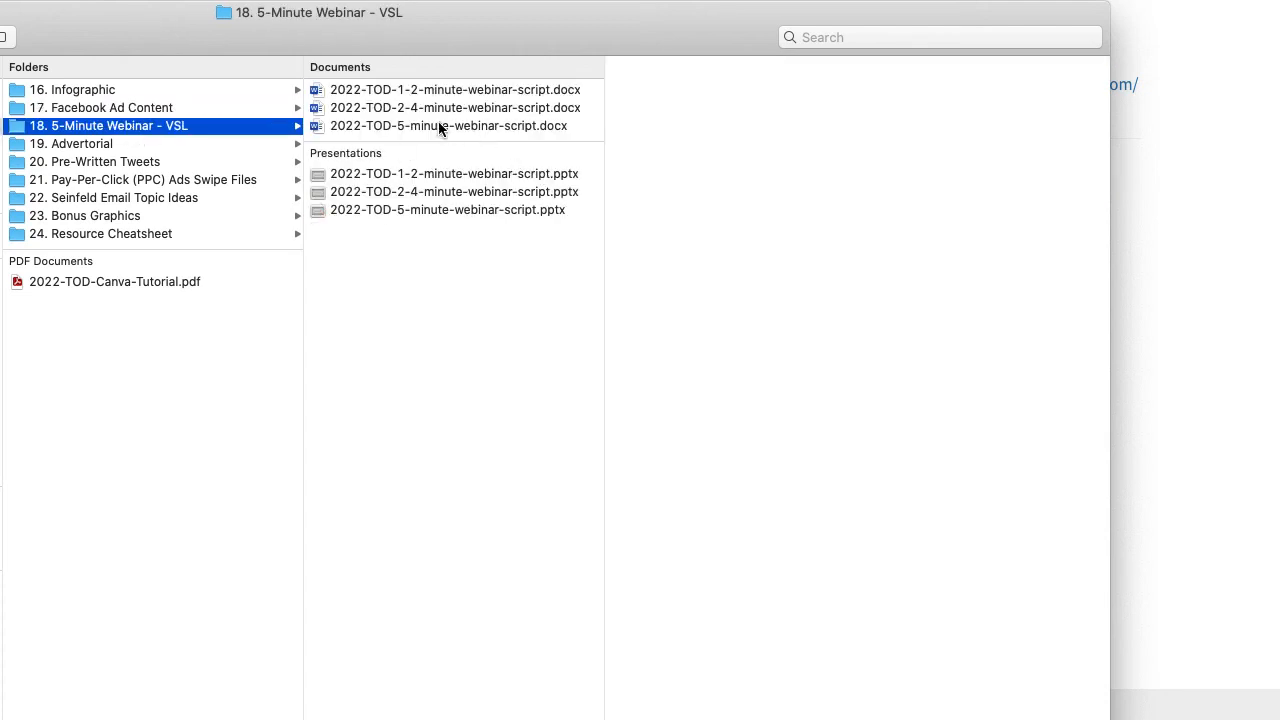
mouse_move(492, 132)
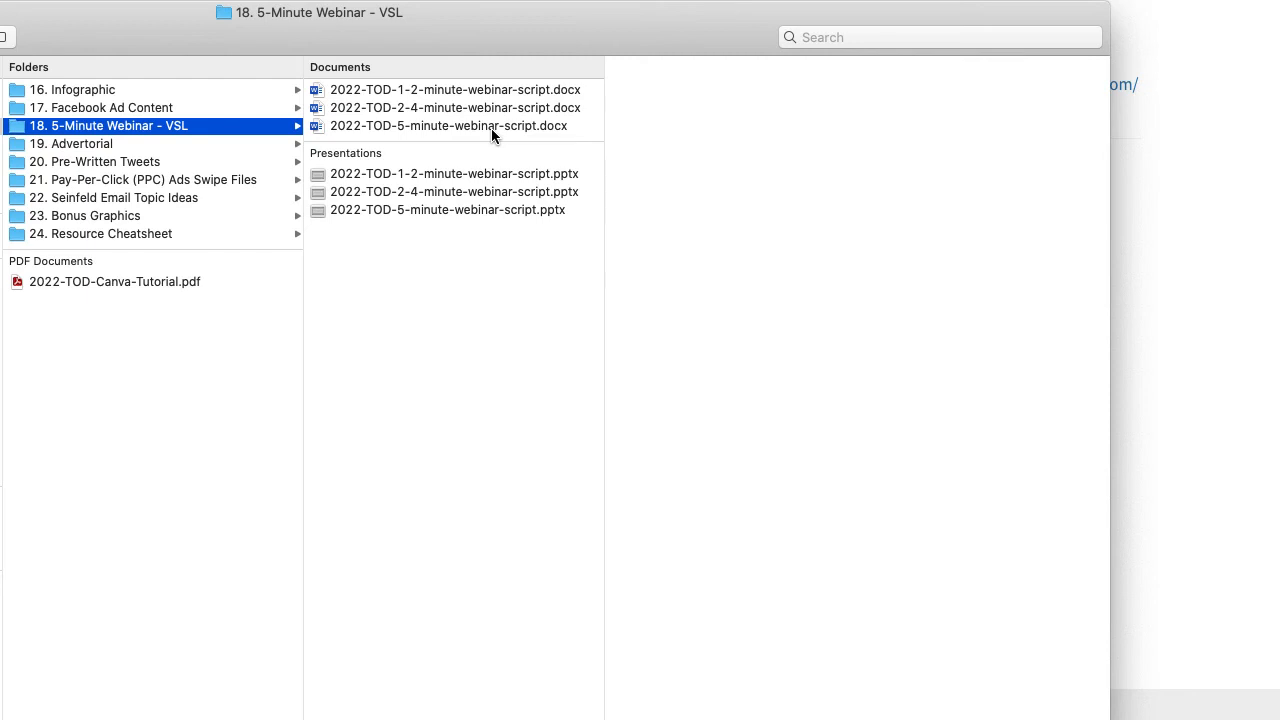
mouse_move(516, 142)
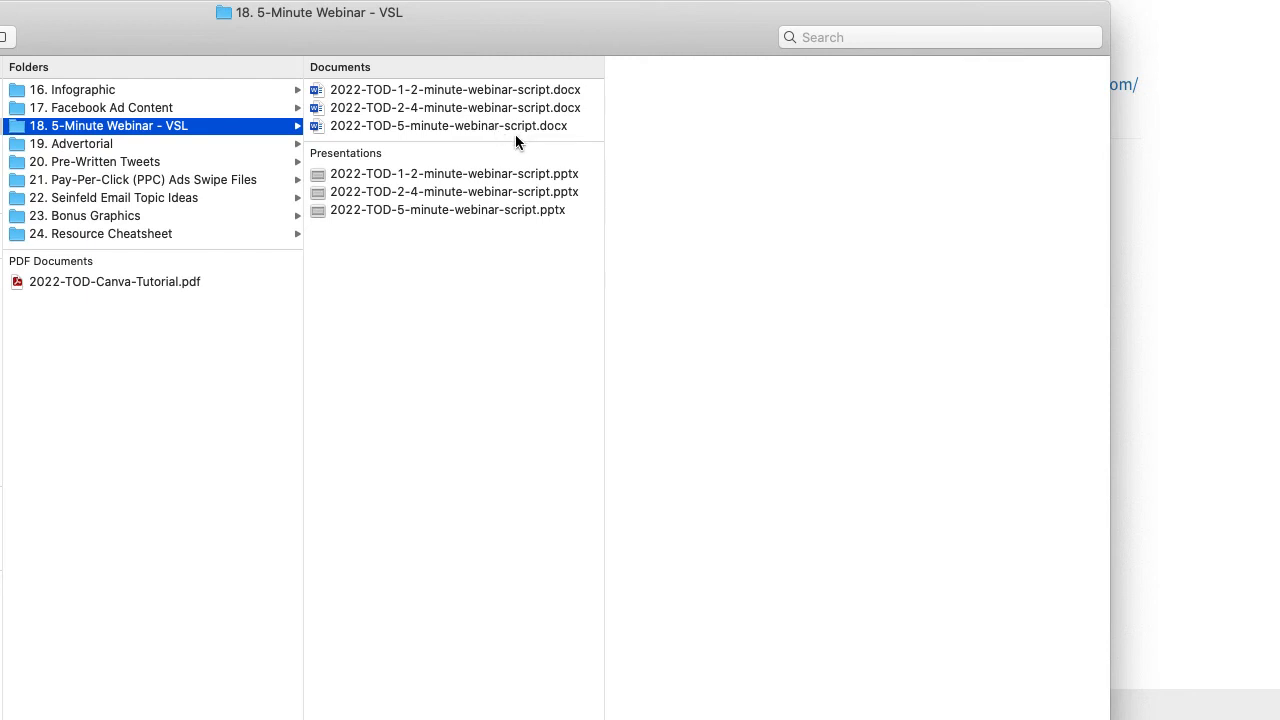
mouse_move(500, 118)
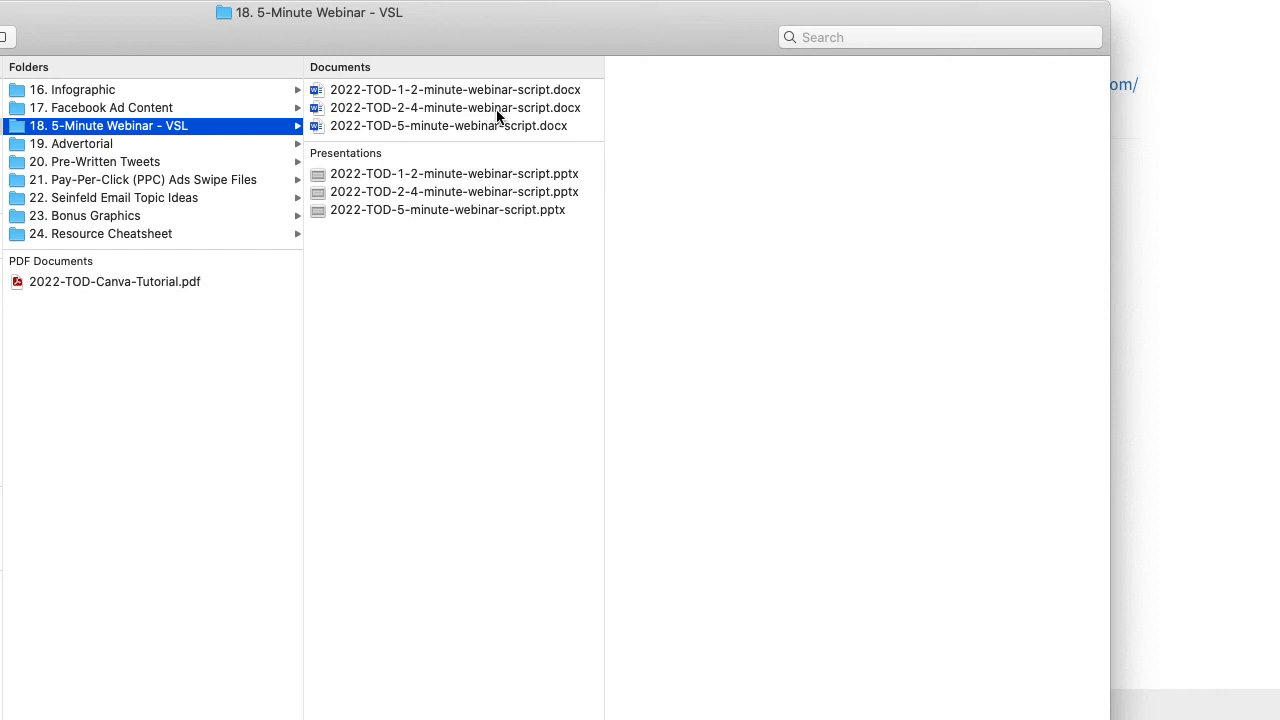
mouse_move(482, 228)
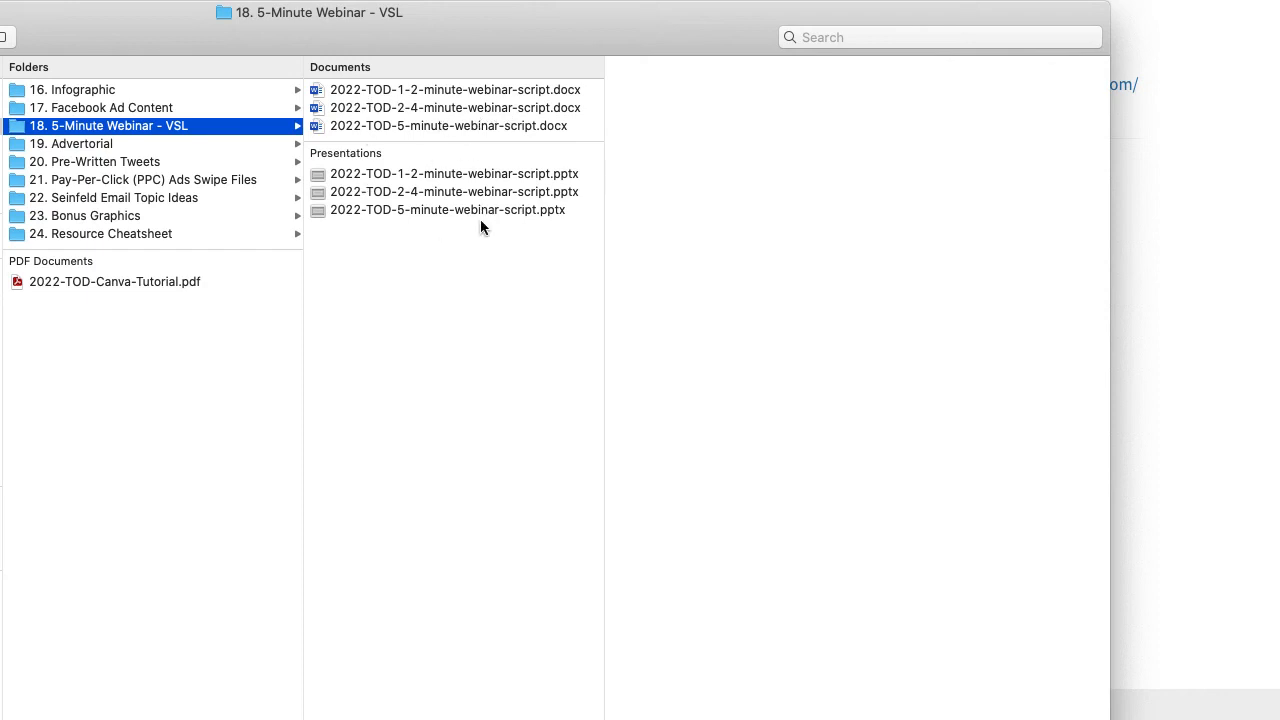
mouse_move(122, 144)
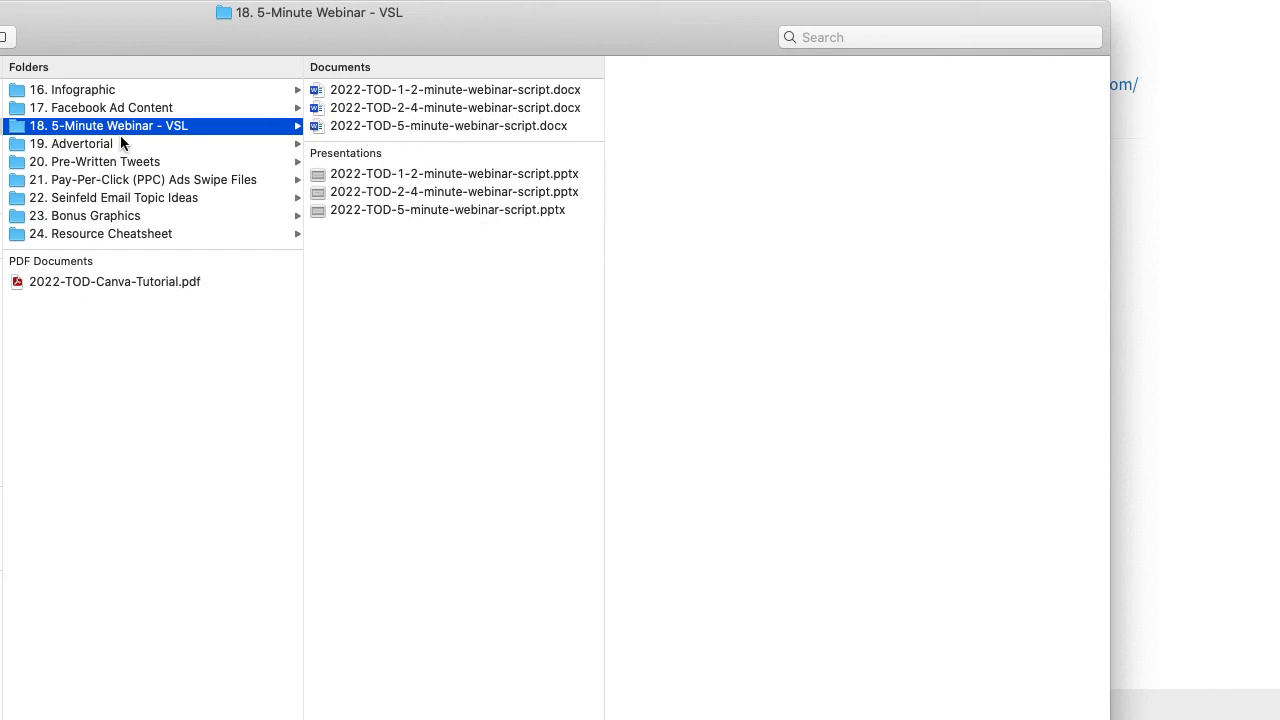
mouse_move(476, 140)
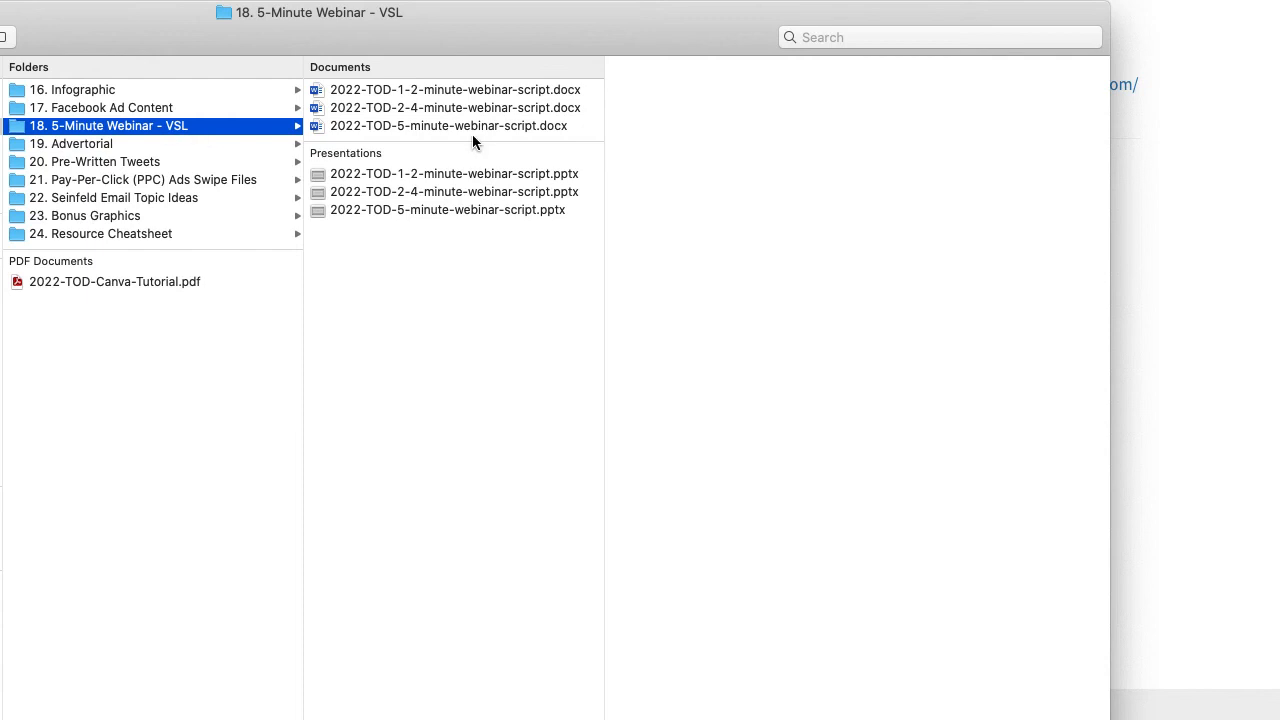
mouse_move(84, 144)
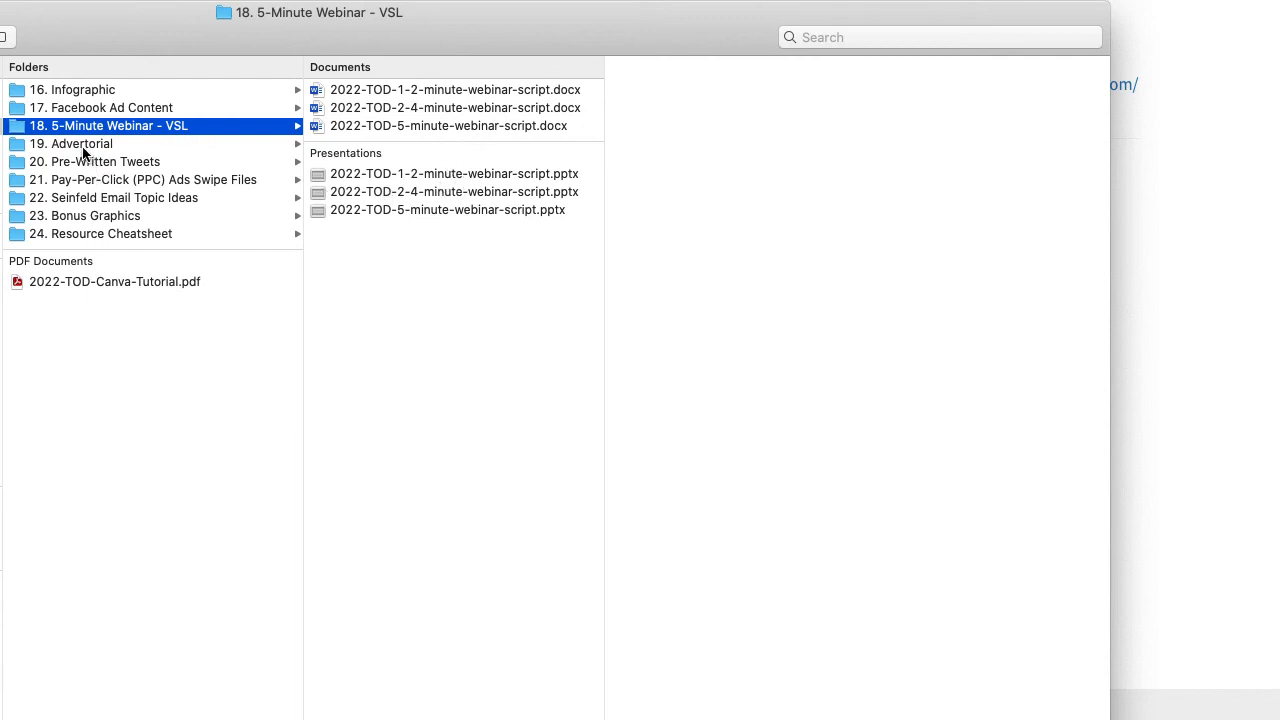
Open the 19. Advertorial folder, revealing the ClickFunnels advertorial and Discover the Benefits documents
click(72, 144)
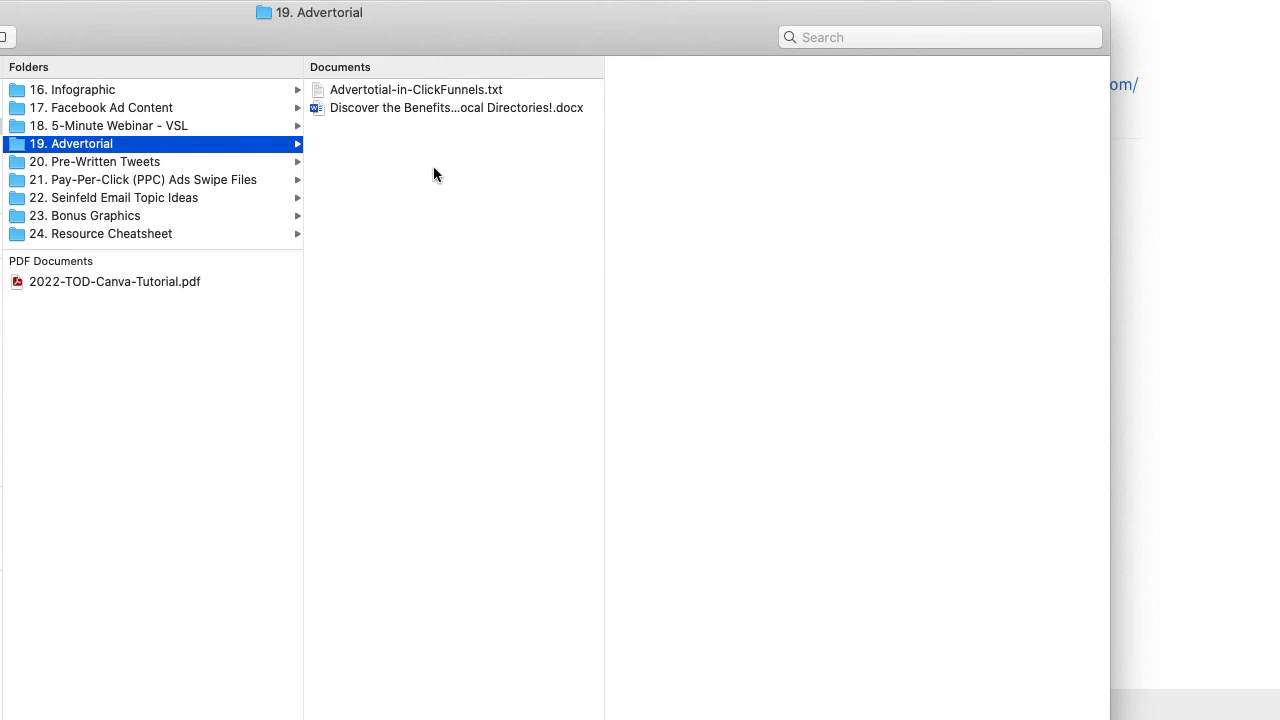
mouse_move(422, 178)
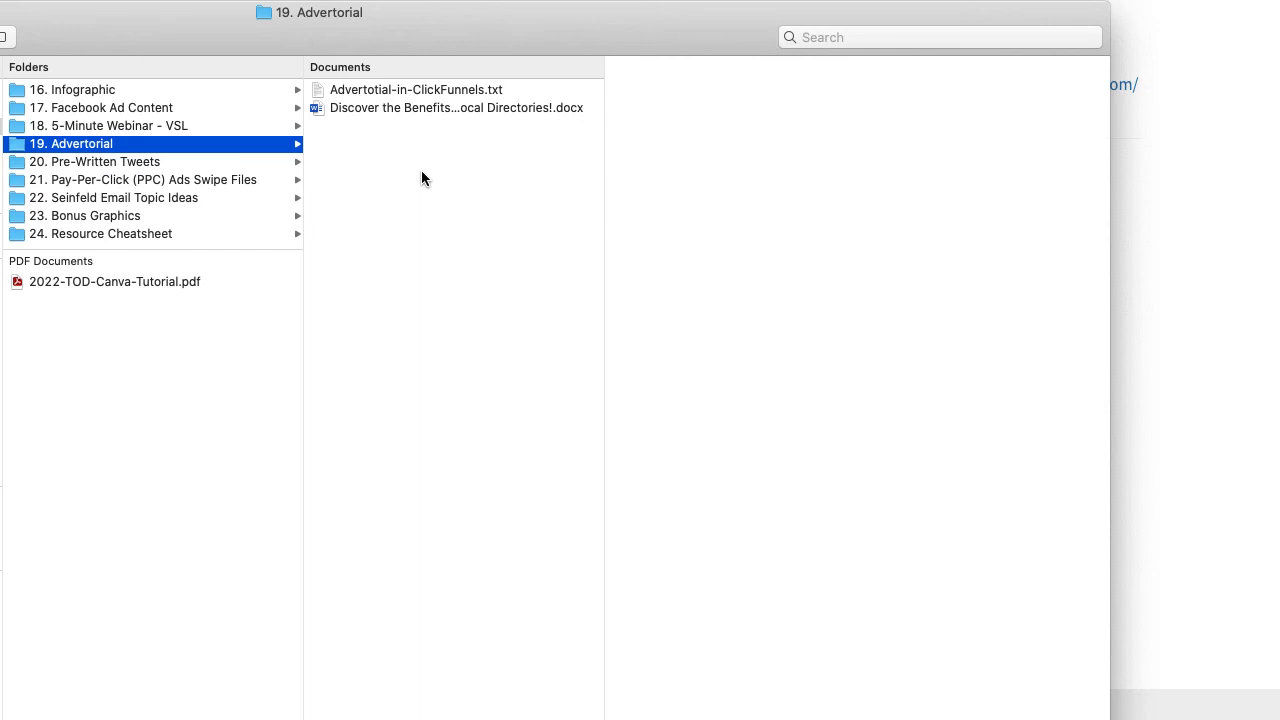
mouse_move(444, 96)
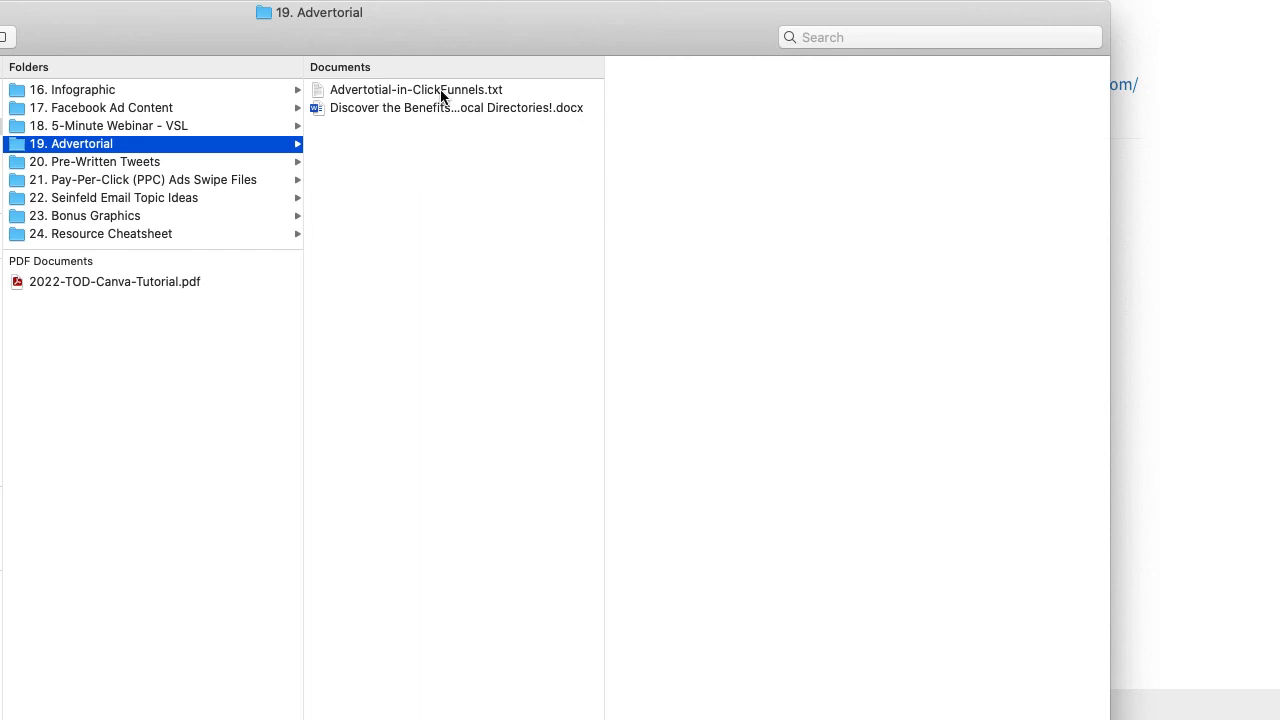
mouse_move(444, 124)
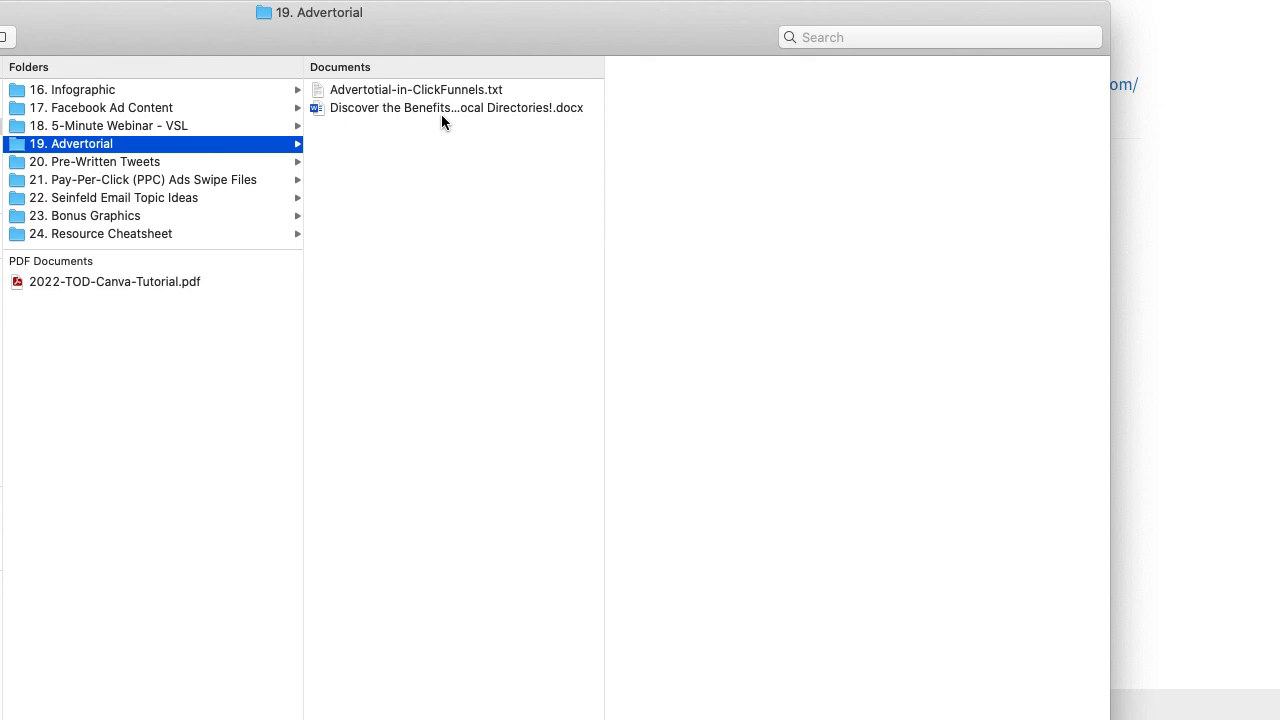
Browse the Pre-Written Tweets and PPC Ads Swipe Files folders, ending on Seinfeld Email Topic Ideas' script file
click(96, 160)
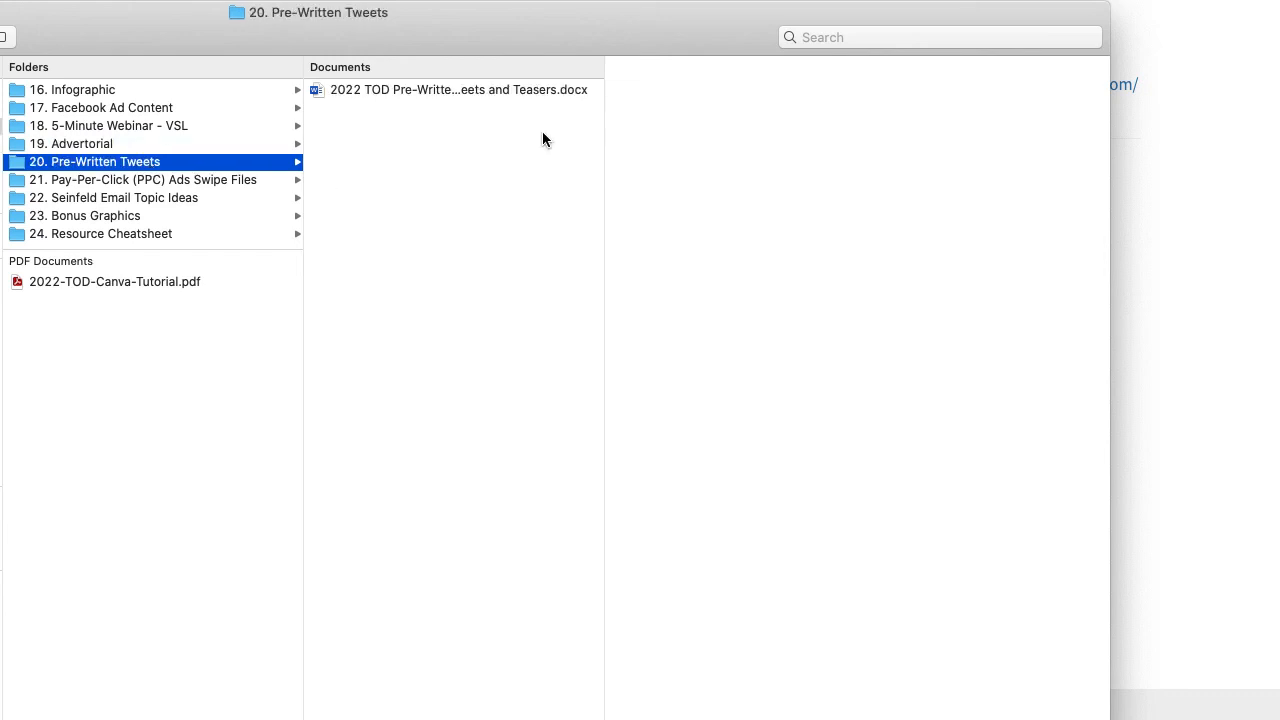
mouse_move(150, 192)
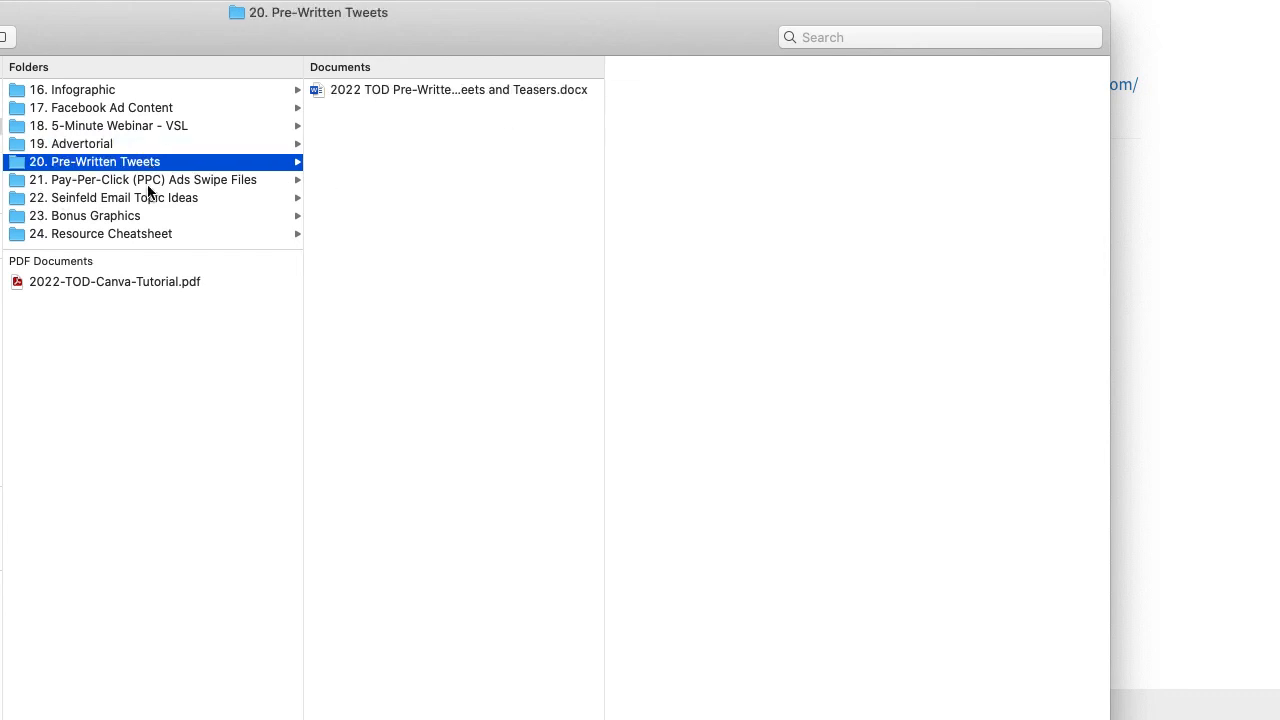
click(144, 180)
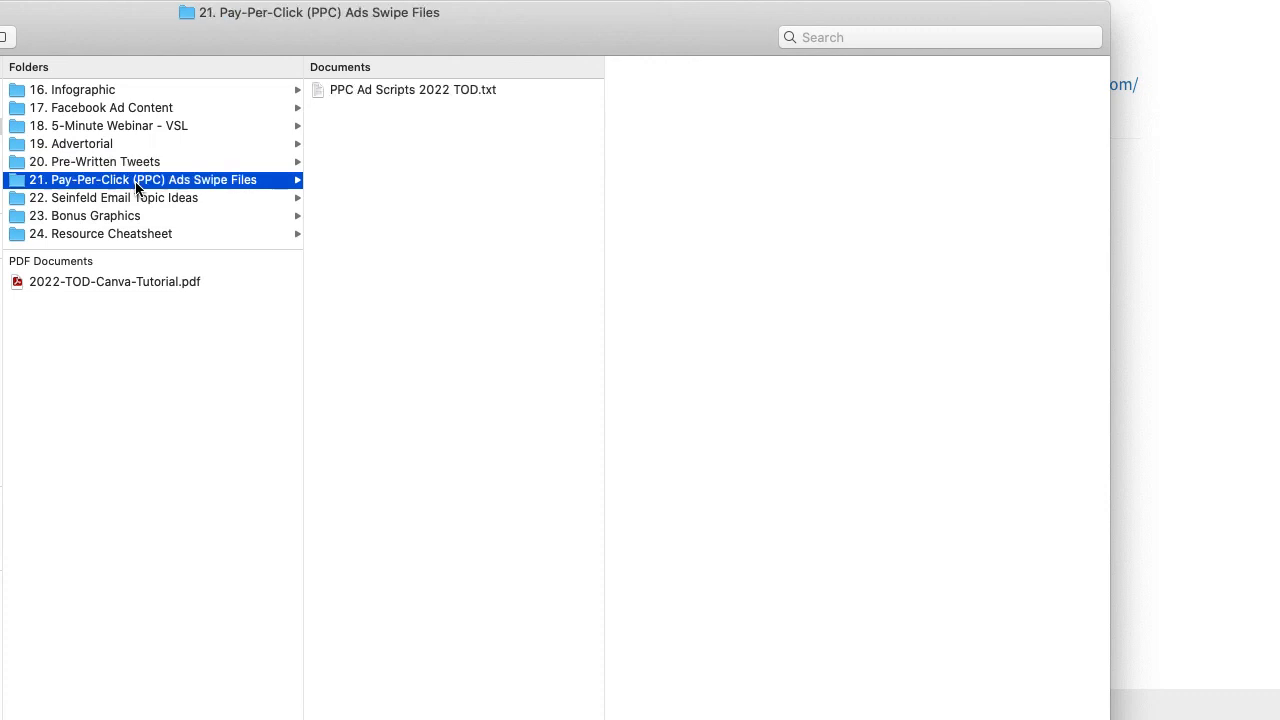
mouse_move(428, 192)
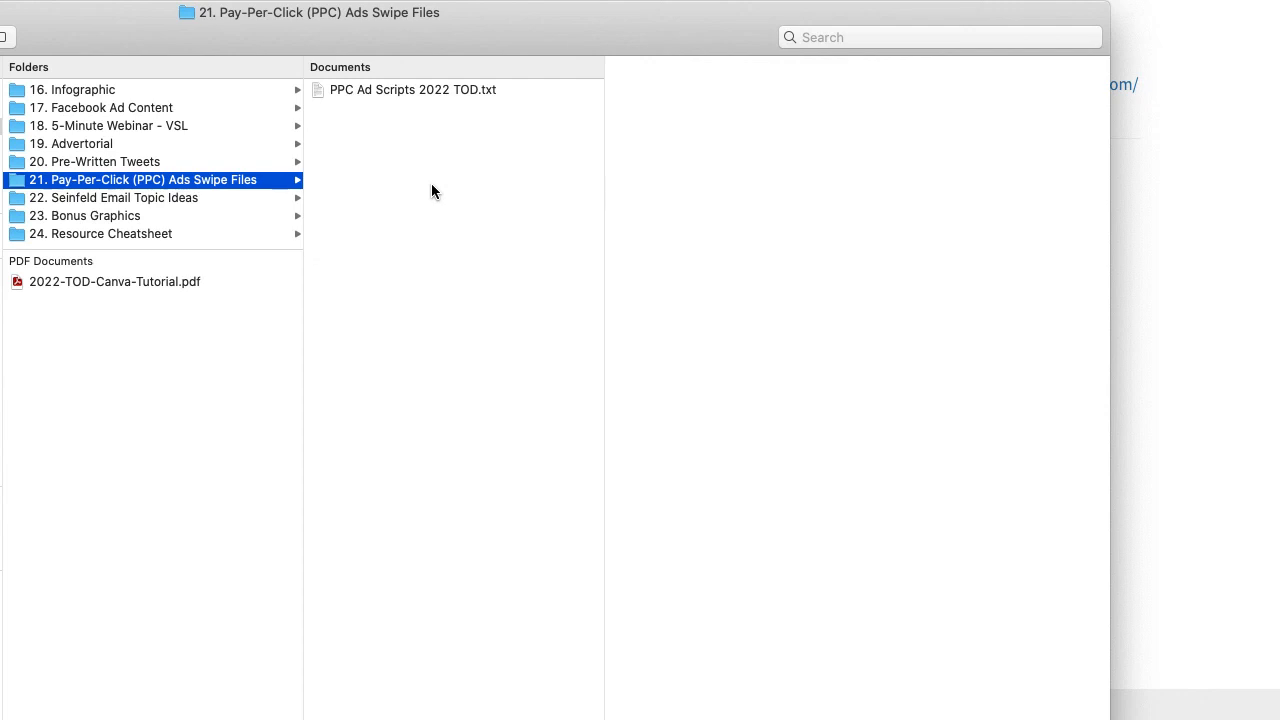
click(112, 198)
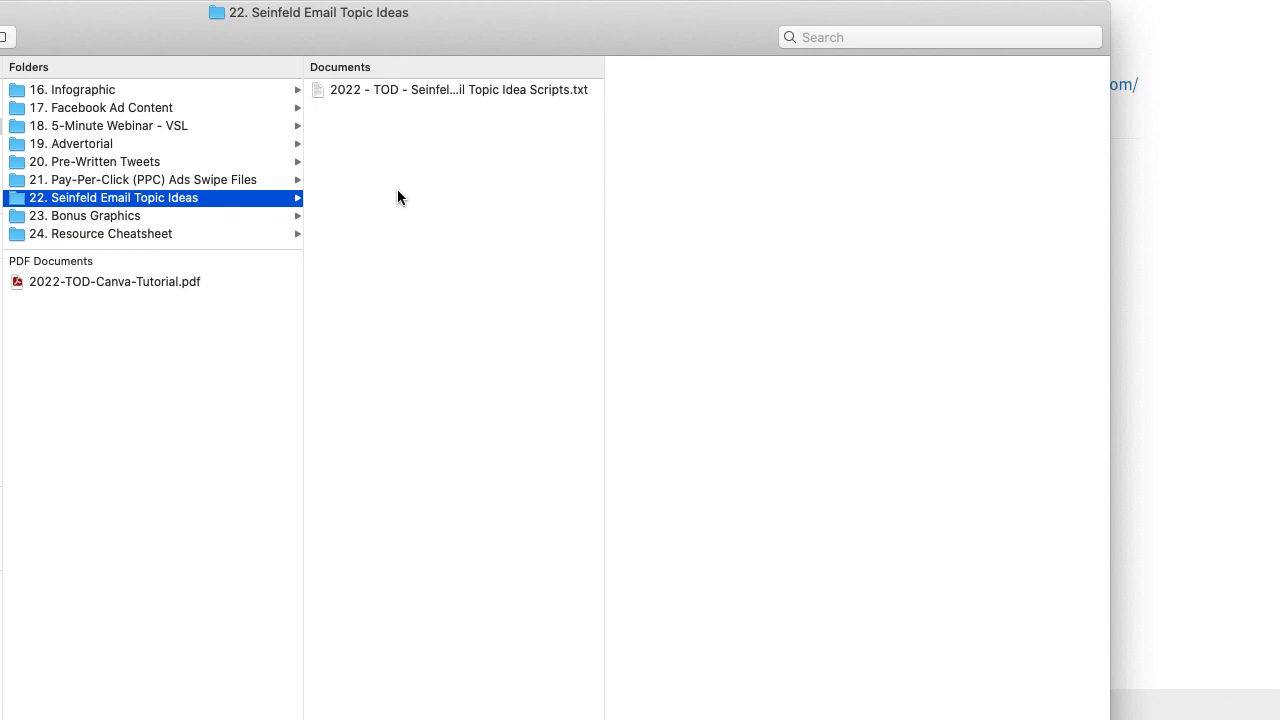
mouse_move(406, 216)
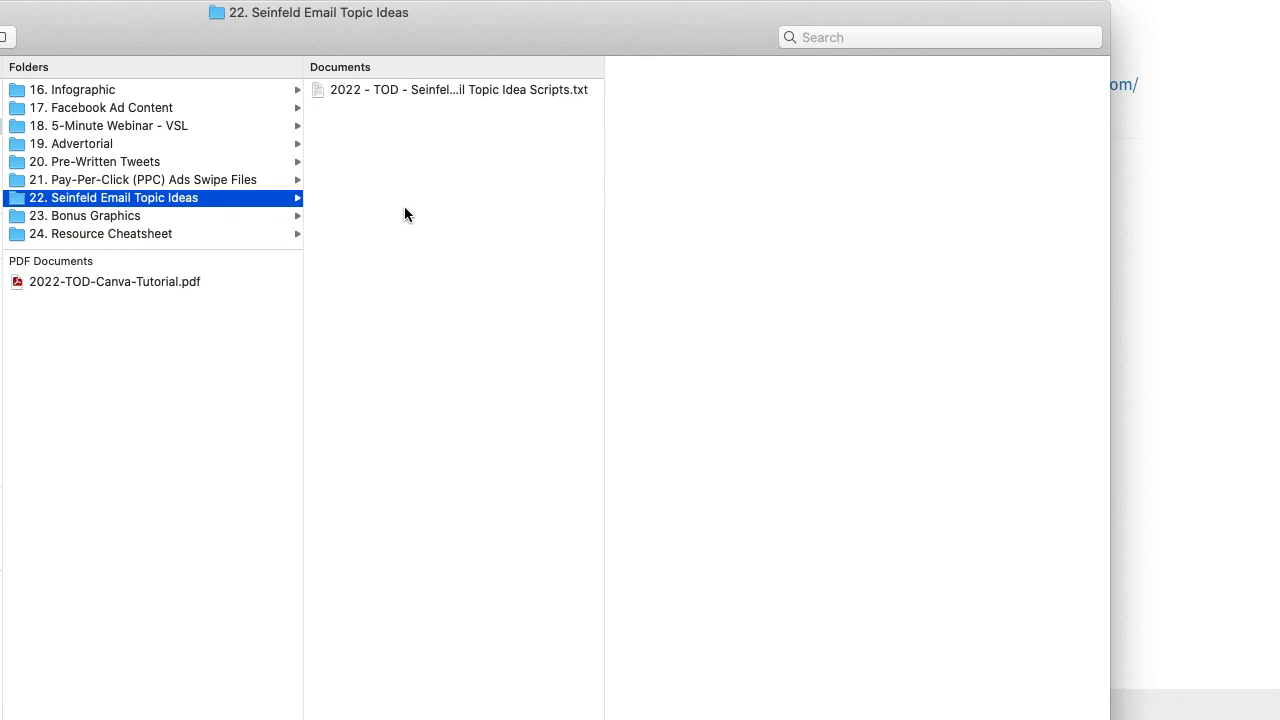
Check the Bonus Graphics and Resource Cheatsheet folders, then return to the download page's support link
click(86, 216)
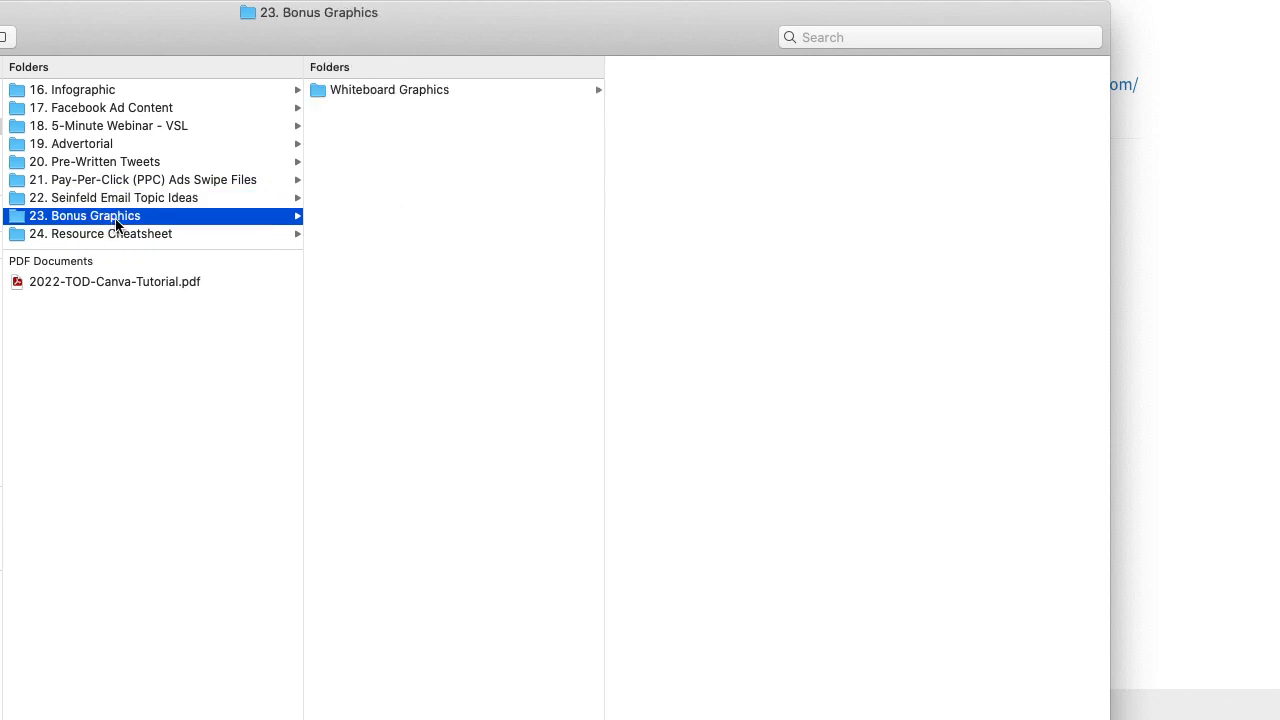
click(100, 232)
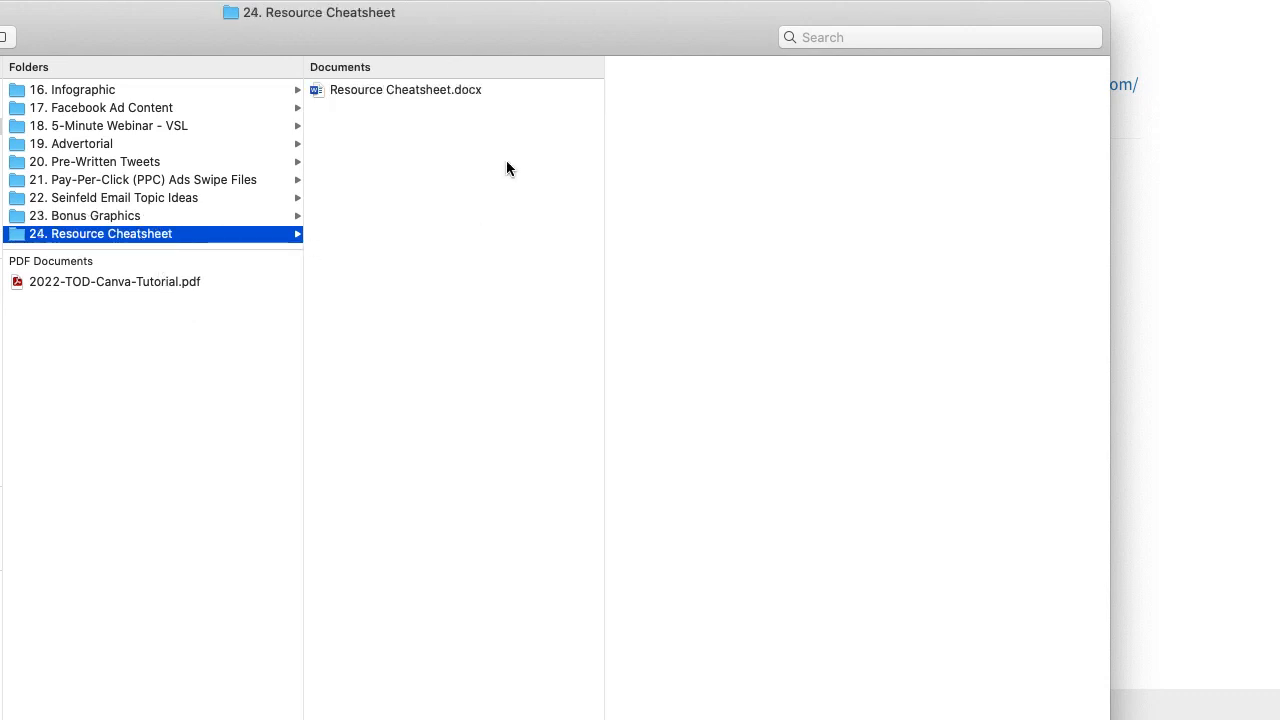
mouse_move(436, 286)
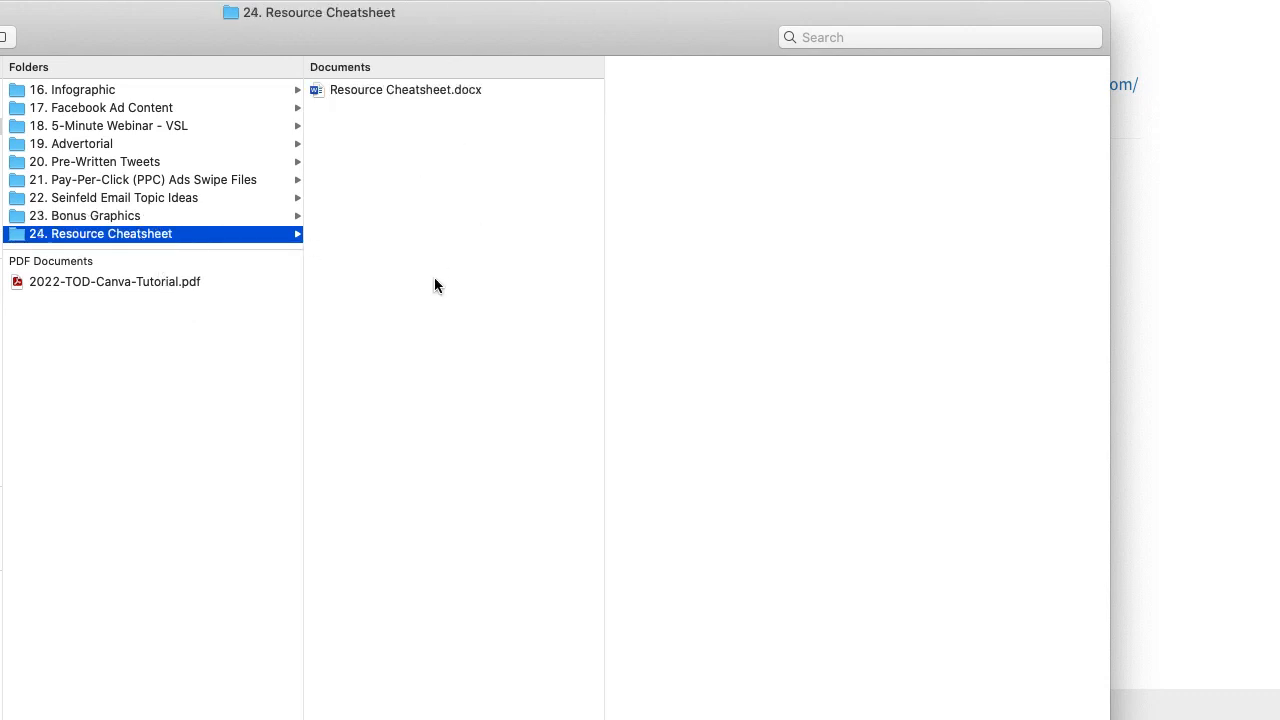
click(114, 280)
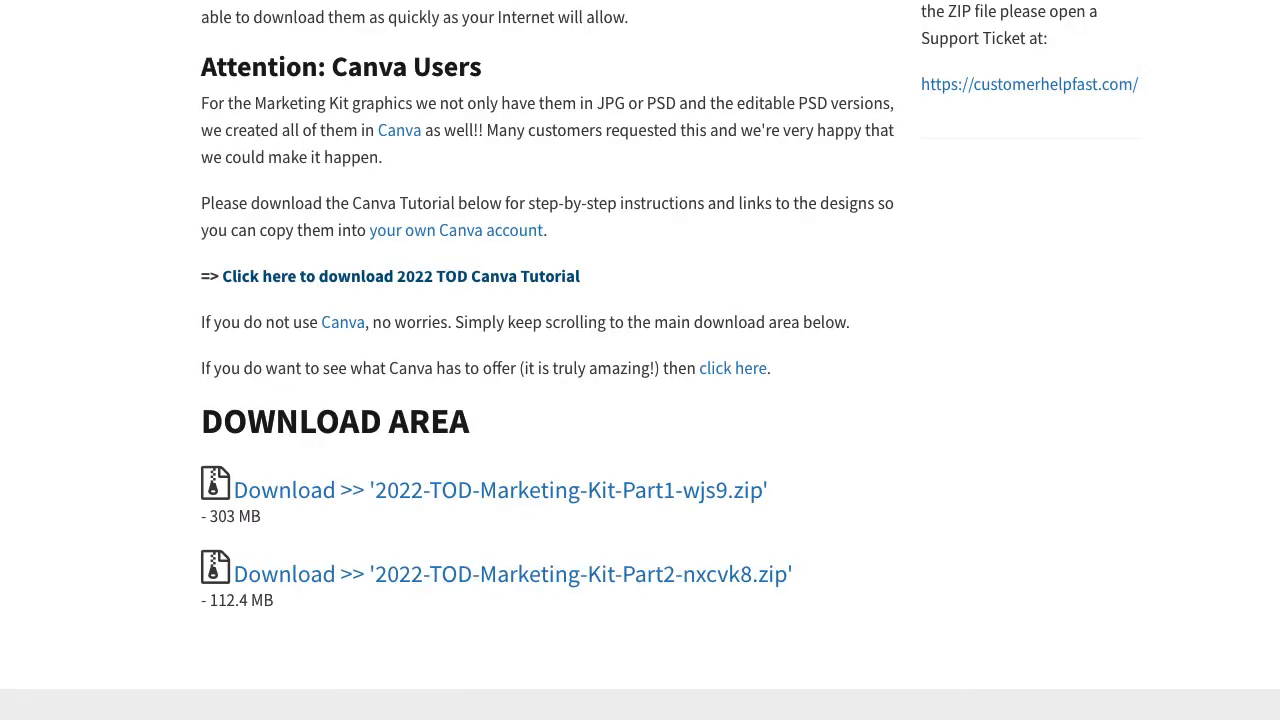
scroll(up, 3)
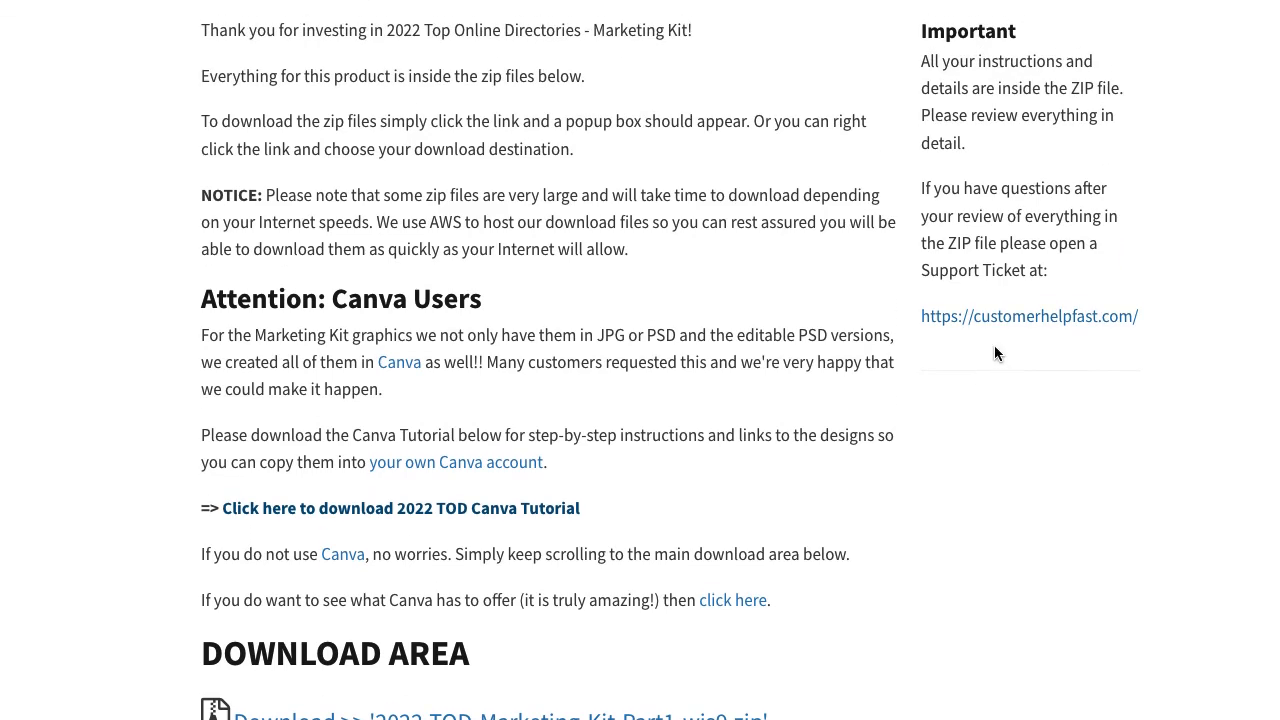
mouse_move(1076, 340)
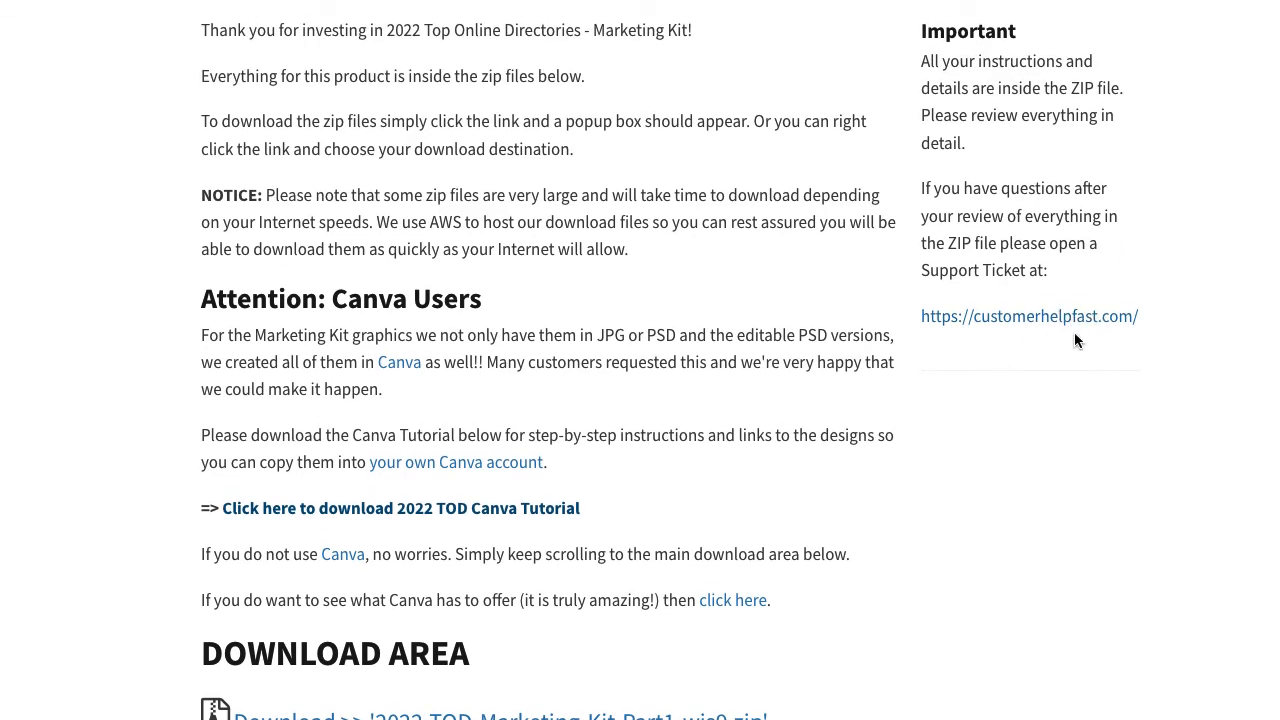